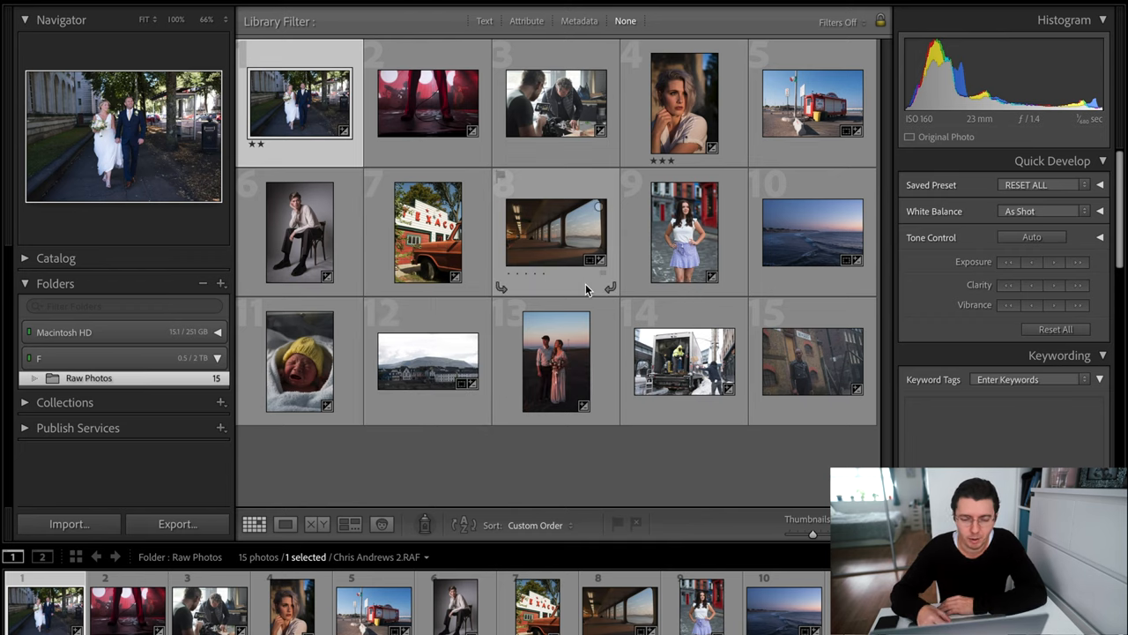
pyautogui.moveTo(674, 179)
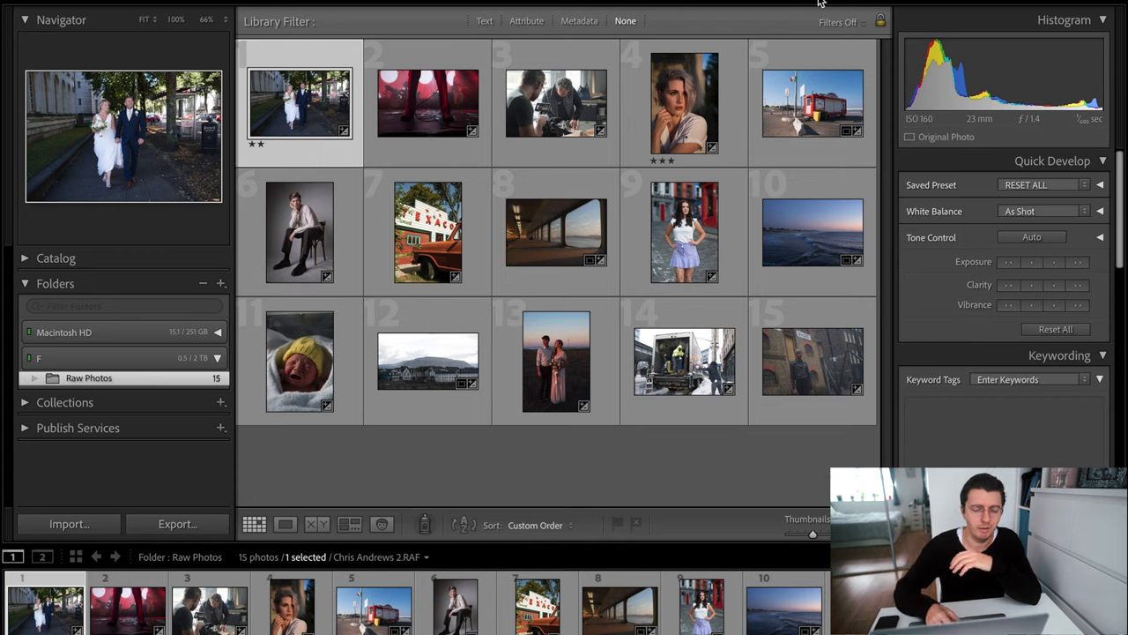
# Step: Open the wedding couple photo in Develop and try B&W 1 (Box Speed), settling on B&W 2 (Pushed)
pyautogui.doubleClick(300, 100)
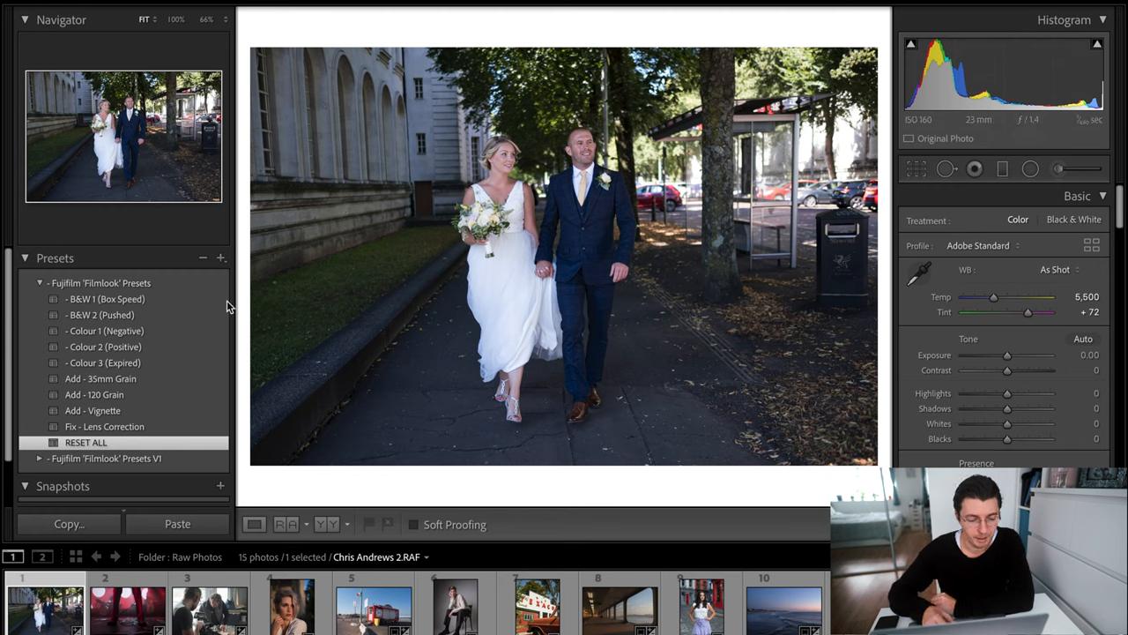
pyautogui.click(105, 300)
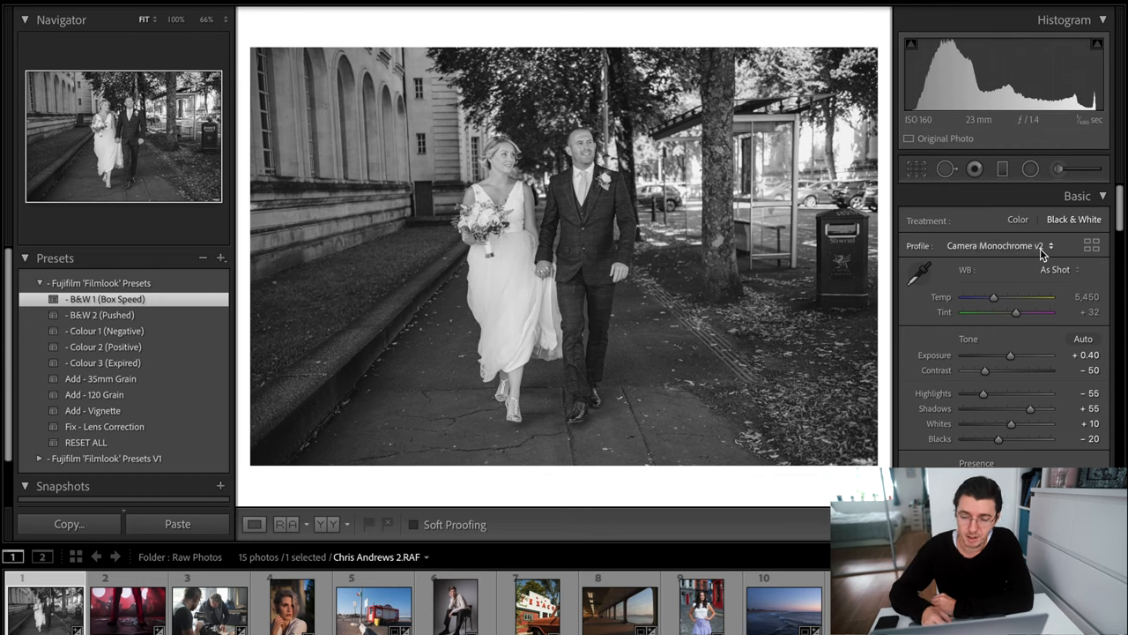
pyautogui.moveTo(1040, 254)
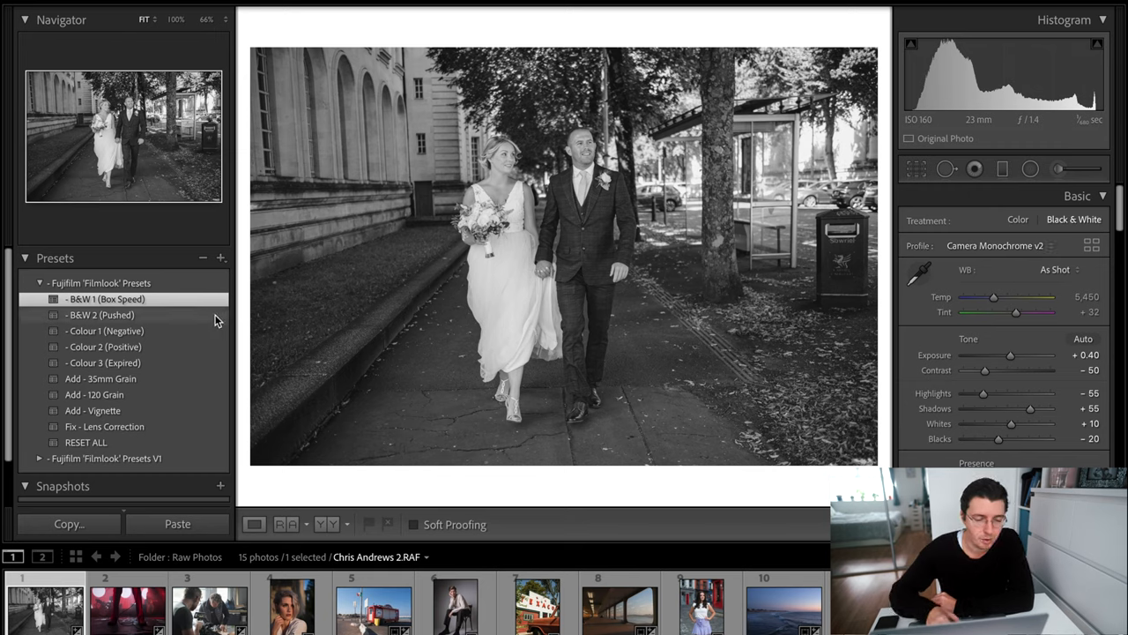
pyautogui.click(100, 314)
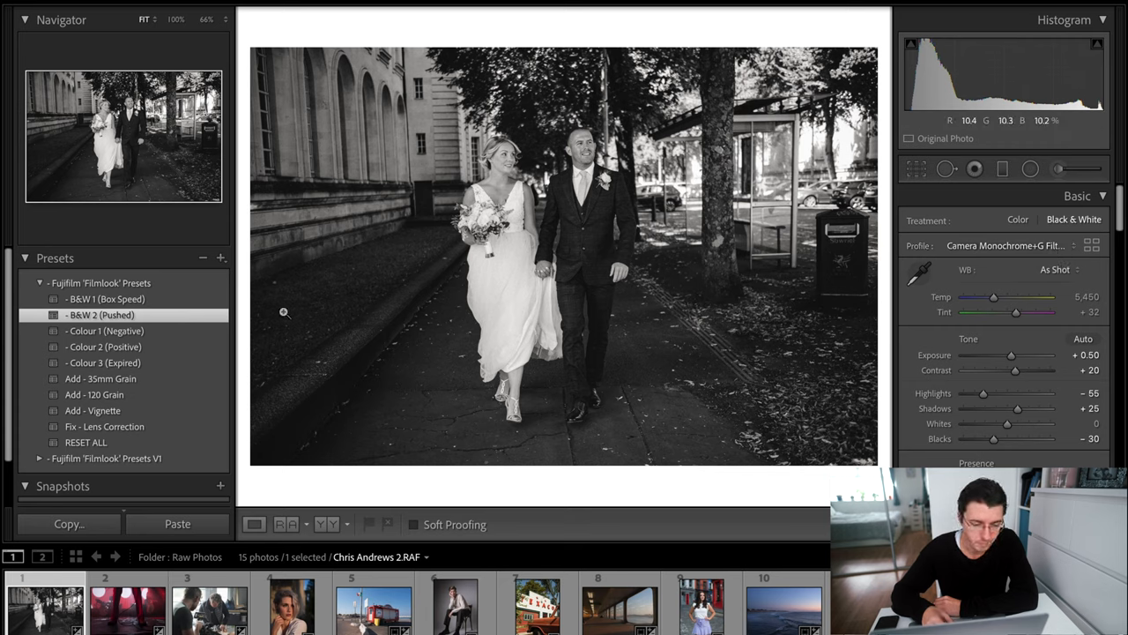
# Step: Cycle through Colour 1 (Negative), Colour 2 (Positive) and Colour 3 (Expired) twice, ending on Colour 3
pyautogui.click(104, 332)
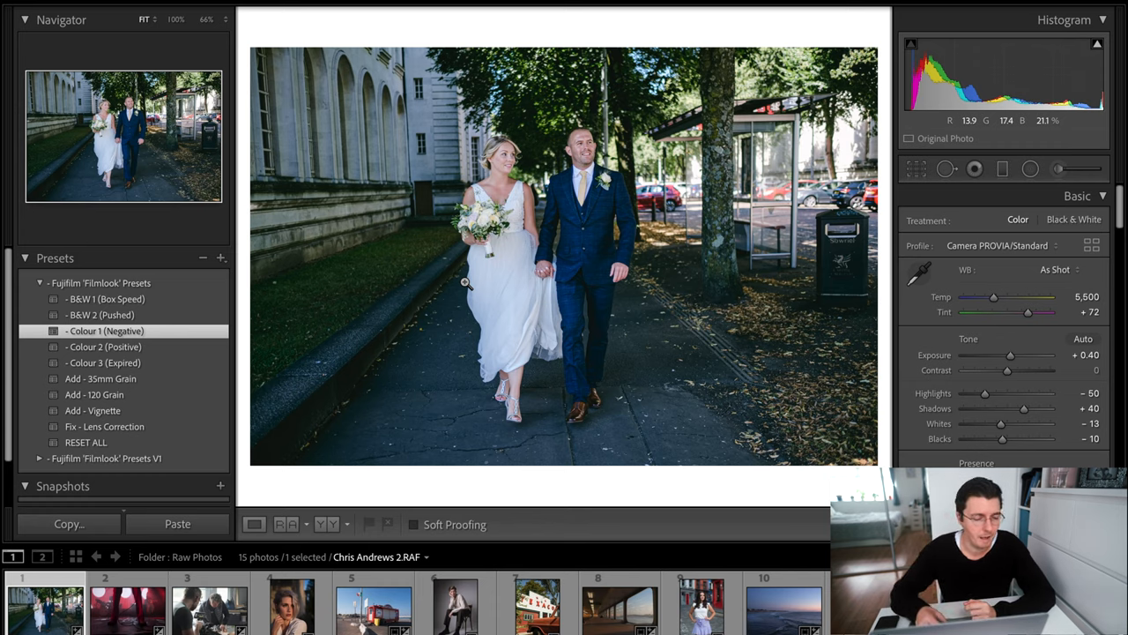
pyautogui.click(104, 345)
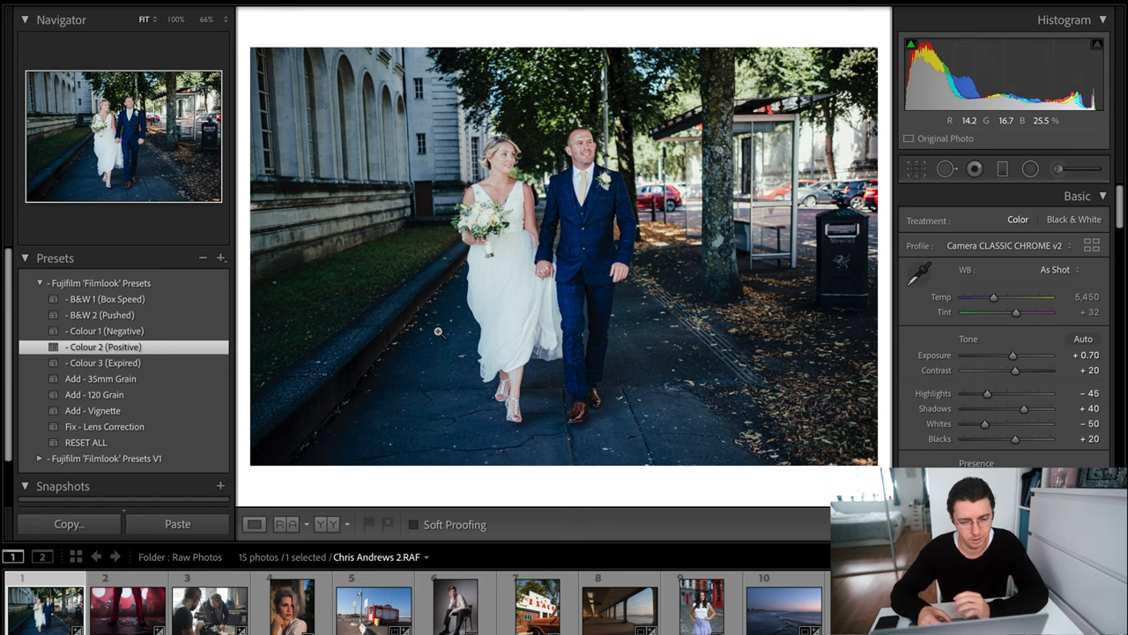
pyautogui.click(103, 363)
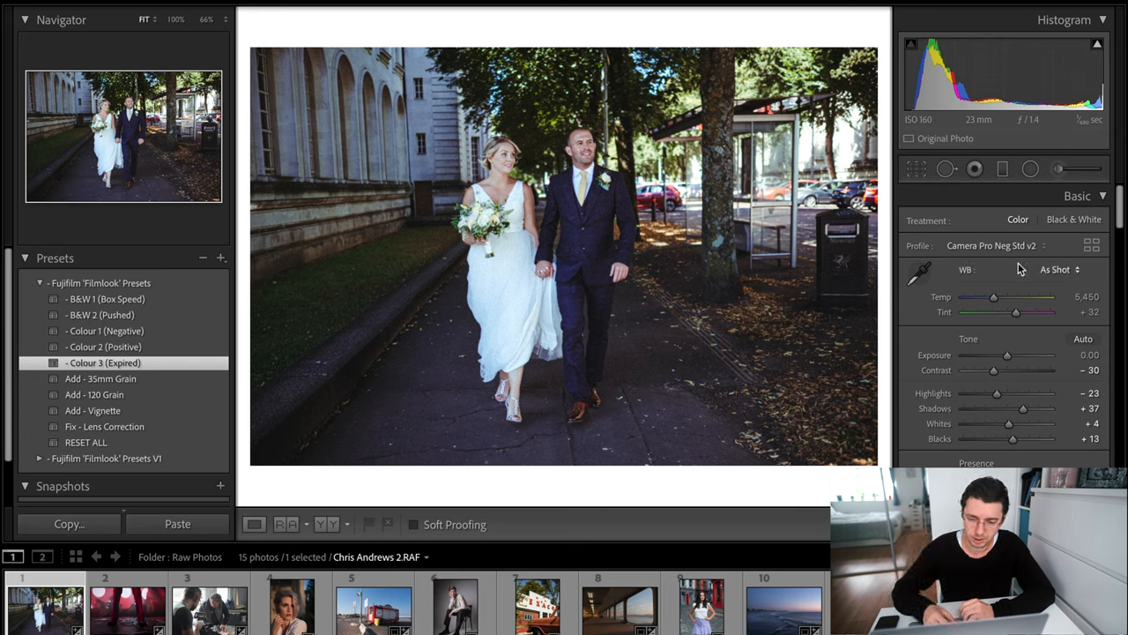
pyautogui.click(104, 331)
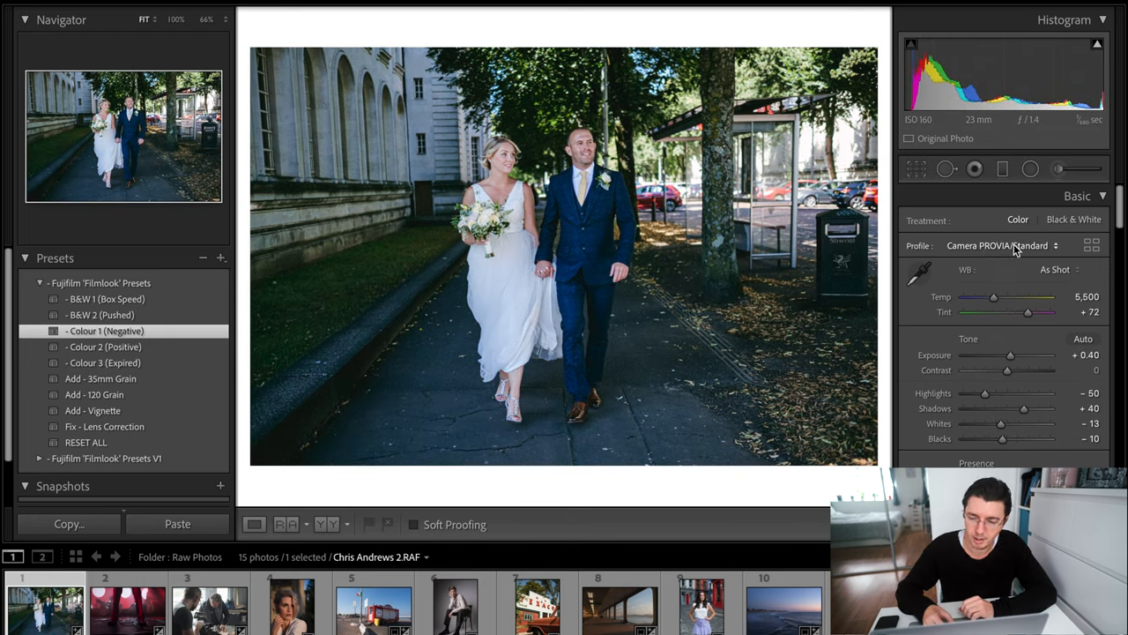
pyautogui.click(102, 346)
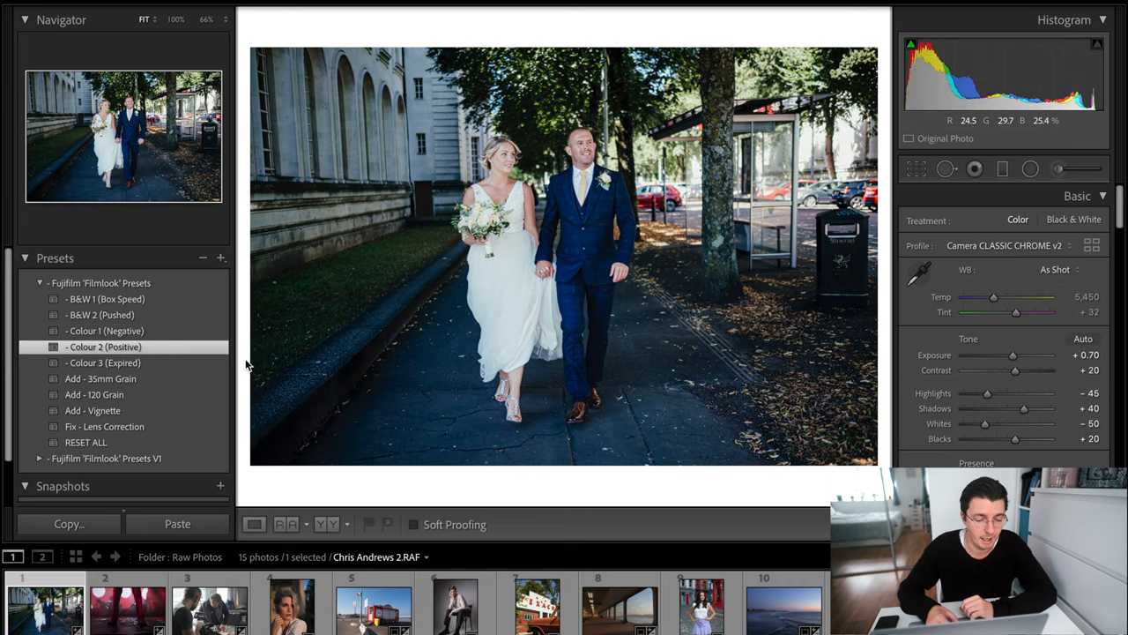
pyautogui.click(102, 364)
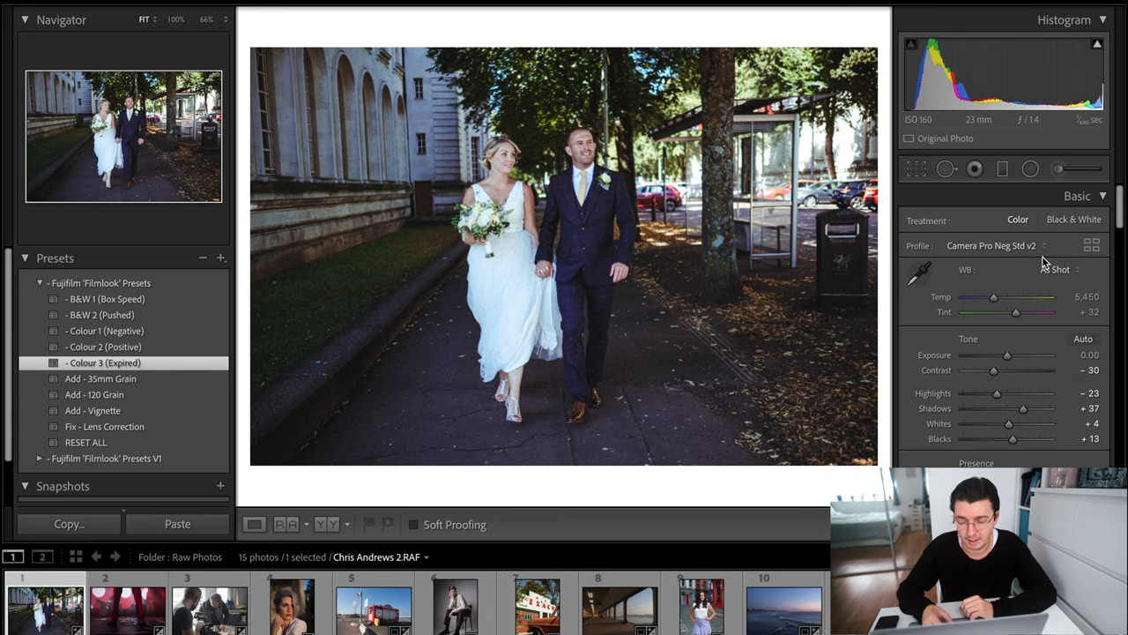
# Step: Scroll the Develop panel past Tone Curve and expand Color Grading to review the Expired look's wheels
pyautogui.scroll(-3)
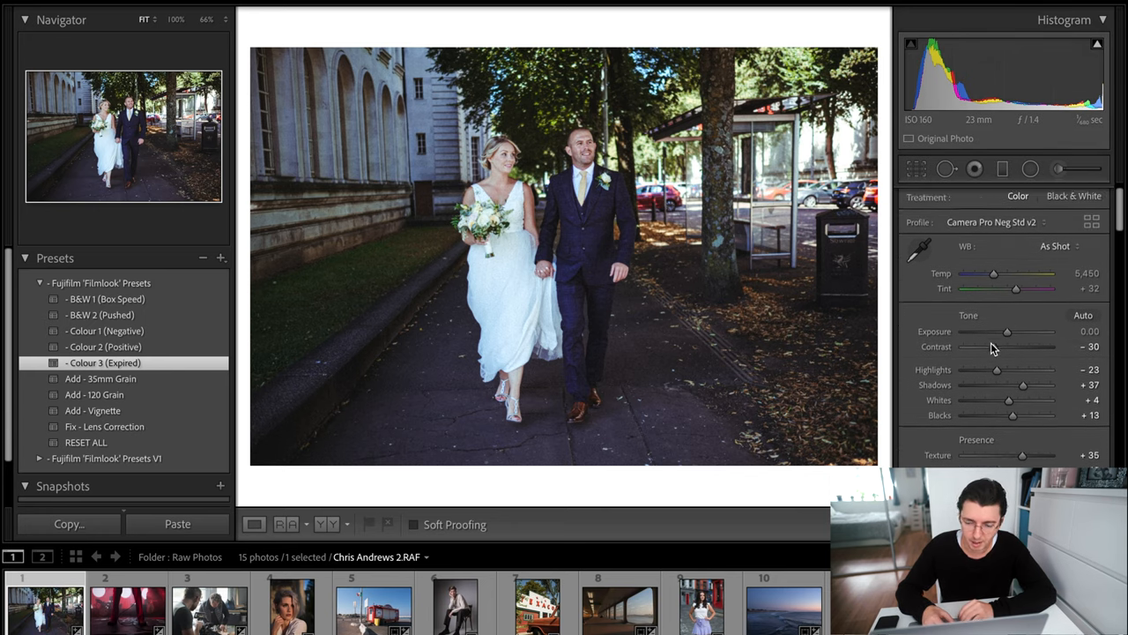
pyautogui.scroll(-3)
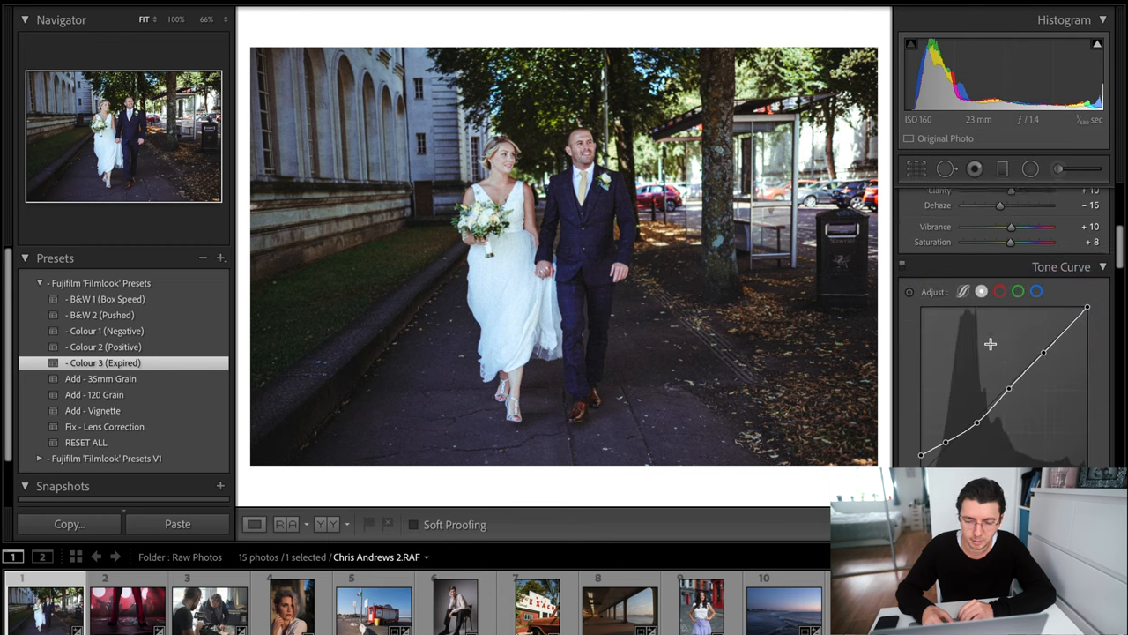
pyautogui.click(1054, 208)
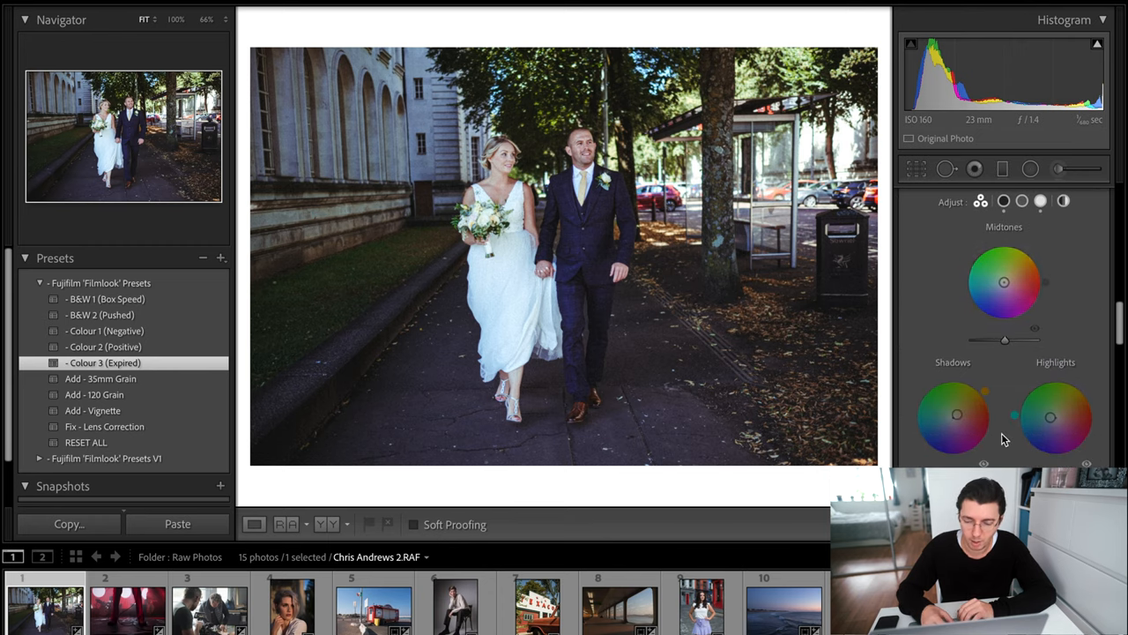
pyautogui.moveTo(956, 415); pyautogui.dragTo(985, 395)
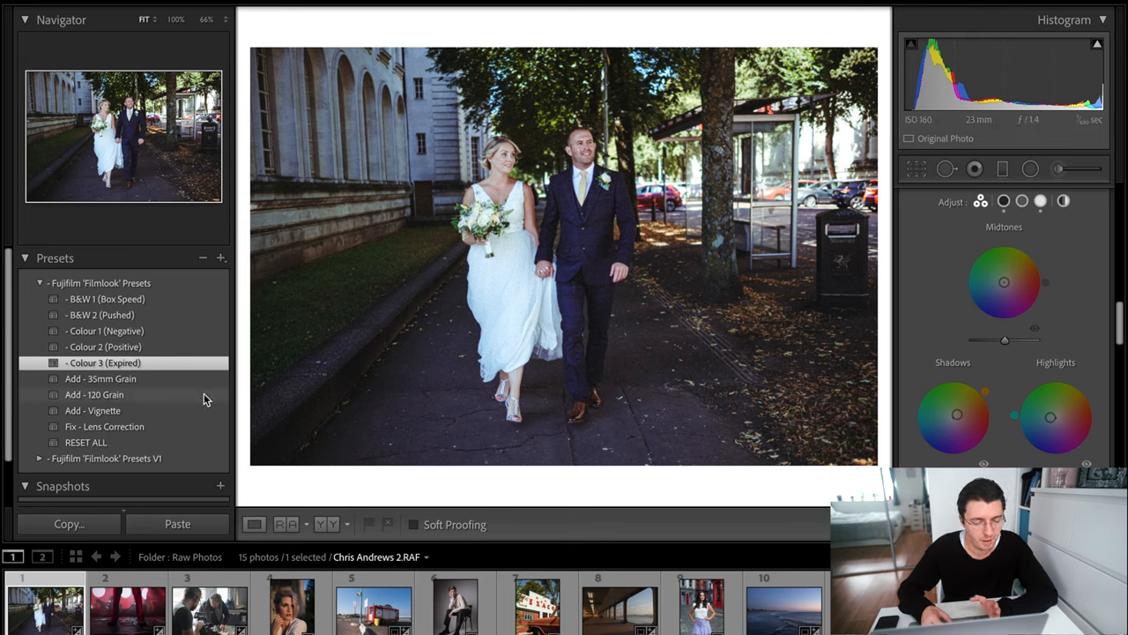
pyautogui.moveTo(201, 398)
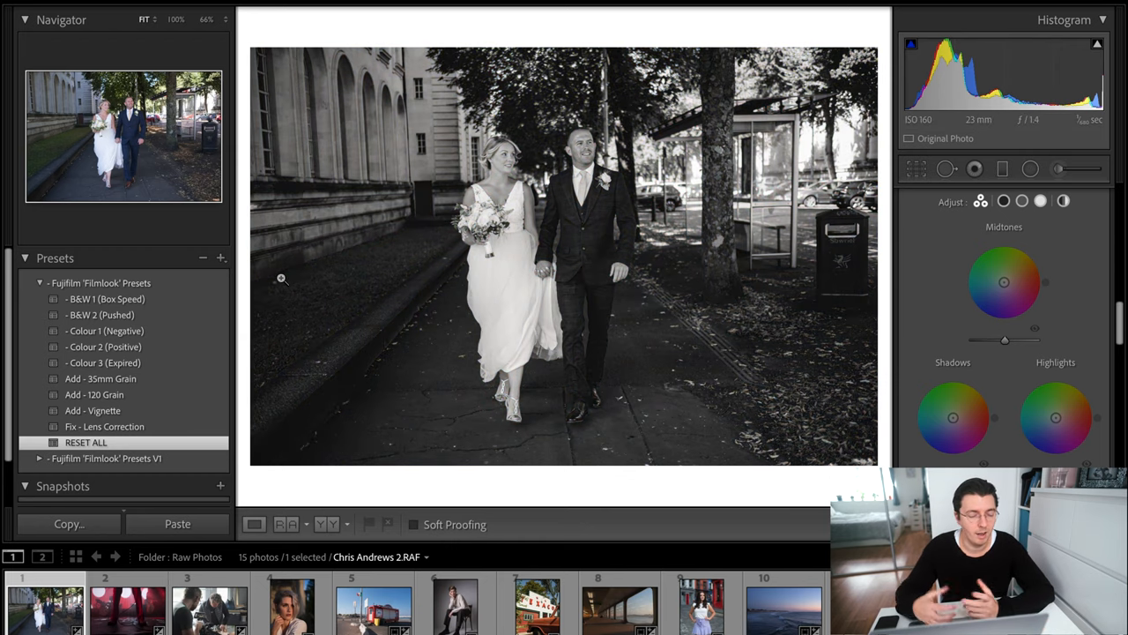
pyautogui.moveTo(250, 469)
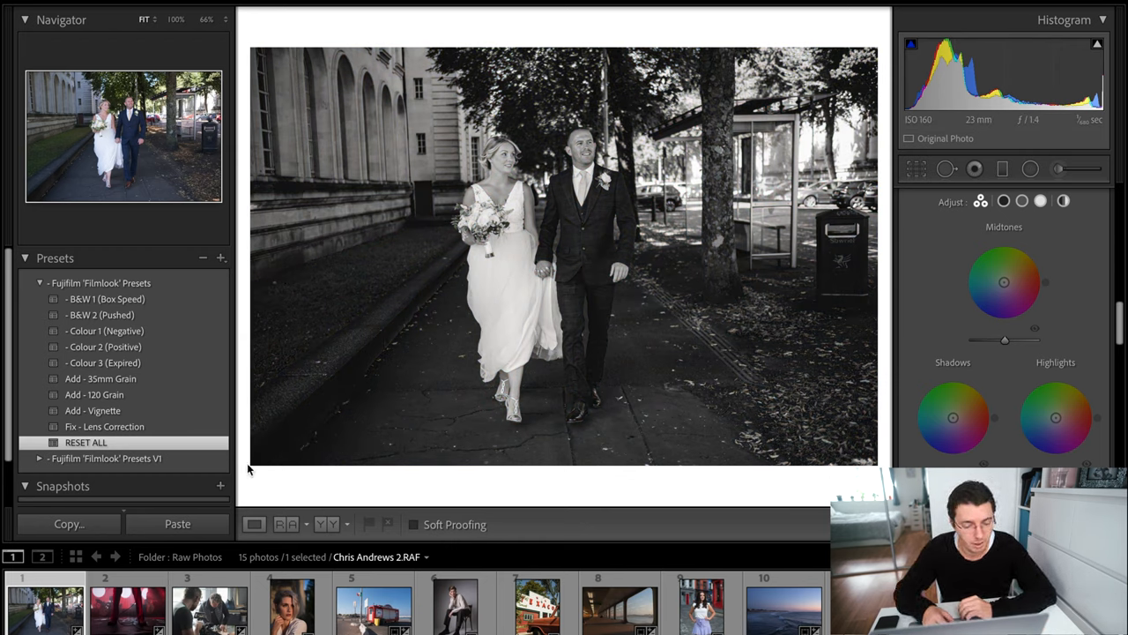
# Step: Apply the Filmlook RESET ALL preset to return the wedding photo to its original colours
pyautogui.click(84, 440)
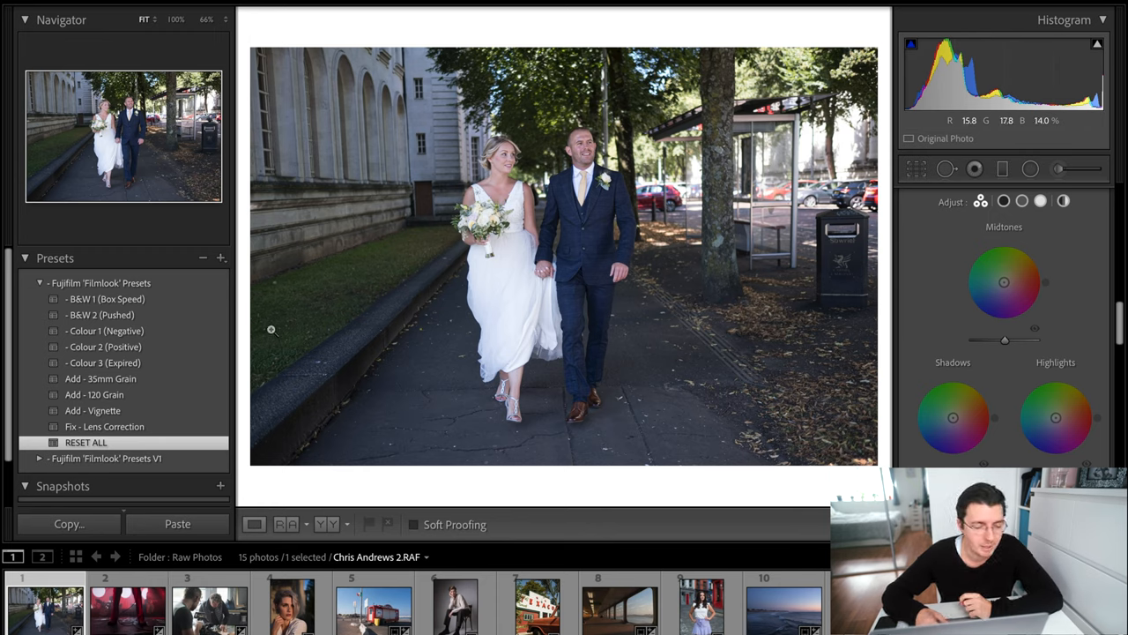
# Step: Apply the Colour 1 (Negative) look and warm the wedding photo's white balance temperature
pyautogui.click(104, 331)
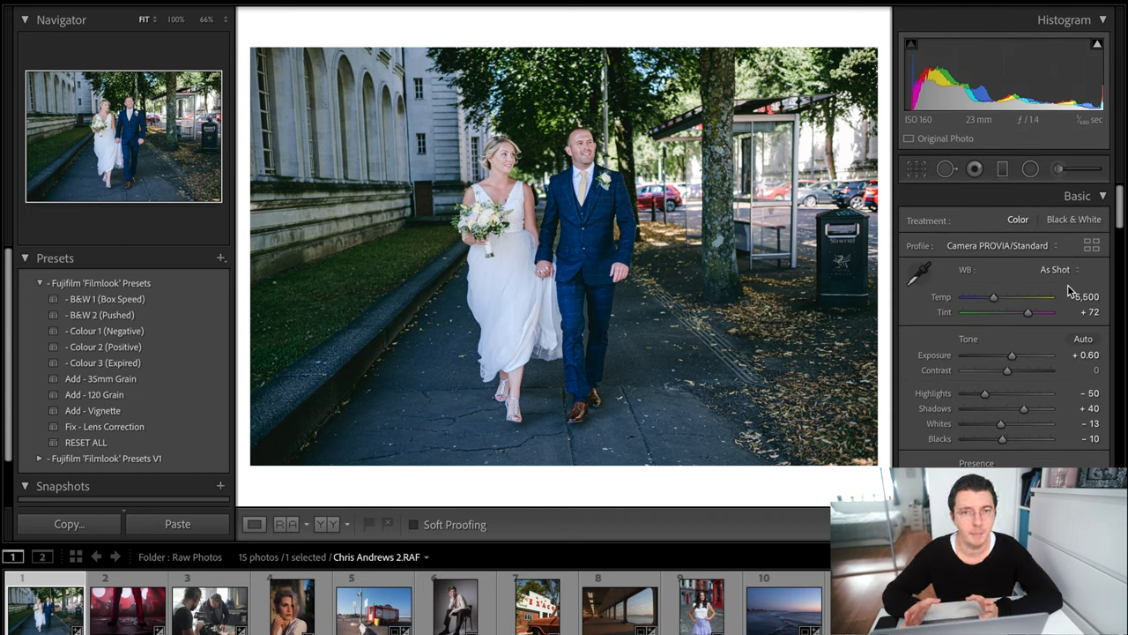
pyautogui.moveTo(995, 296); pyautogui.dragTo(990, 296)
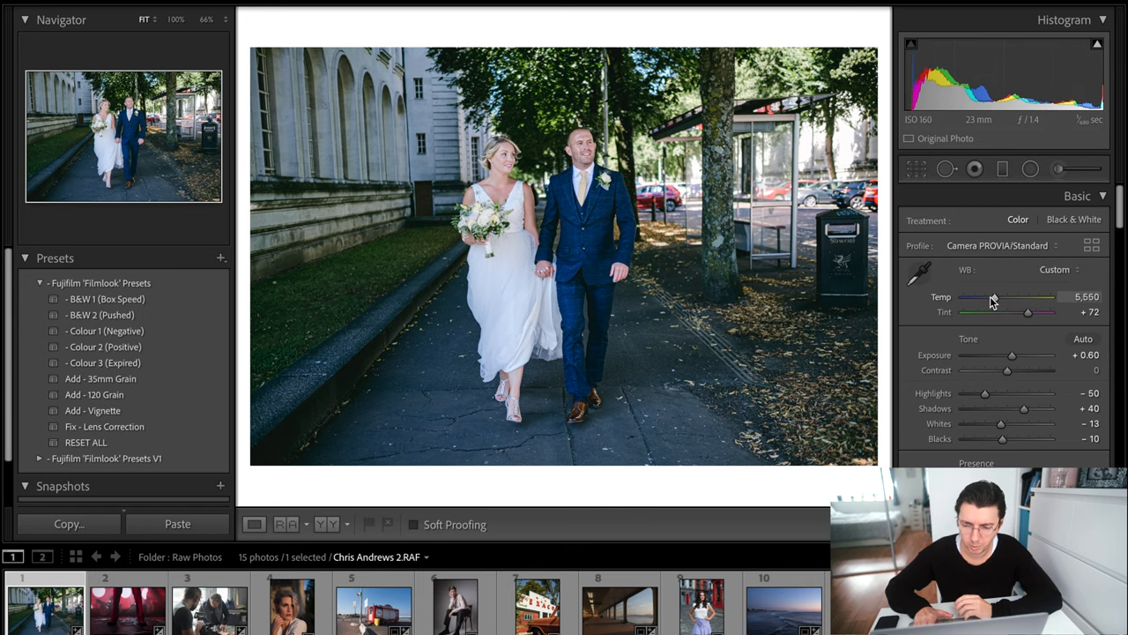
pyautogui.moveTo(1012, 297); pyautogui.dragTo(1023, 296)
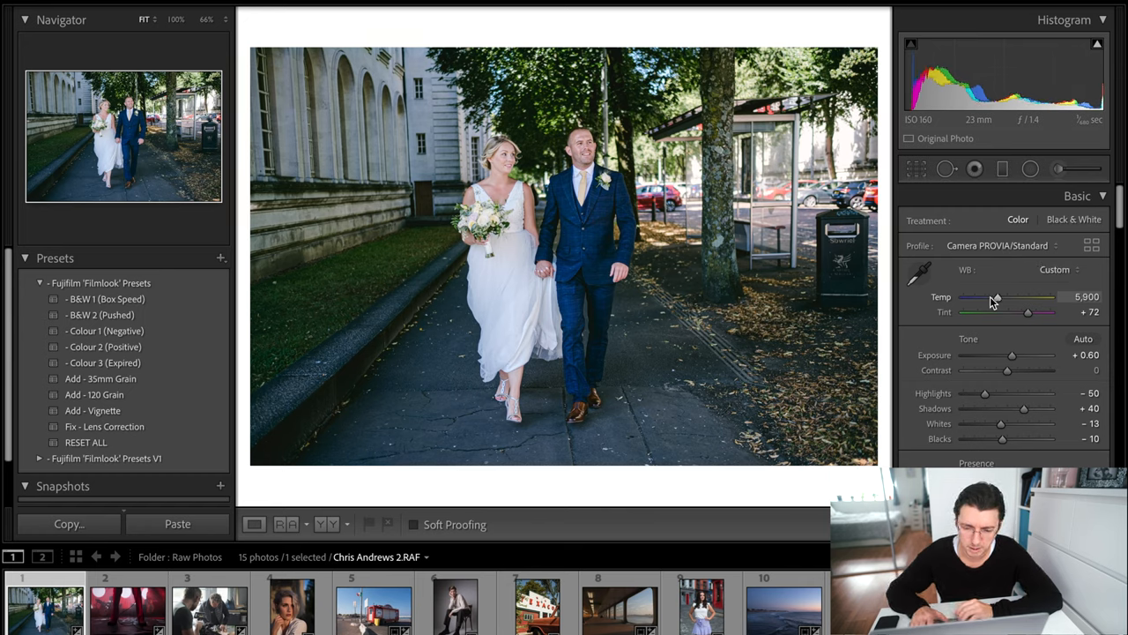
pyautogui.moveTo(994, 296); pyautogui.dragTo(998, 296)
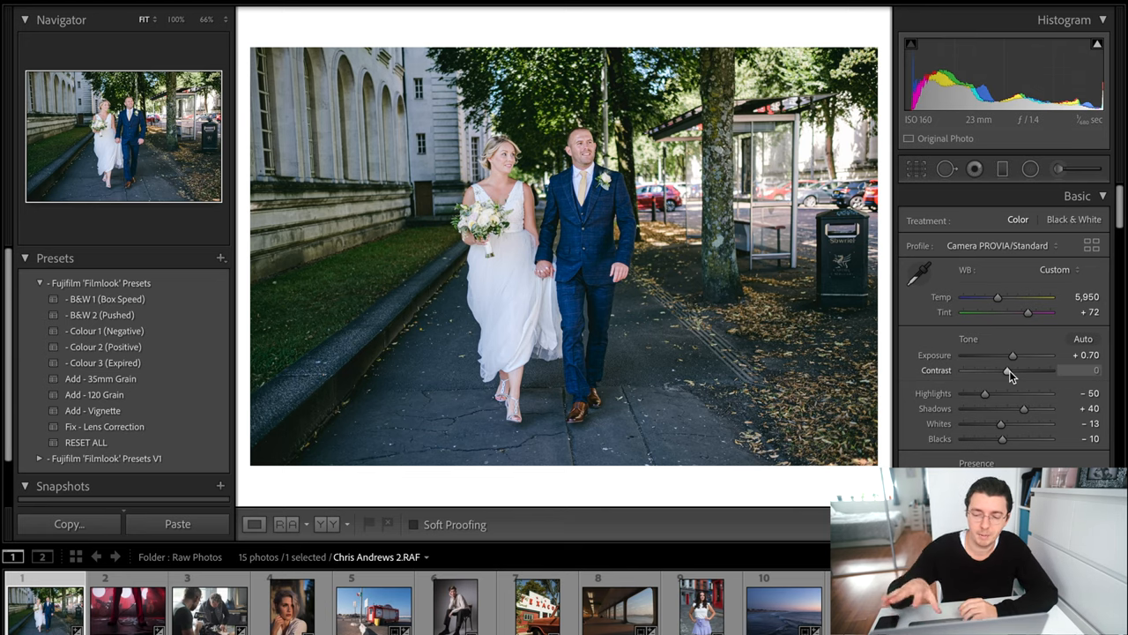
# Step: Raise the wedding photo's contrast to about +50 and fine-tune its tones
pyautogui.moveTo(984, 370); pyautogui.dragTo(1028, 370)
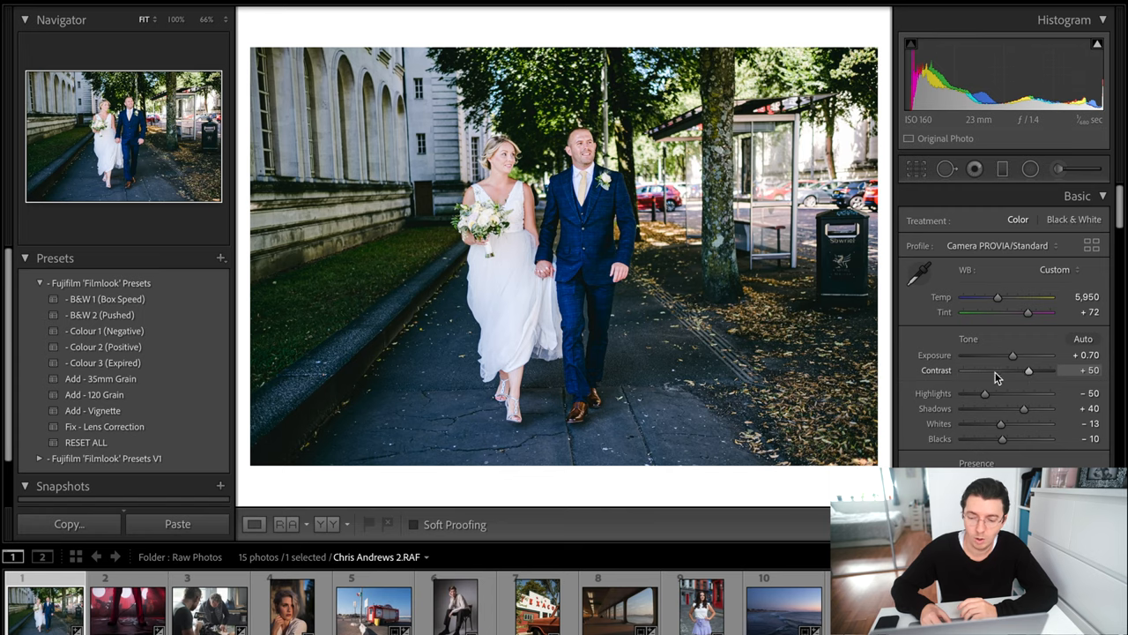
pyautogui.moveTo(1030, 370); pyautogui.dragTo(997, 370)
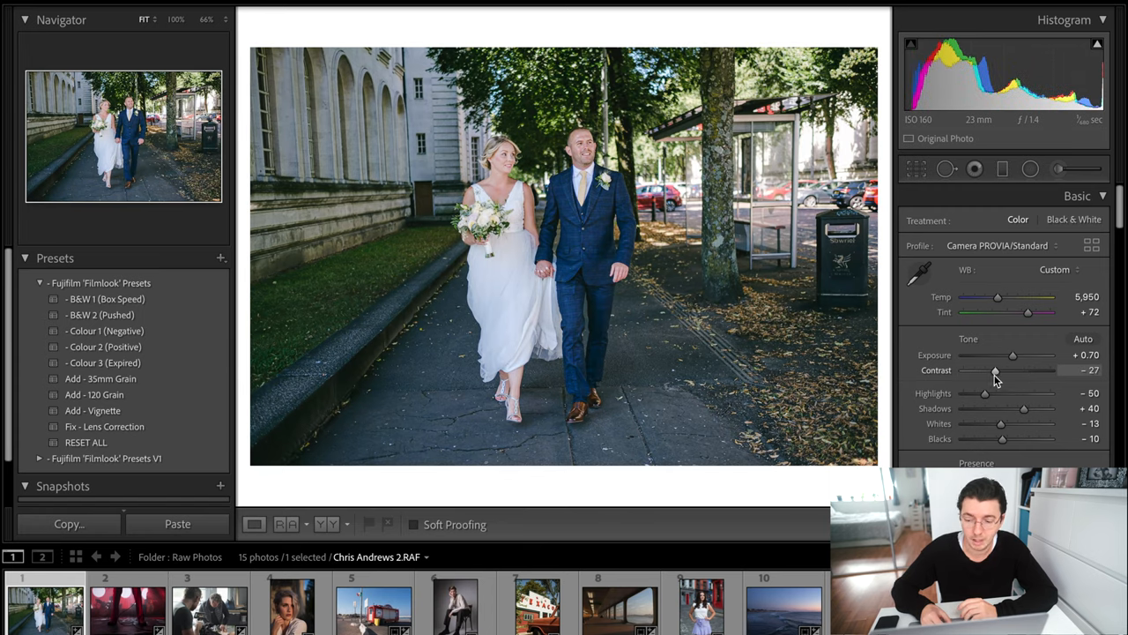
pyautogui.moveTo(996, 370); pyautogui.dragTo(1012, 371)
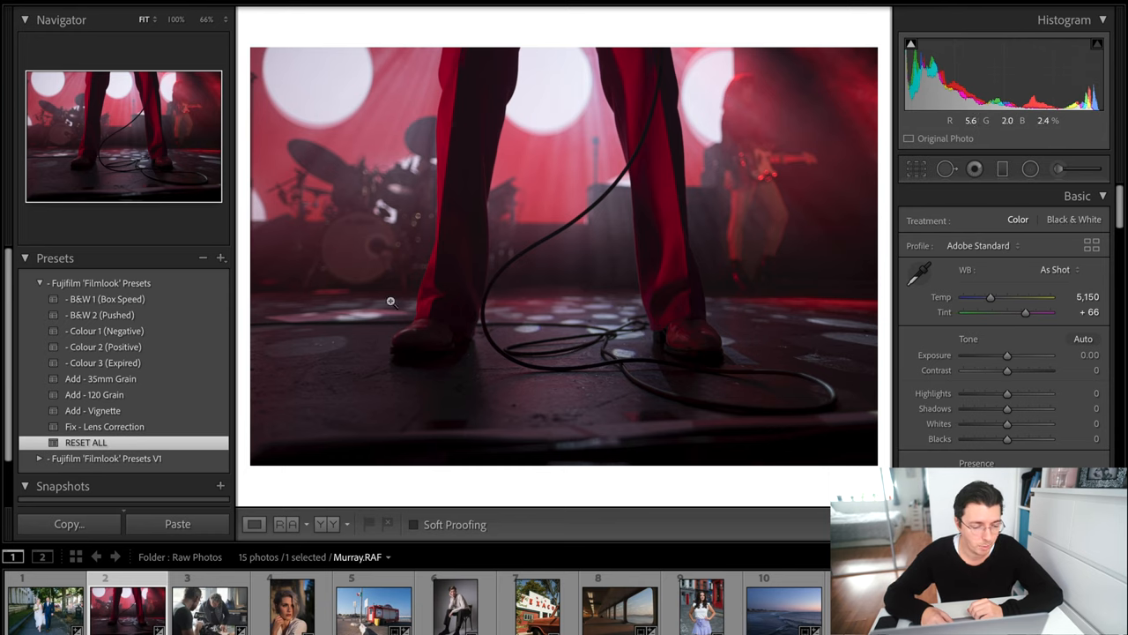
# Step: Give the stage photo Colour 3 (Expired), brighten its exposure and set Temp to 5,000
pyautogui.click(106, 300)
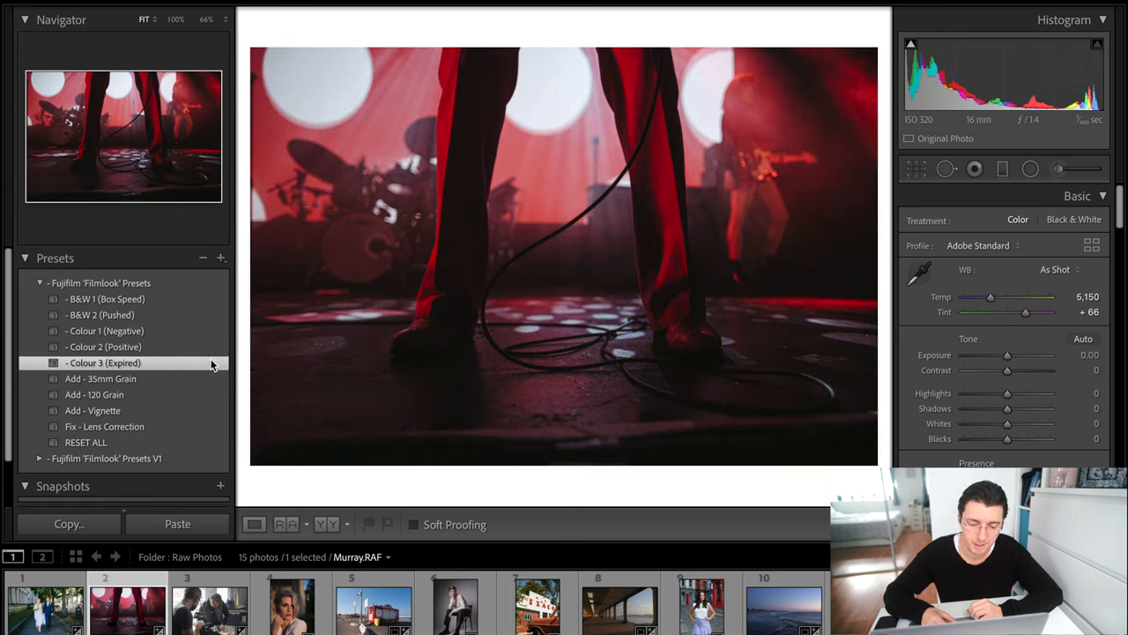
pyautogui.click(102, 363)
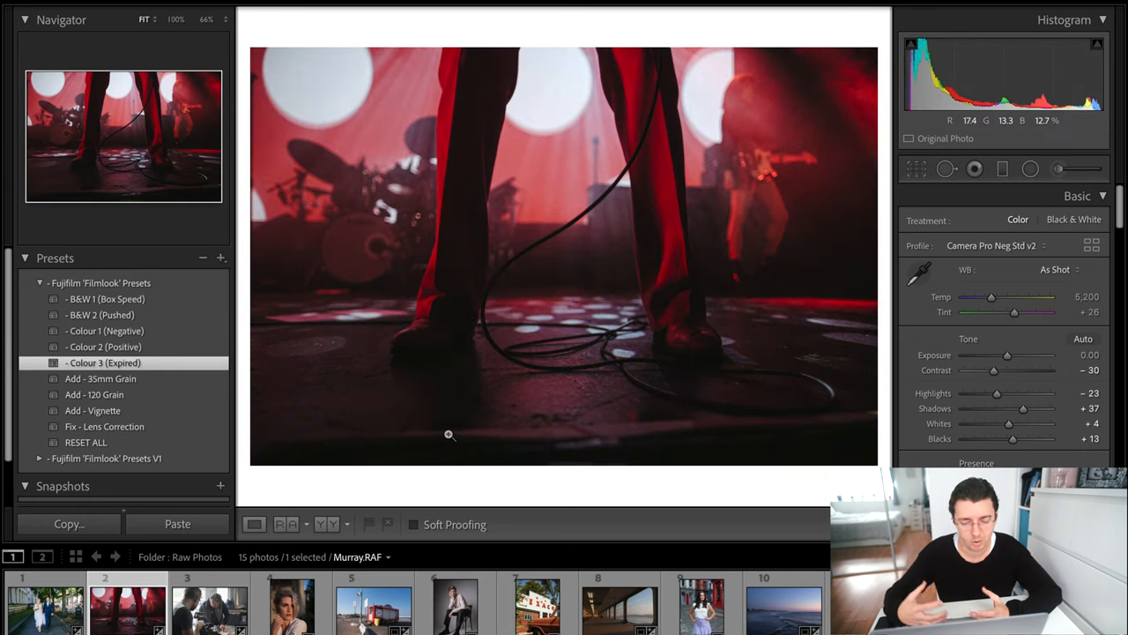
pyautogui.moveTo(1008, 355); pyautogui.dragTo(1012, 354)
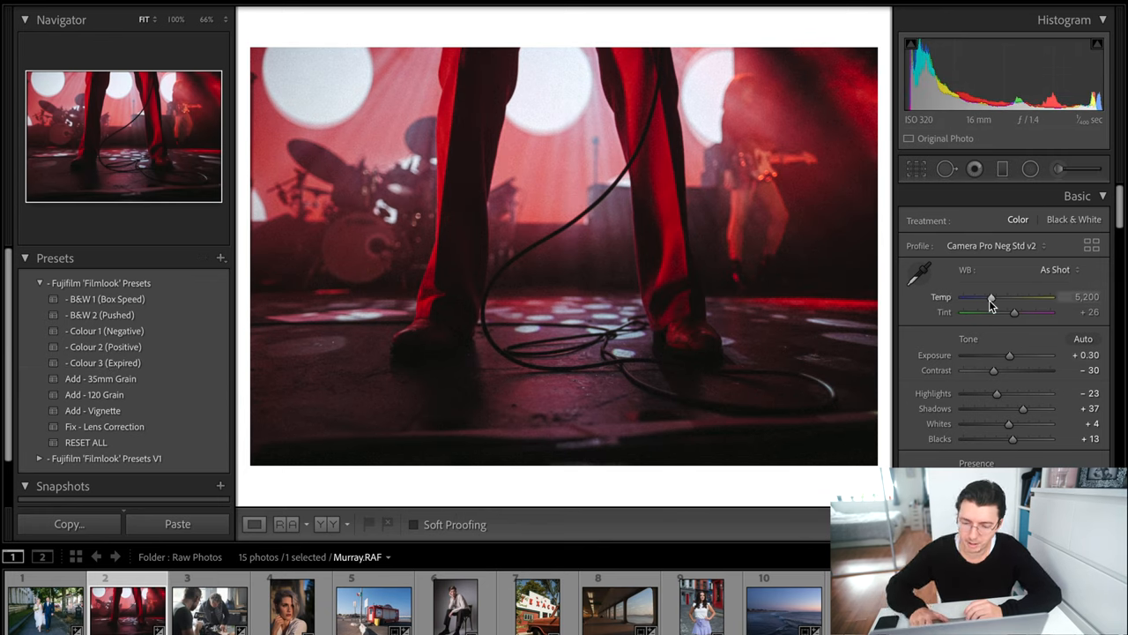
pyautogui.moveTo(1005, 296); pyautogui.dragTo(990, 297)
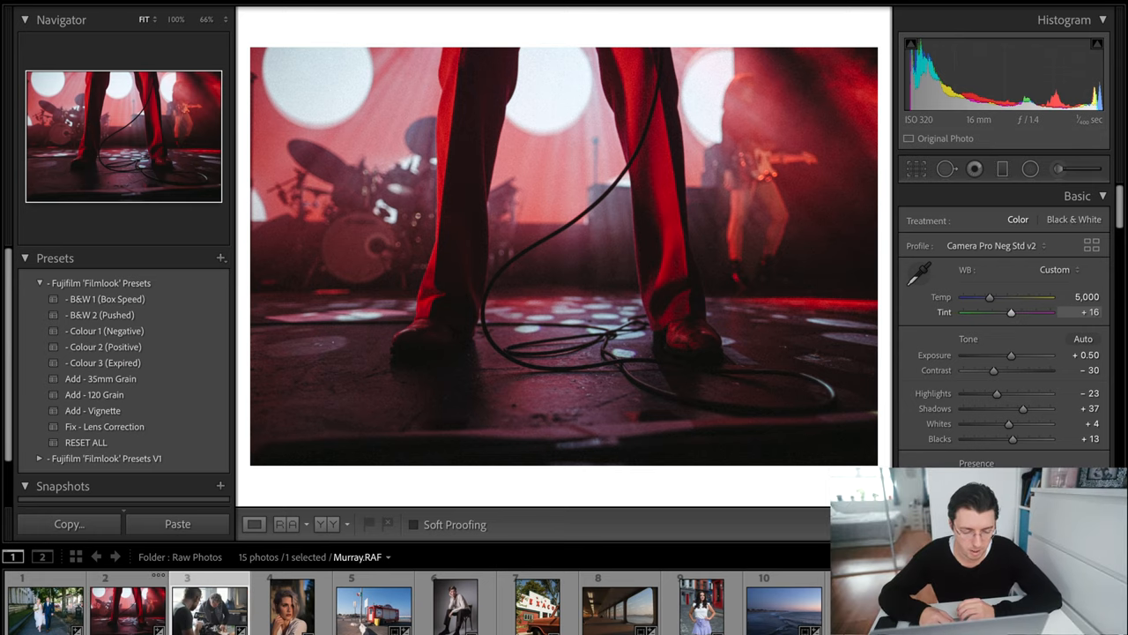
pyautogui.click(85, 440)
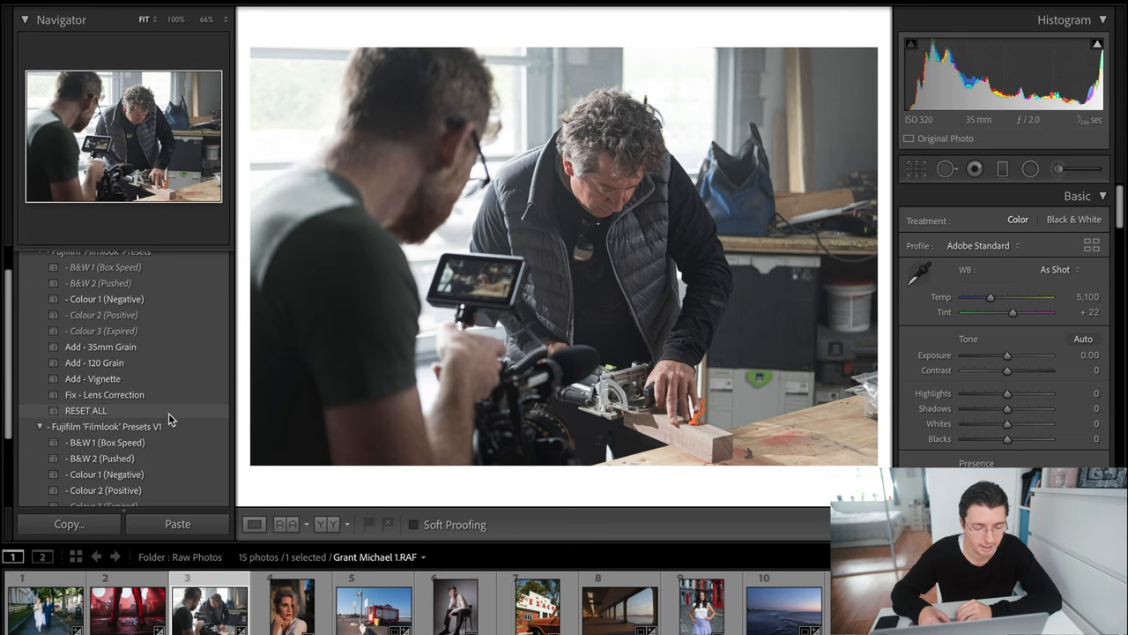
pyautogui.moveTo(451, 317)
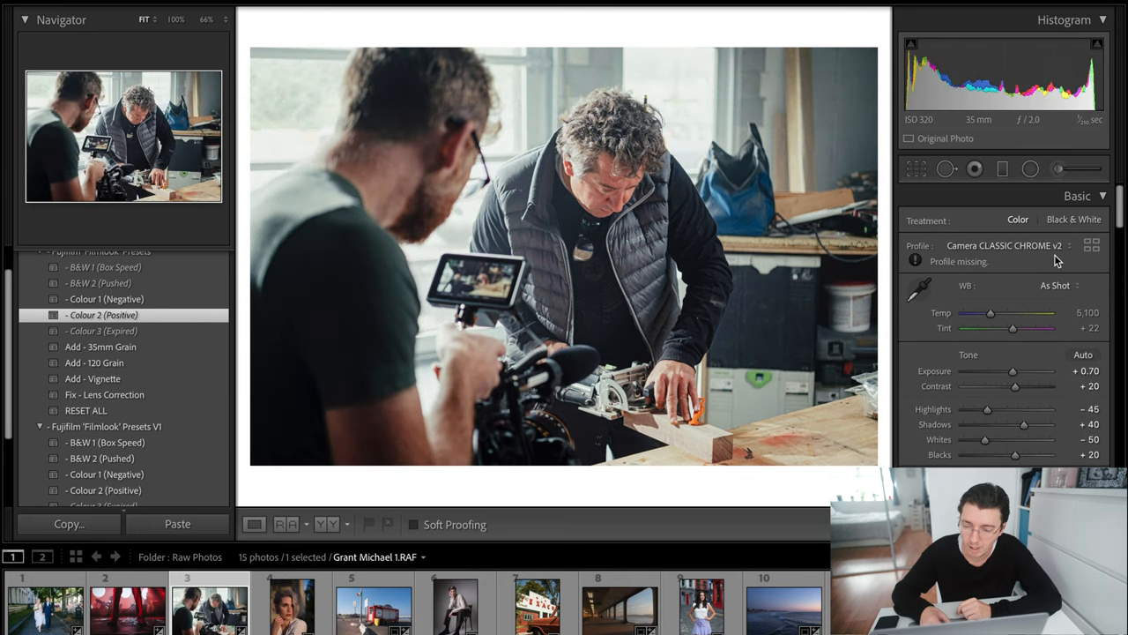
# Step: Check the Profile Browser, then apply Colour 3 (Expired) with exposure +0.10 and highlights -49
pyautogui.click(1092, 247)
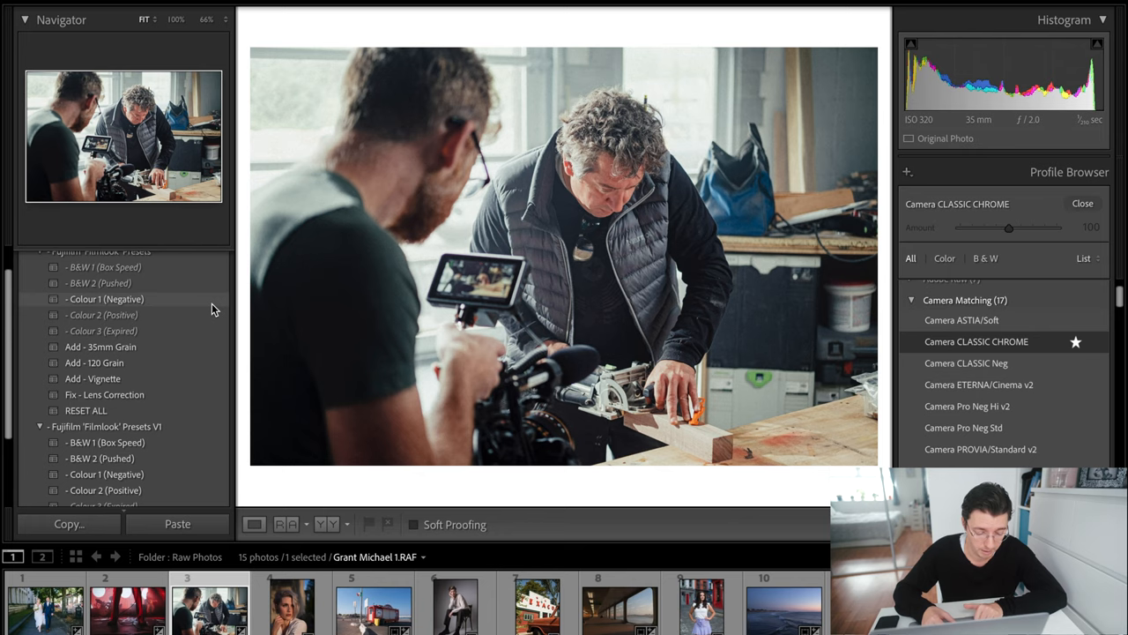
pyautogui.rightClick(106, 300)
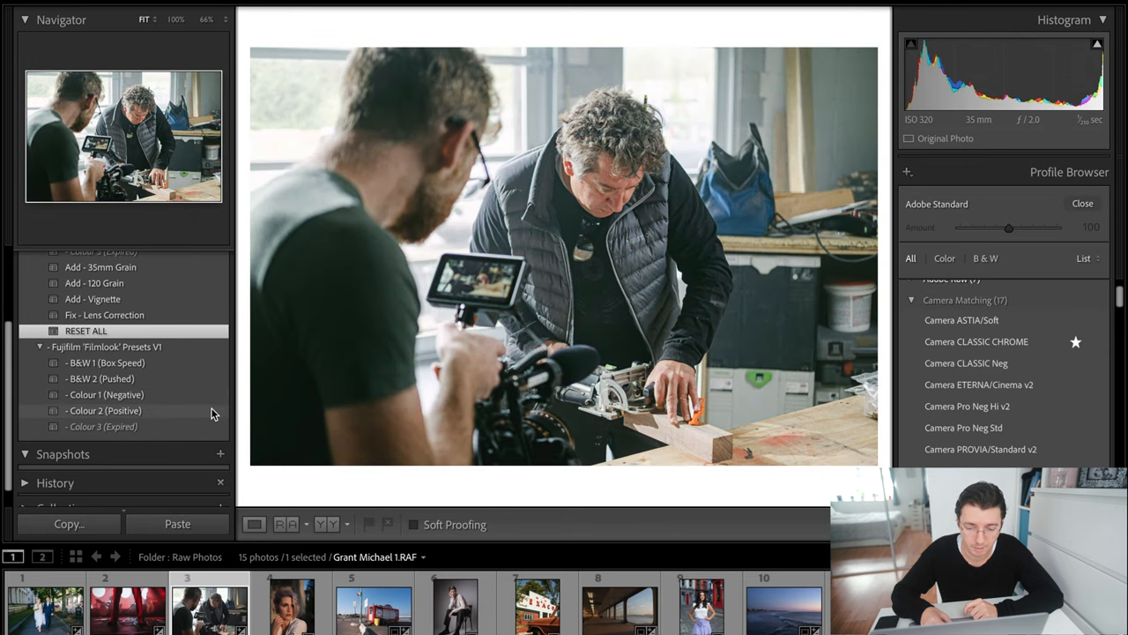
pyautogui.click(103, 425)
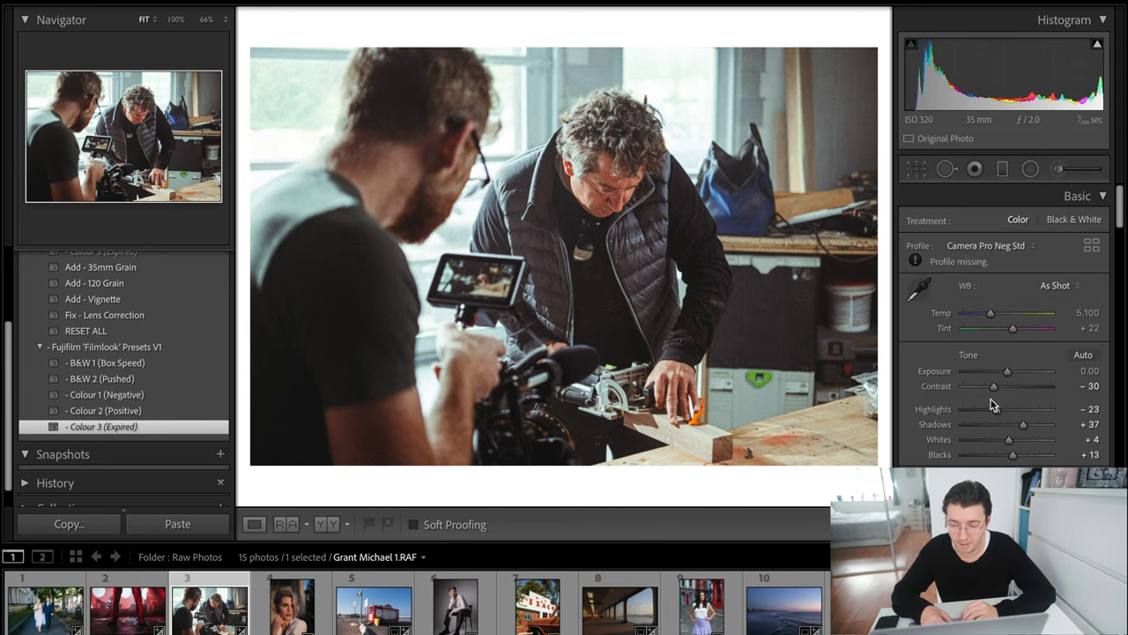
pyautogui.moveTo(1006, 370); pyautogui.dragTo(1009, 370)
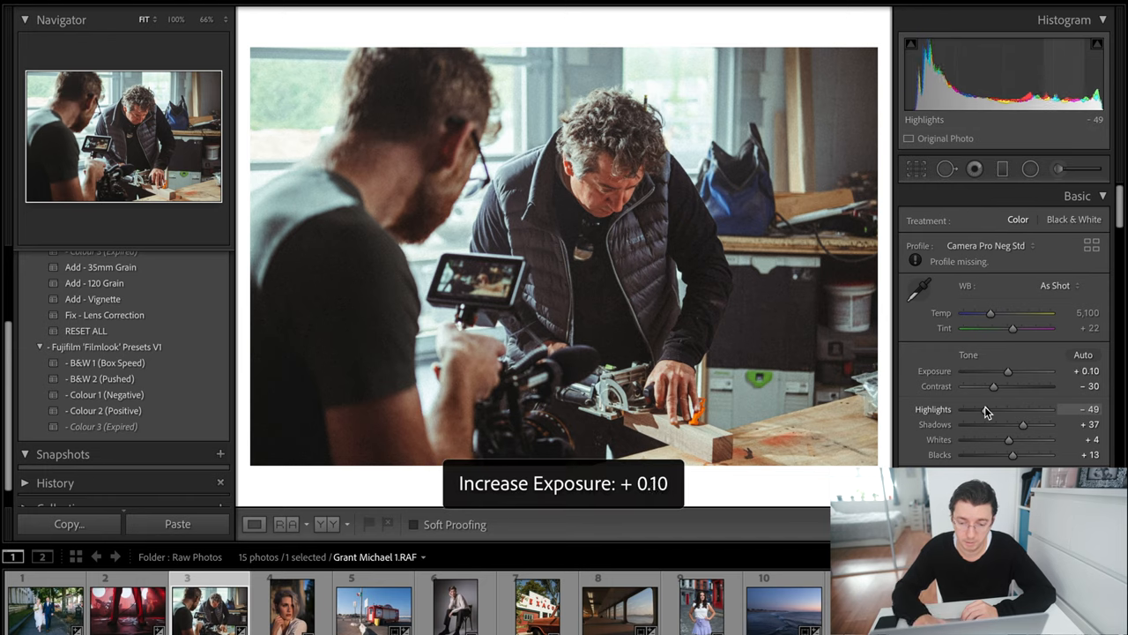
pyautogui.moveTo(1009, 371); pyautogui.dragTo(1011, 370)
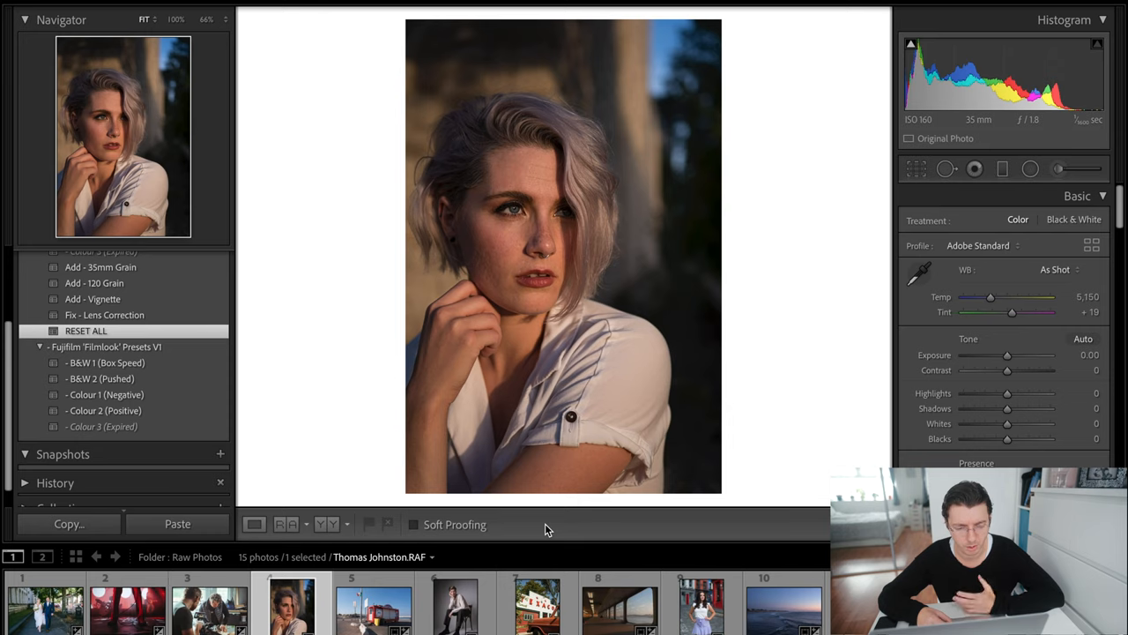
pyautogui.moveTo(370, 307)
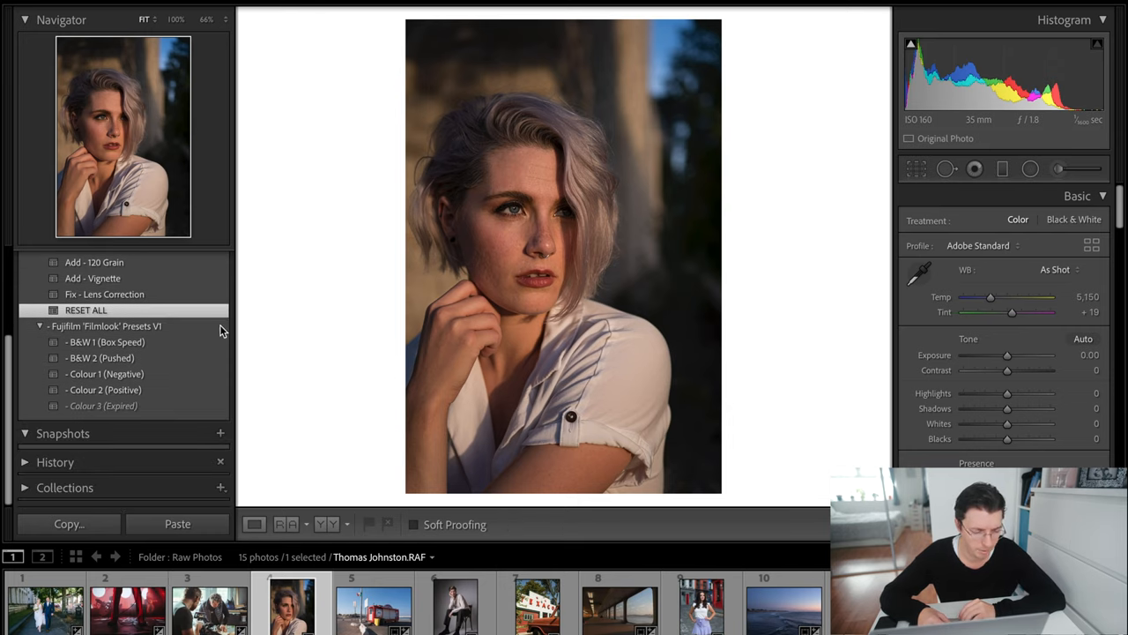
pyautogui.click(106, 342)
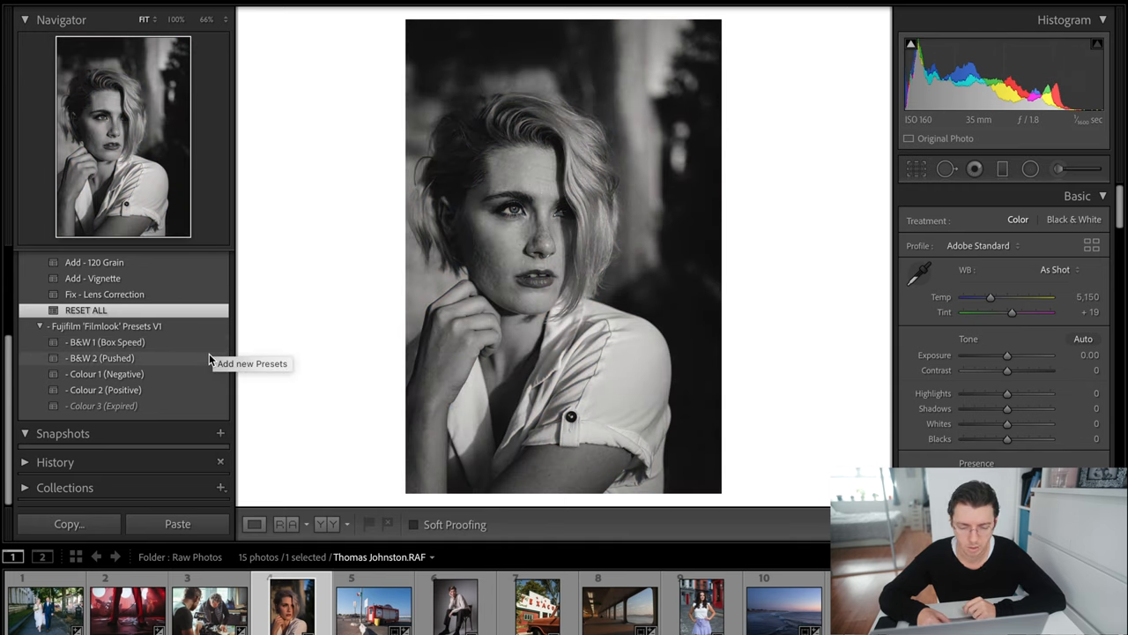
pyautogui.click(104, 390)
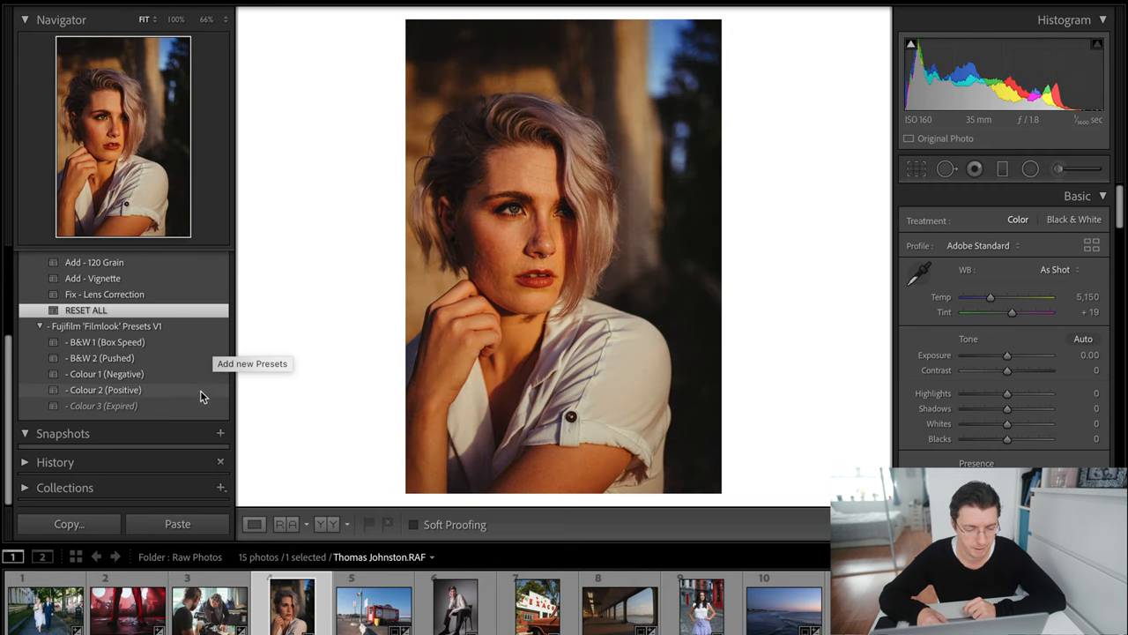
pyautogui.click(106, 374)
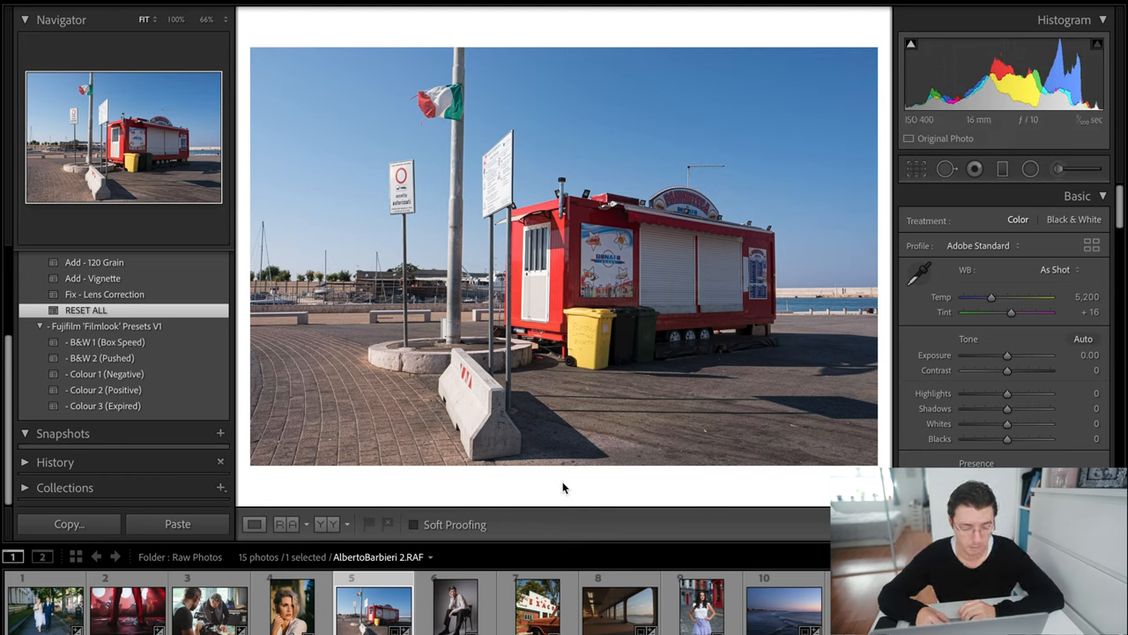
pyautogui.moveTo(556, 421)
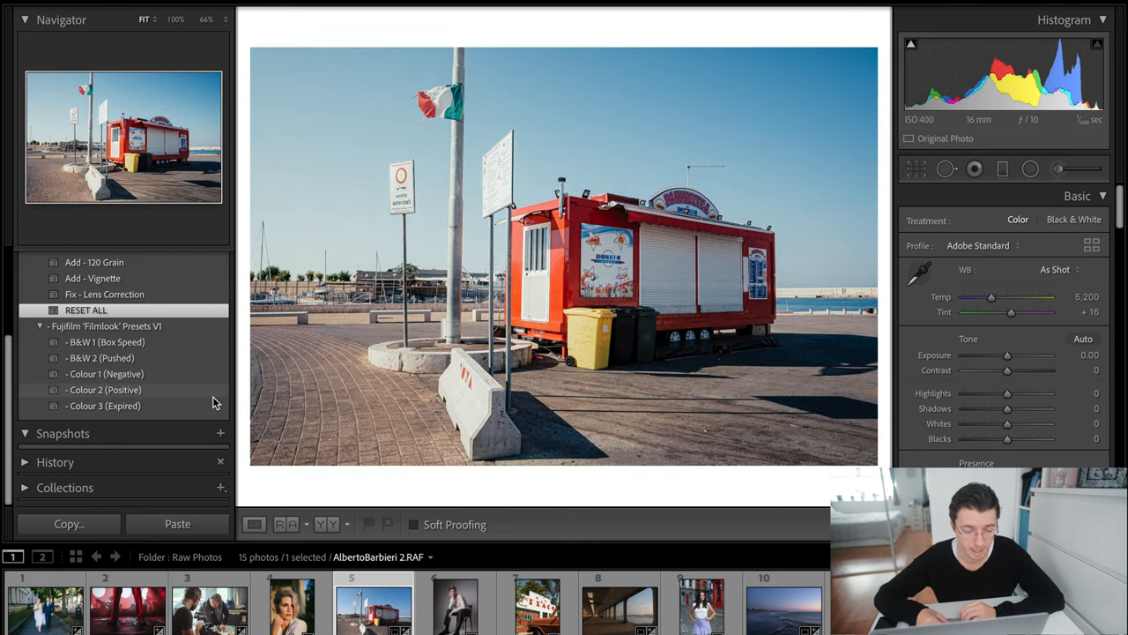
# Step: Apply Colour 2 (Positive) to the kiosk harbour photo and lift its shadows to +63
pyautogui.click(104, 389)
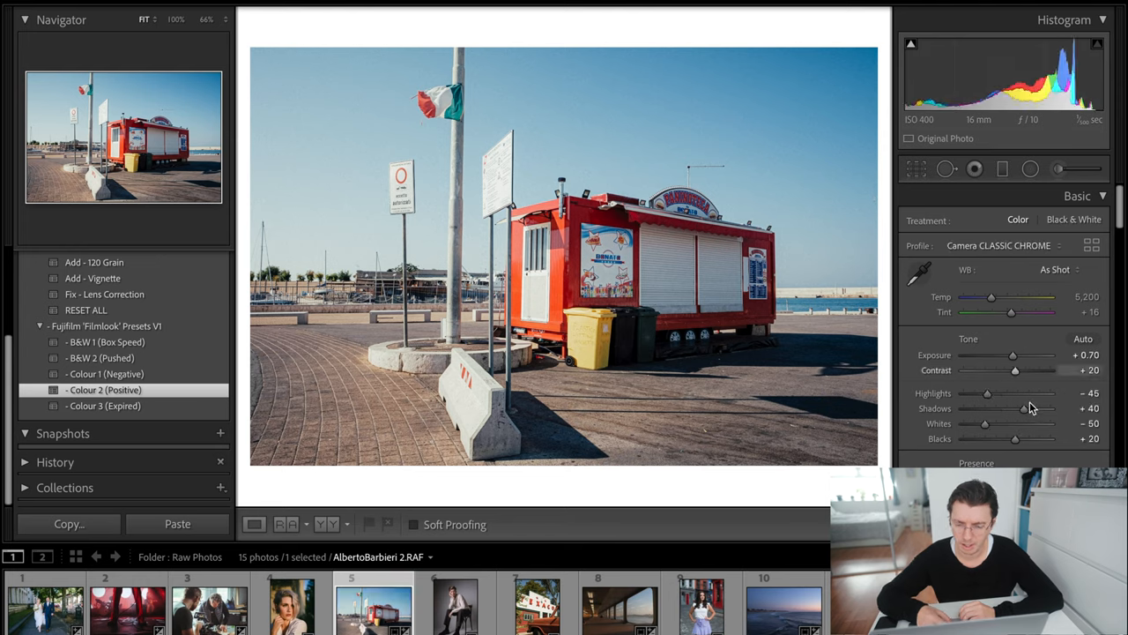
pyautogui.moveTo(997, 409); pyautogui.dragTo(1033, 409)
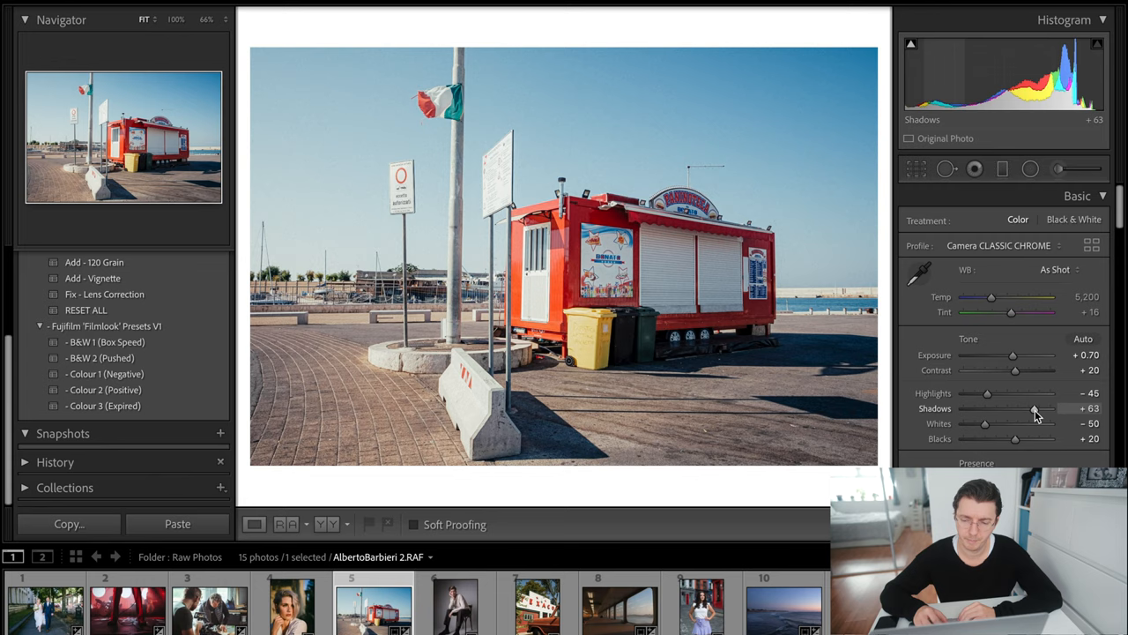
pyautogui.moveTo(990, 297); pyautogui.dragTo(1012, 296)
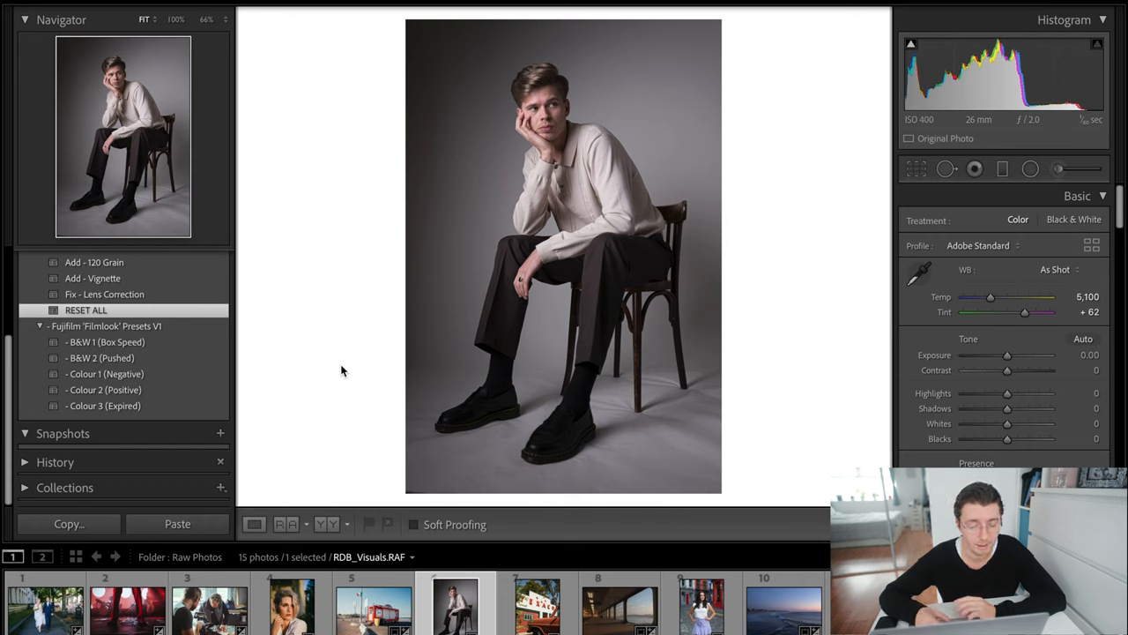
# Step: Try the B&W 2 (Pushed) look on the seated portrait and nudge its tones
pyautogui.click(106, 342)
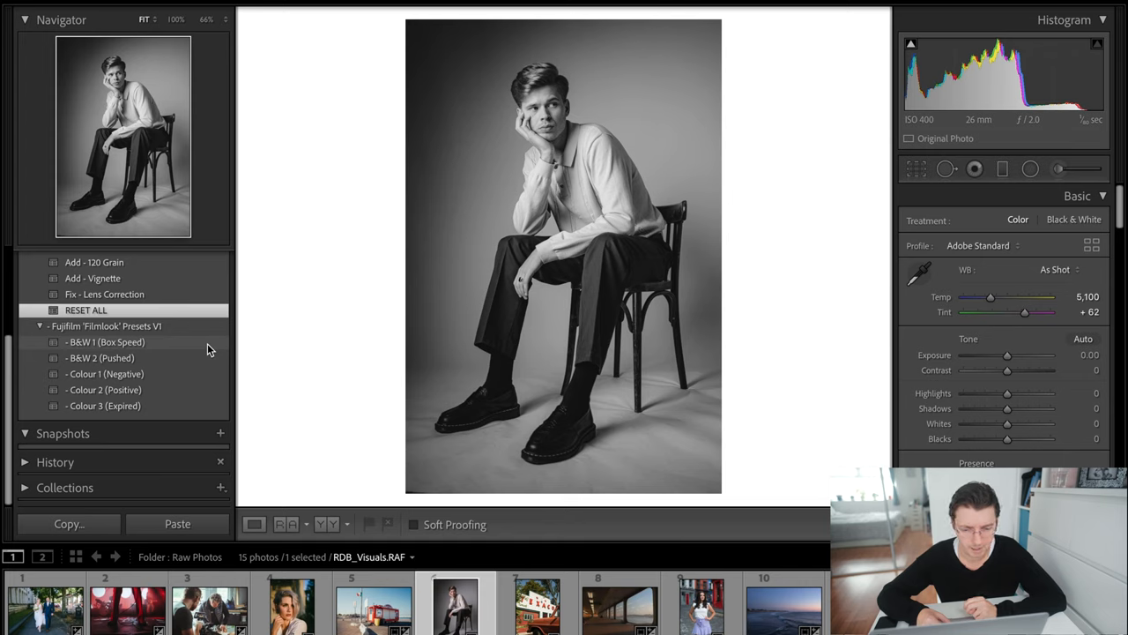
pyautogui.click(98, 356)
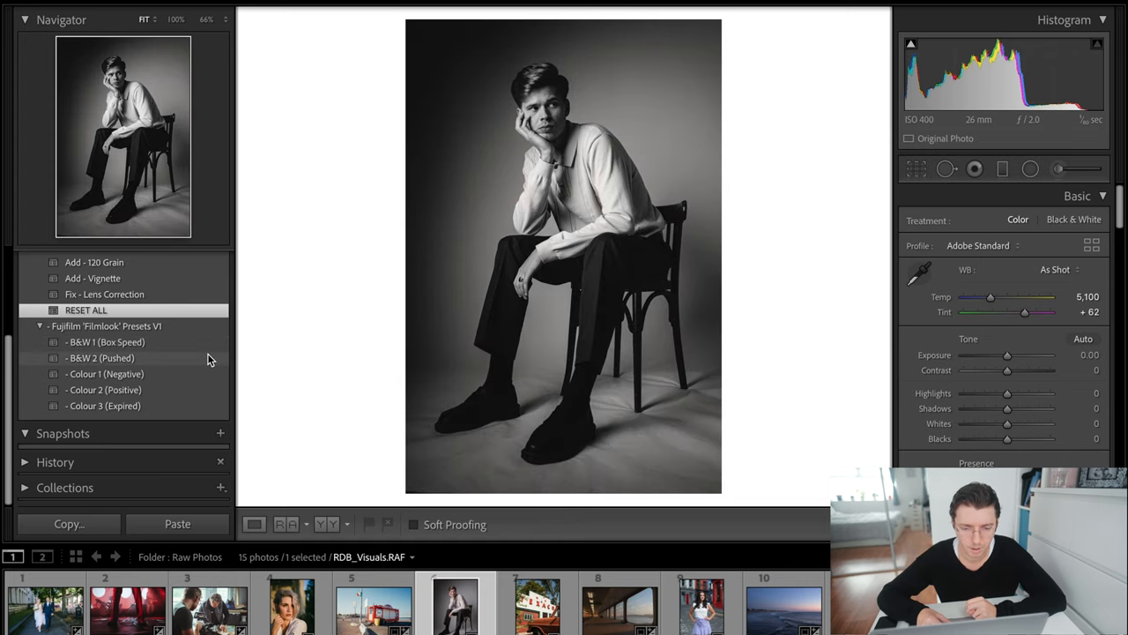
pyautogui.click(99, 356)
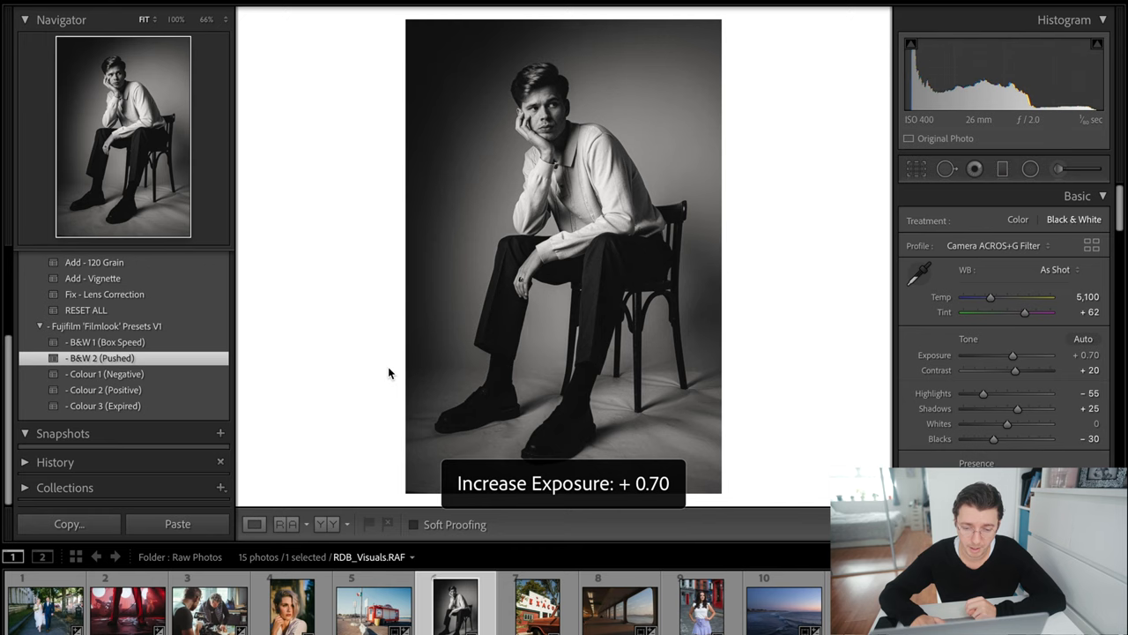
pyautogui.moveTo(1012, 354); pyautogui.dragTo(1016, 354)
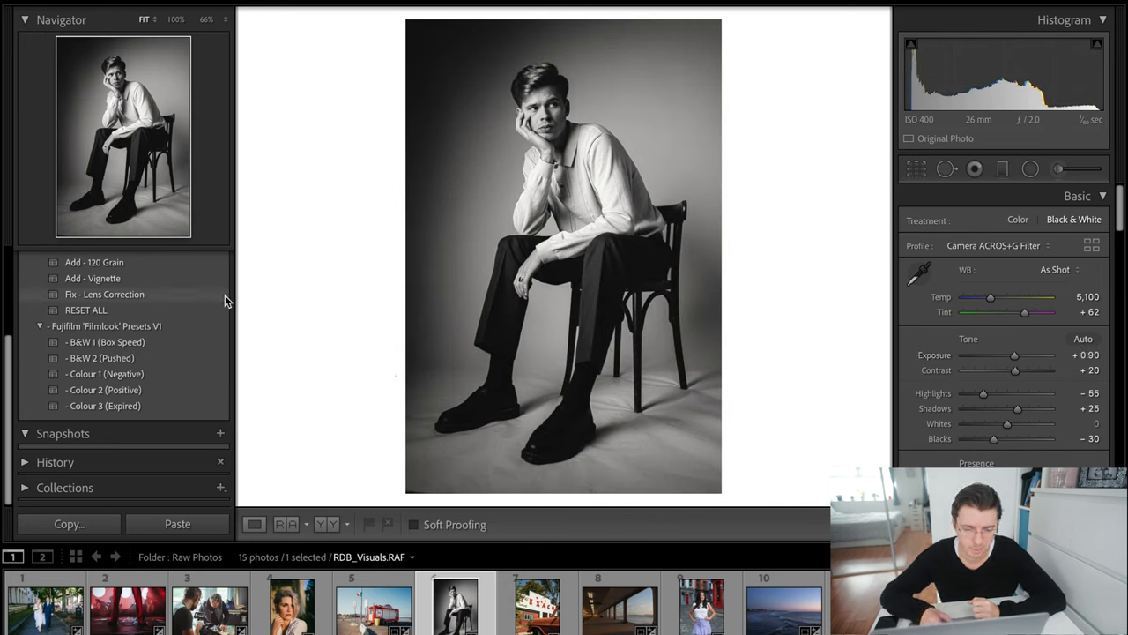
# Step: Switch to Colour 3 (Expired) with Fix - Lens Correction and tweak the portrait's white balance
pyautogui.click(106, 292)
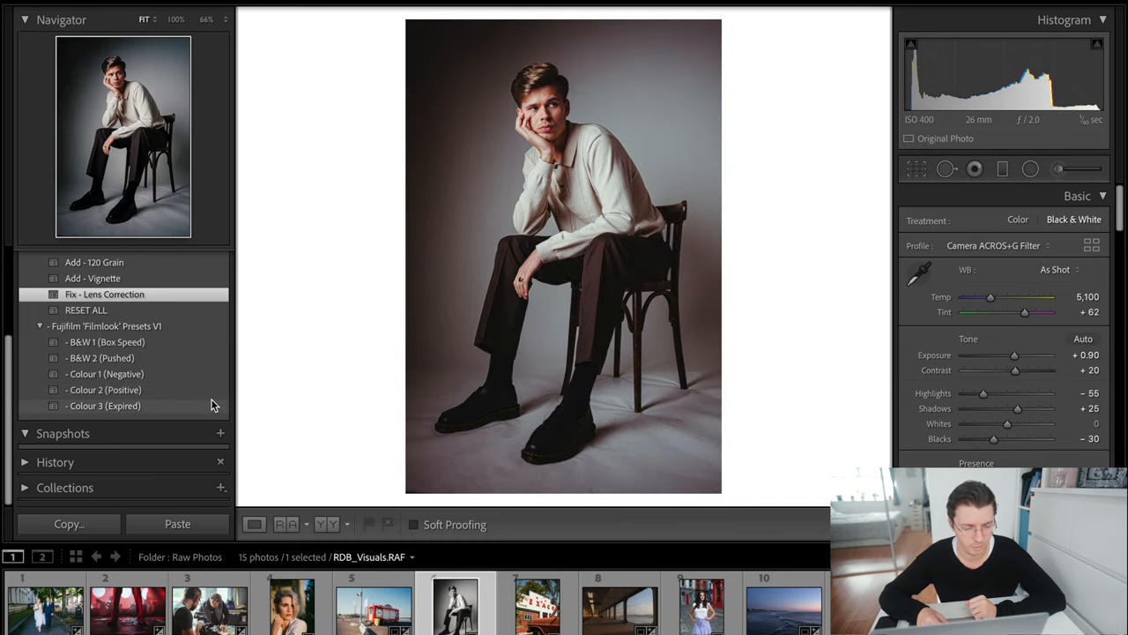
pyautogui.click(102, 406)
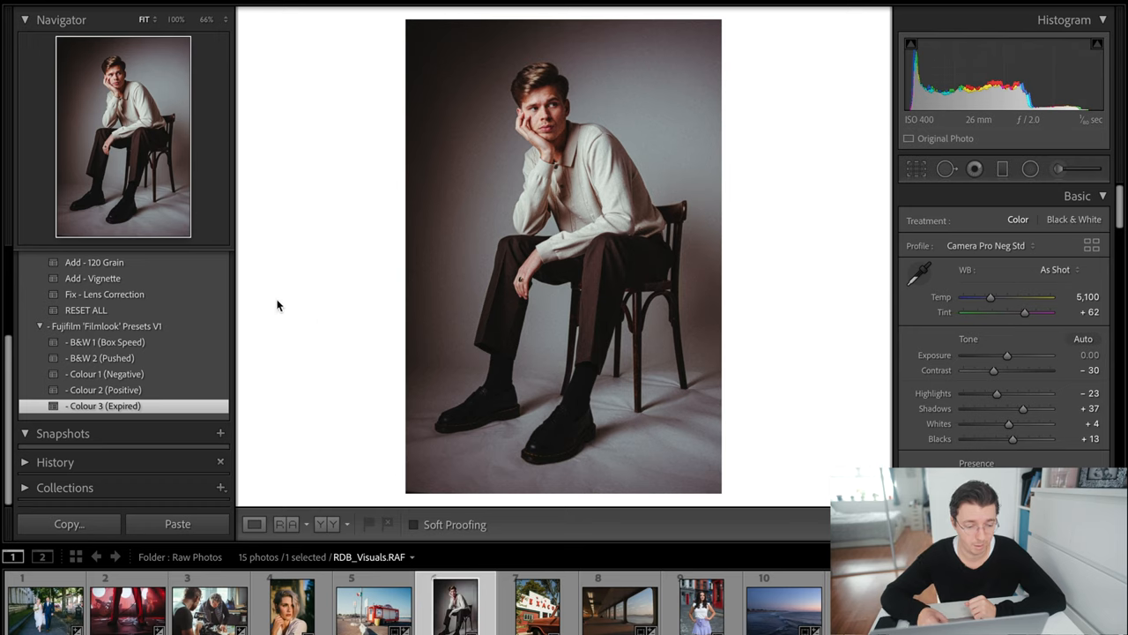
pyautogui.click(104, 293)
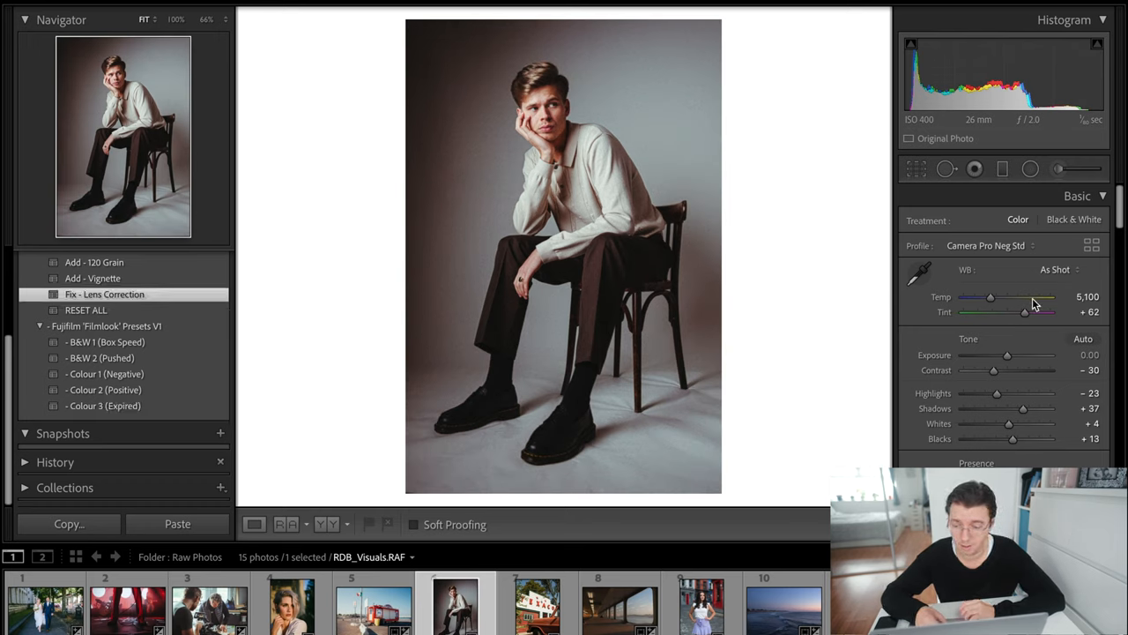
pyautogui.moveTo(991, 296); pyautogui.dragTo(994, 296)
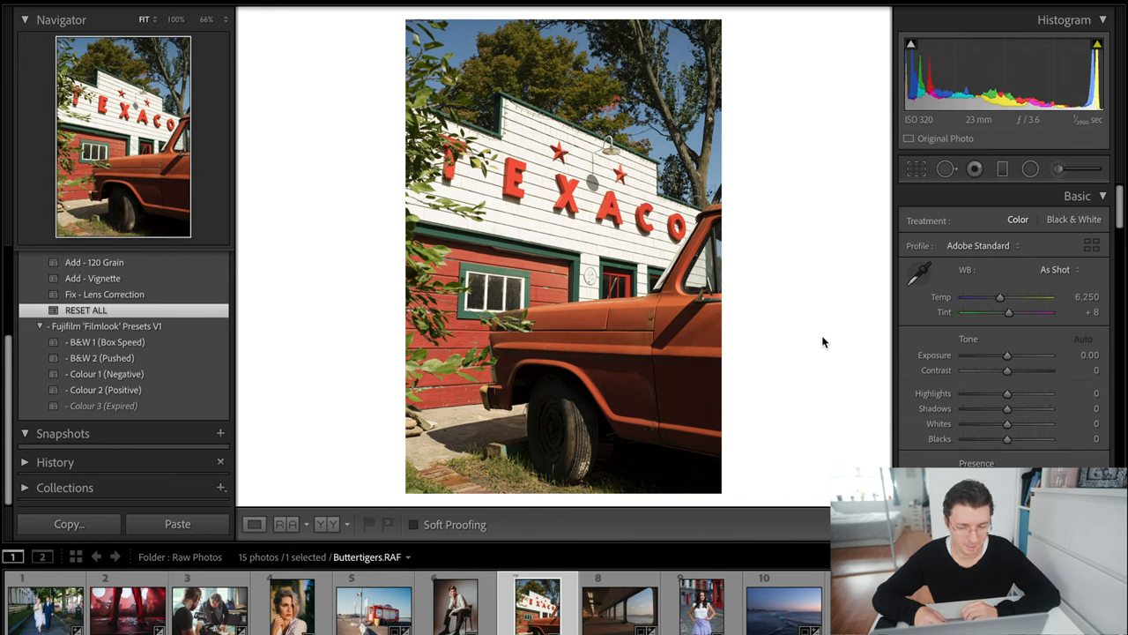
pyautogui.moveTo(691, 339)
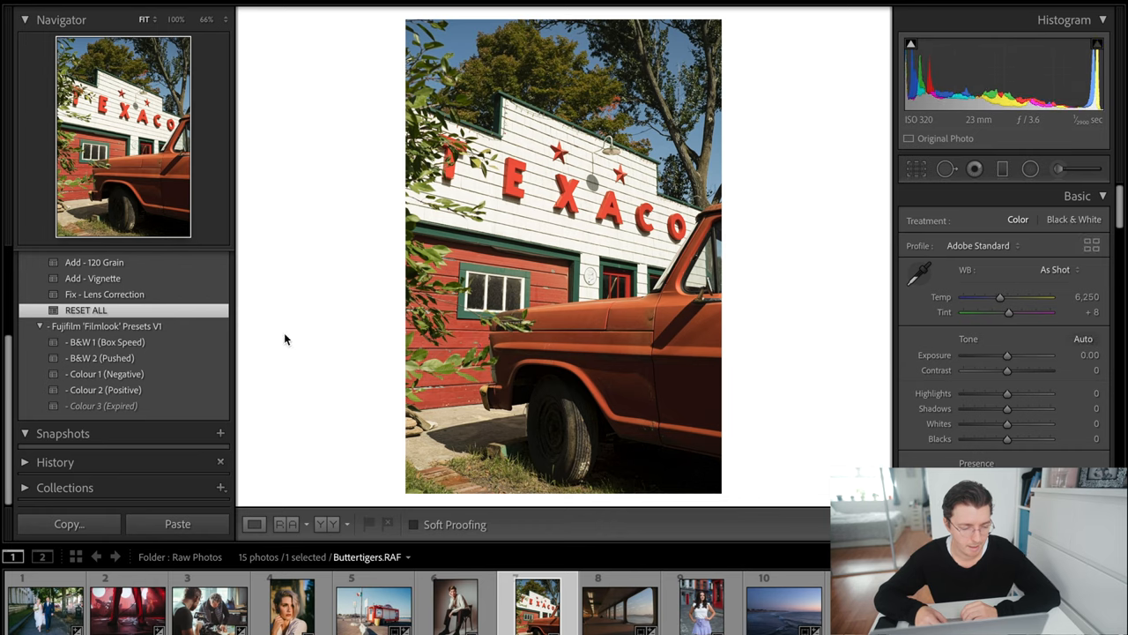
pyautogui.moveTo(226, 382)
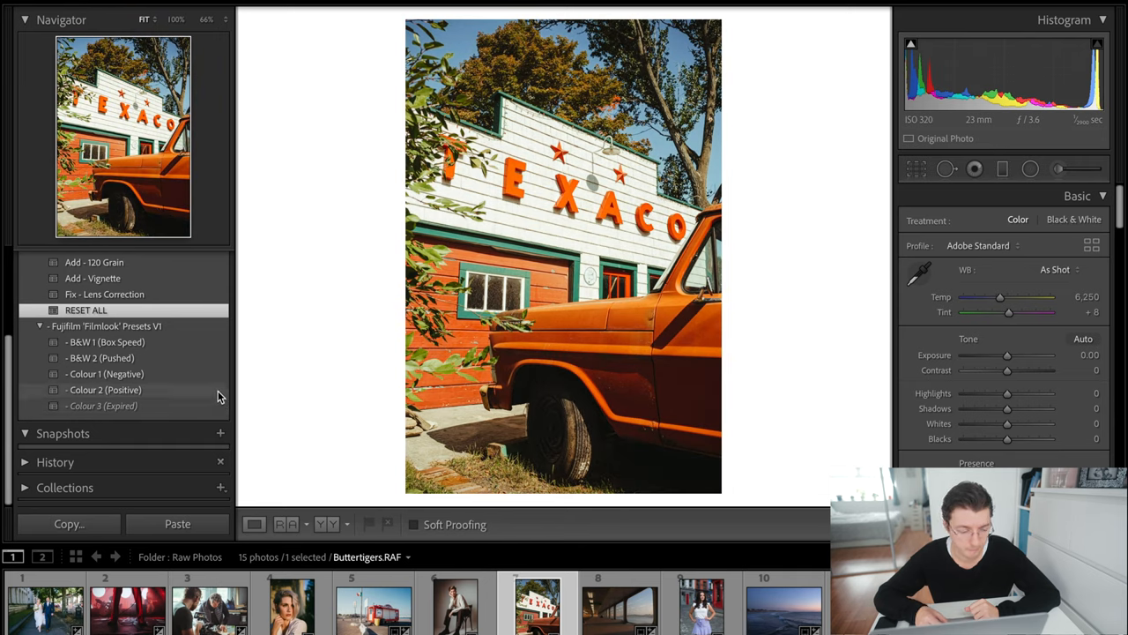
# Step: Apply Colour 2 (Positive) with lens correction to the Texaco and red truck photo
pyautogui.click(104, 390)
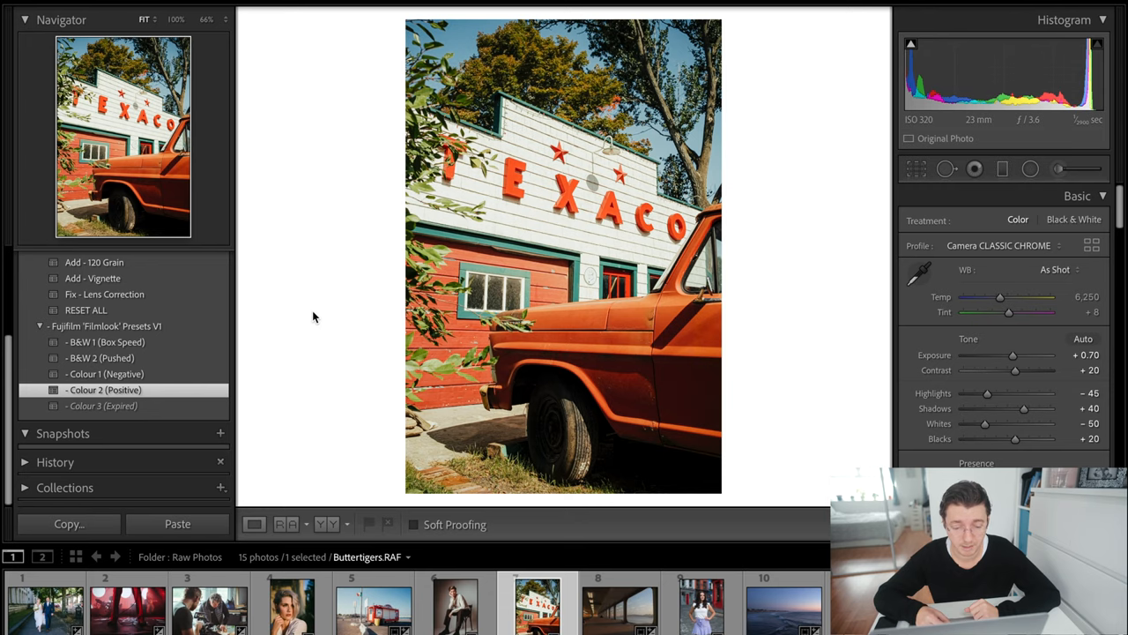
pyautogui.click(104, 293)
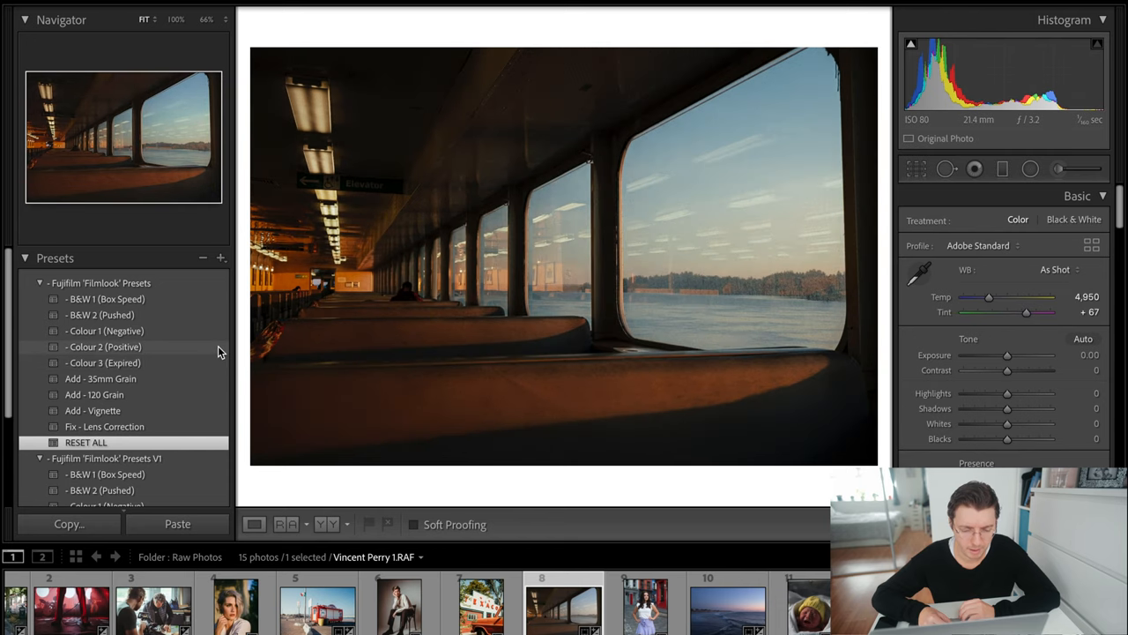
# Step: Give the ferry cabin photo Colour 3 (Expired), straighten it slightly and shift its Temp
pyautogui.click(102, 363)
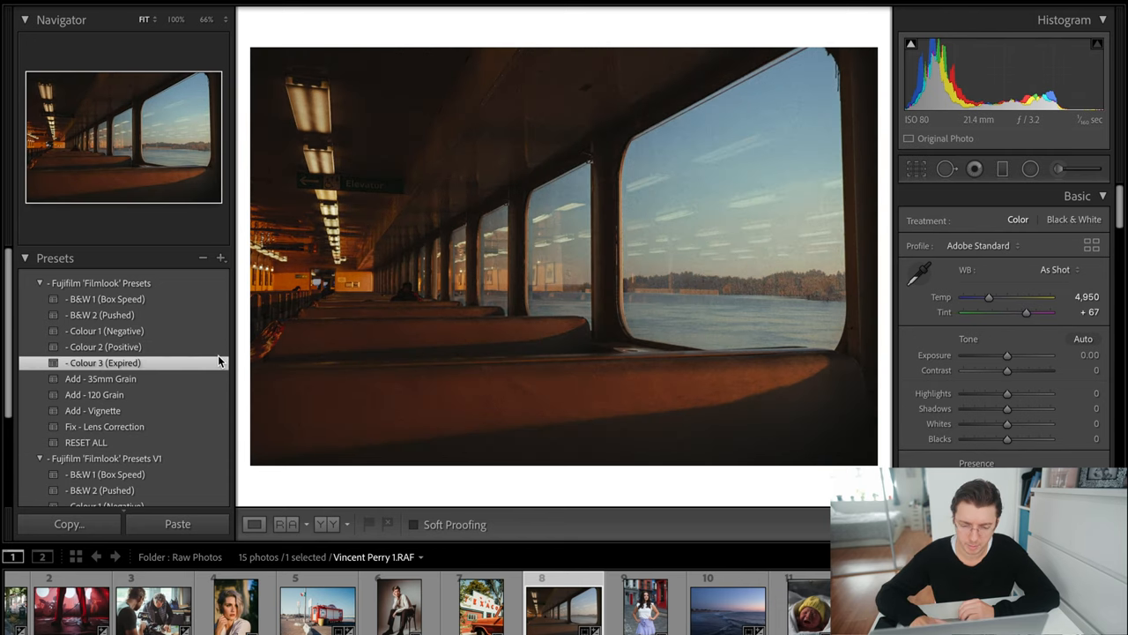
pyautogui.click(102, 363)
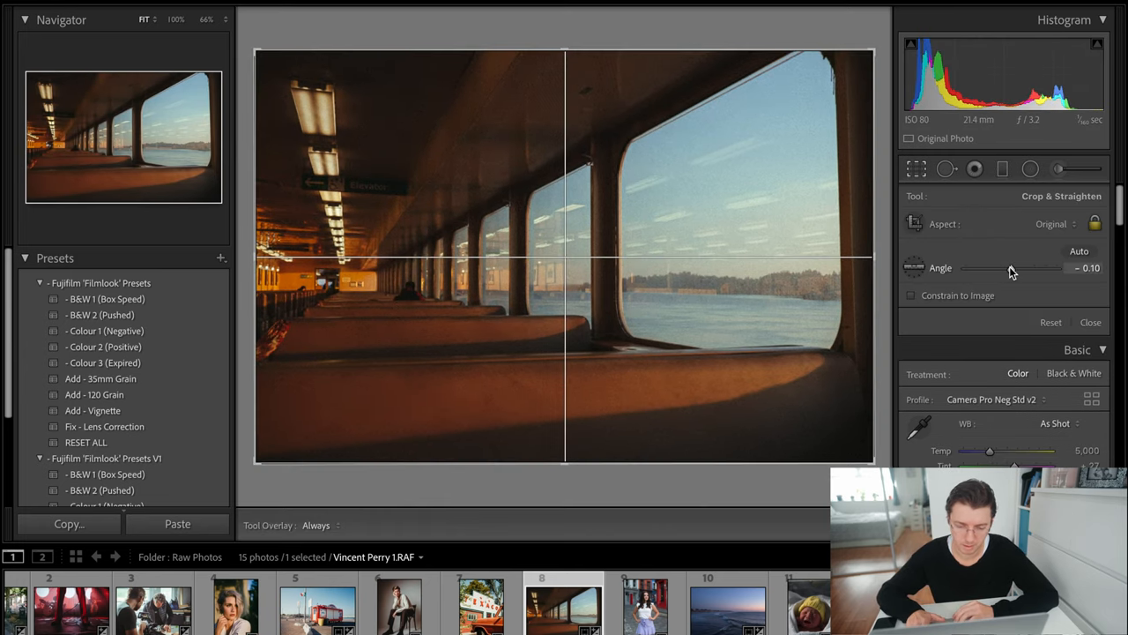
pyautogui.click(1090, 321)
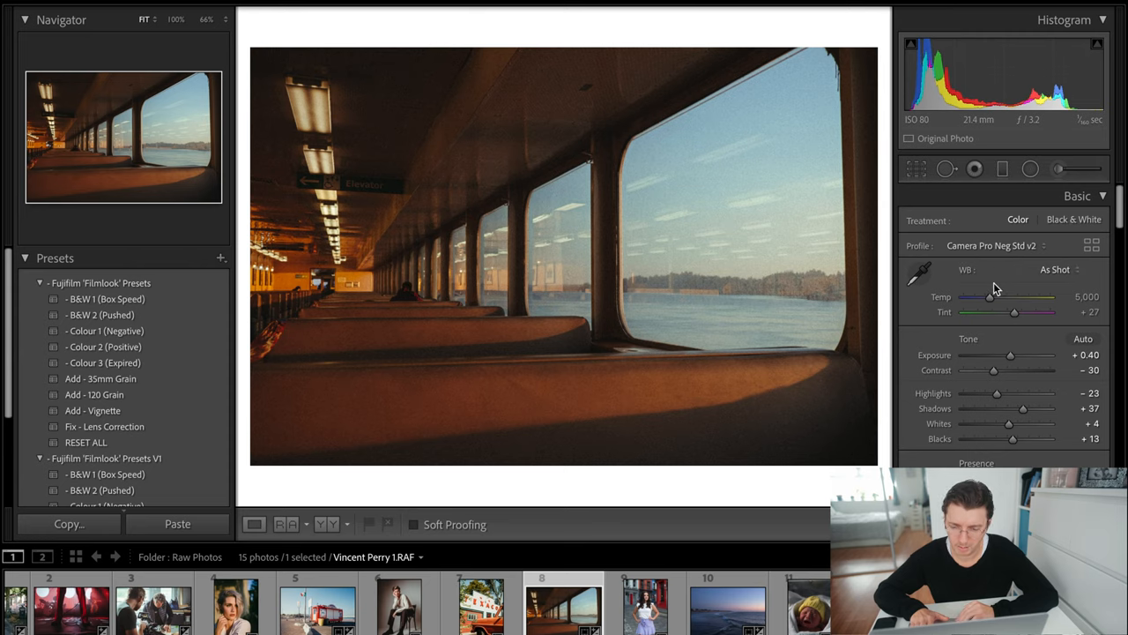
pyautogui.moveTo(991, 296); pyautogui.dragTo(991, 297)
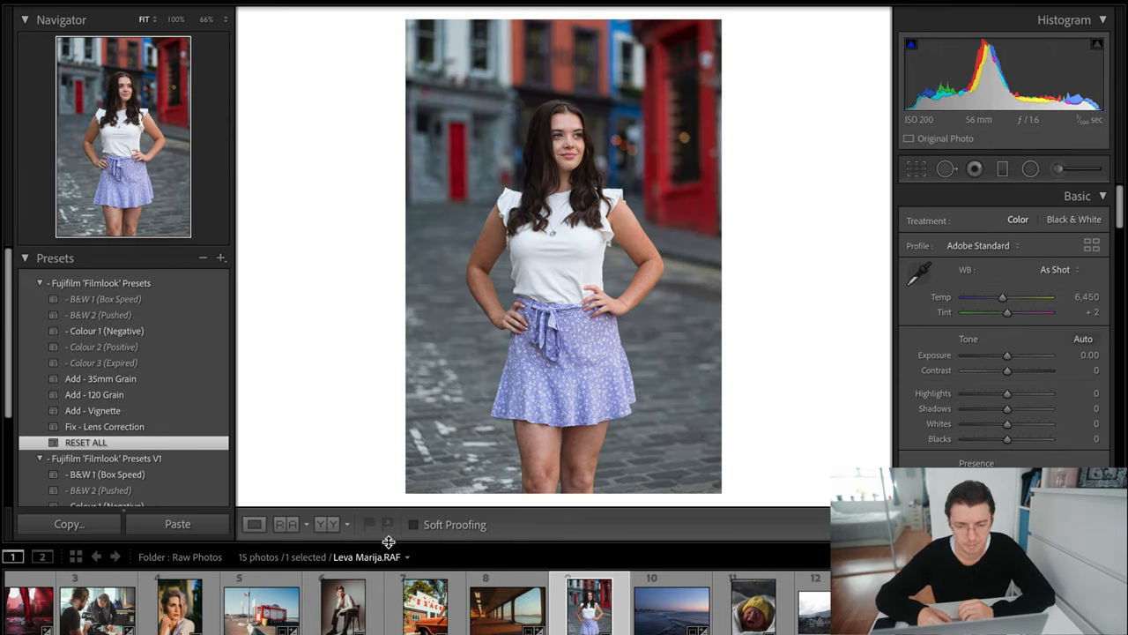
pyautogui.moveTo(351, 462)
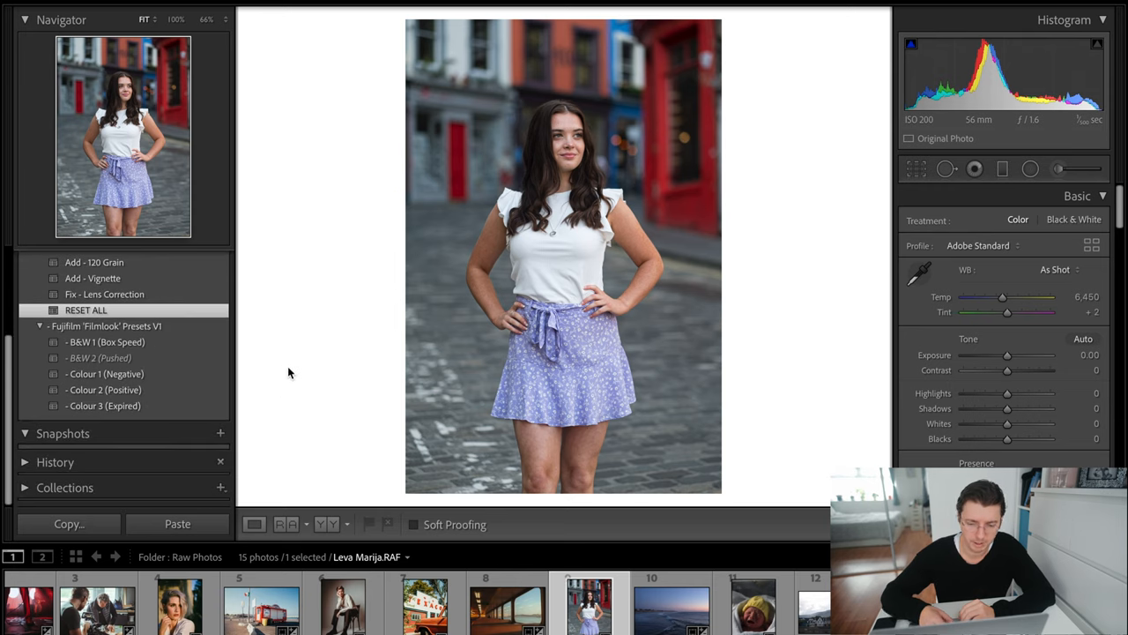
pyautogui.moveTo(304, 356)
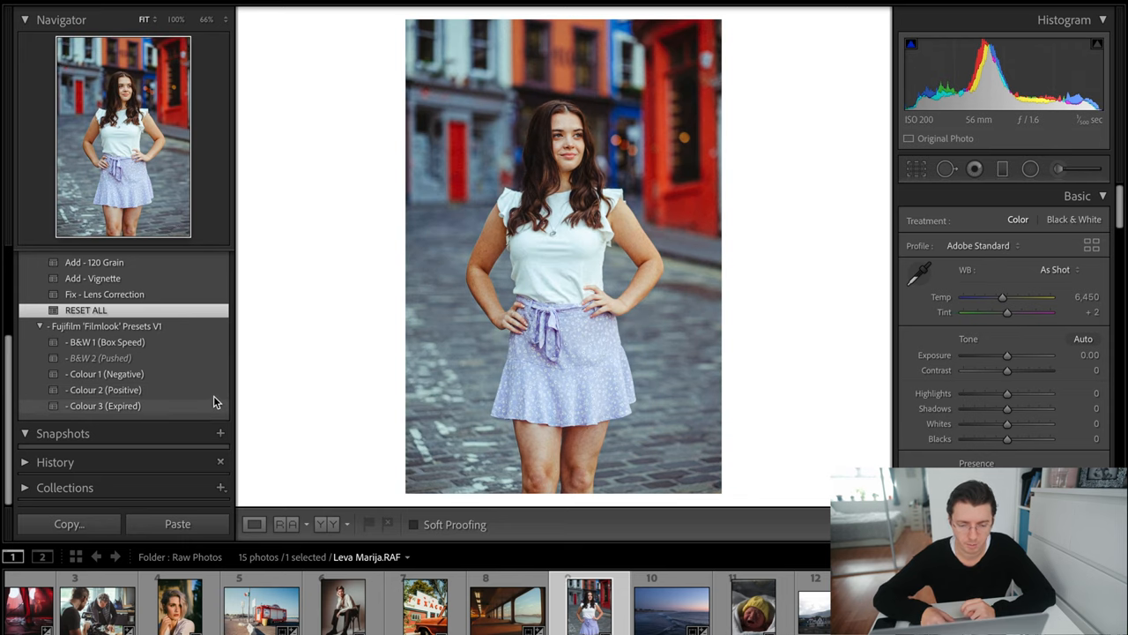
# Step: Style the cobbled-street portrait with the Colour 3 (Expired) preset
pyautogui.click(102, 390)
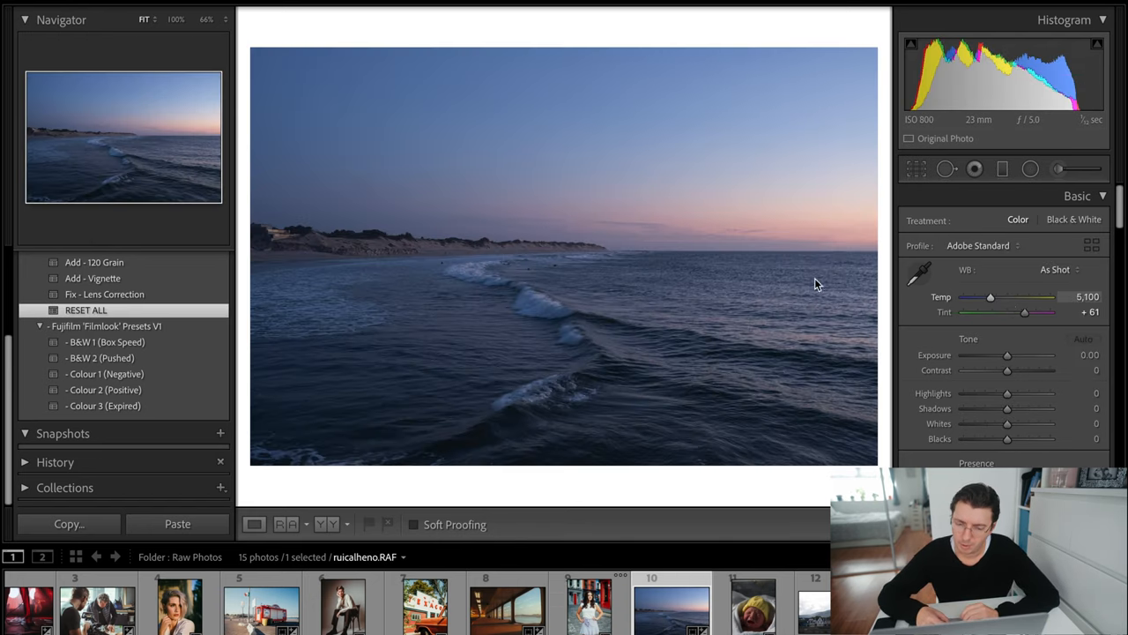
pyautogui.moveTo(617, 254)
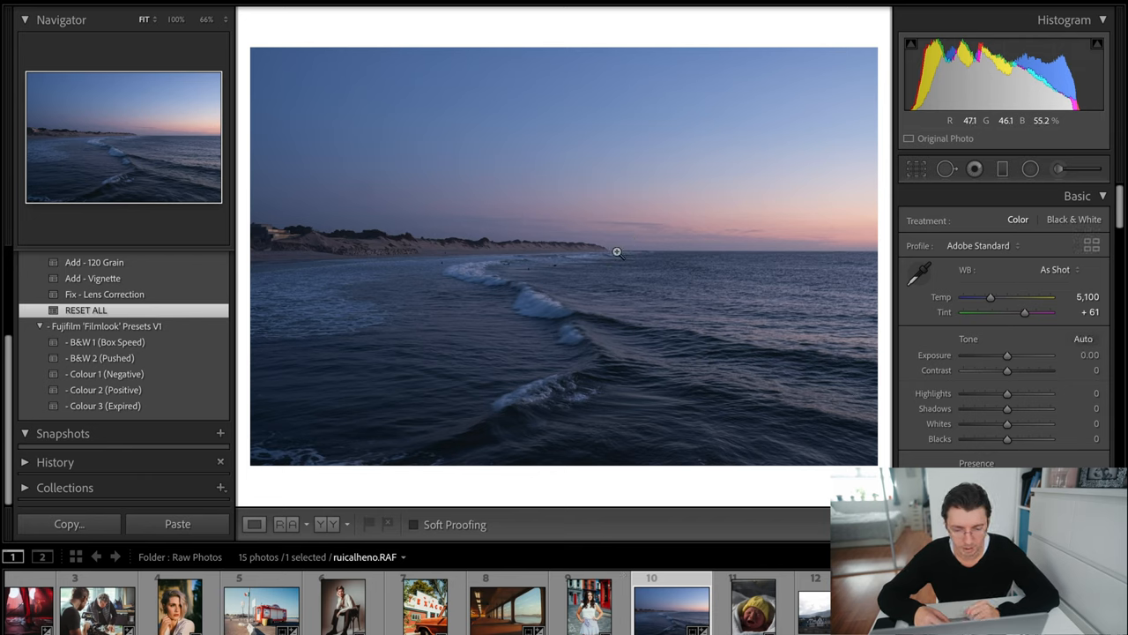
pyautogui.moveTo(493, 305)
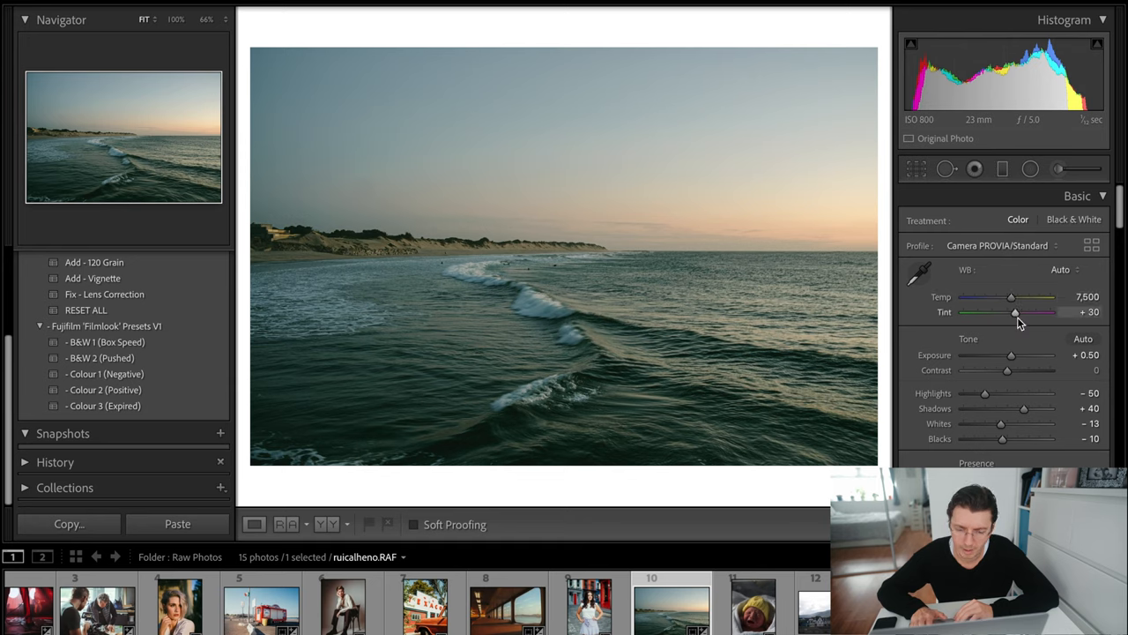
# Step: Push the seascape's Tint to +50 and give it the Colour 2 (Positive) look
pyautogui.moveTo(1014, 314); pyautogui.dragTo(1016, 314)
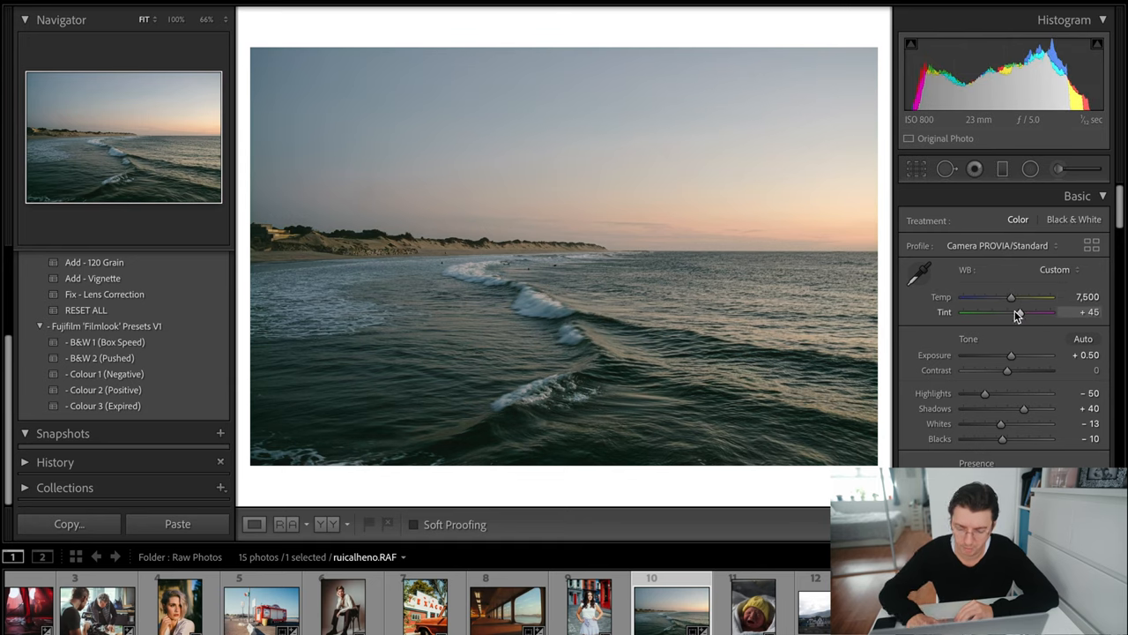
pyautogui.moveTo(1012, 356); pyautogui.dragTo(1015, 357)
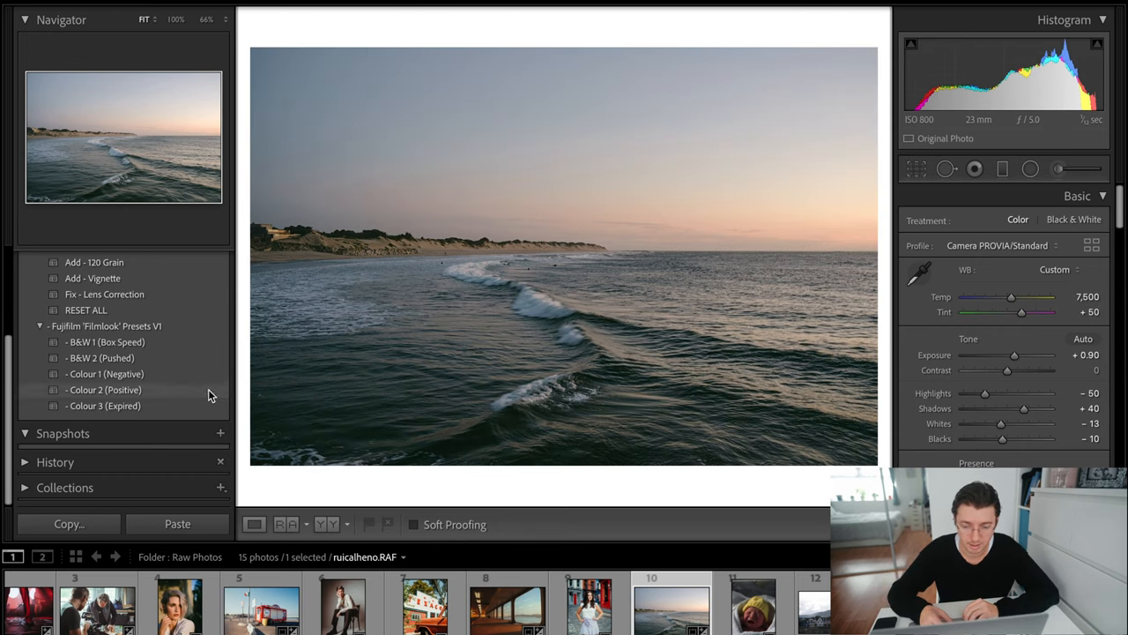
pyautogui.click(104, 389)
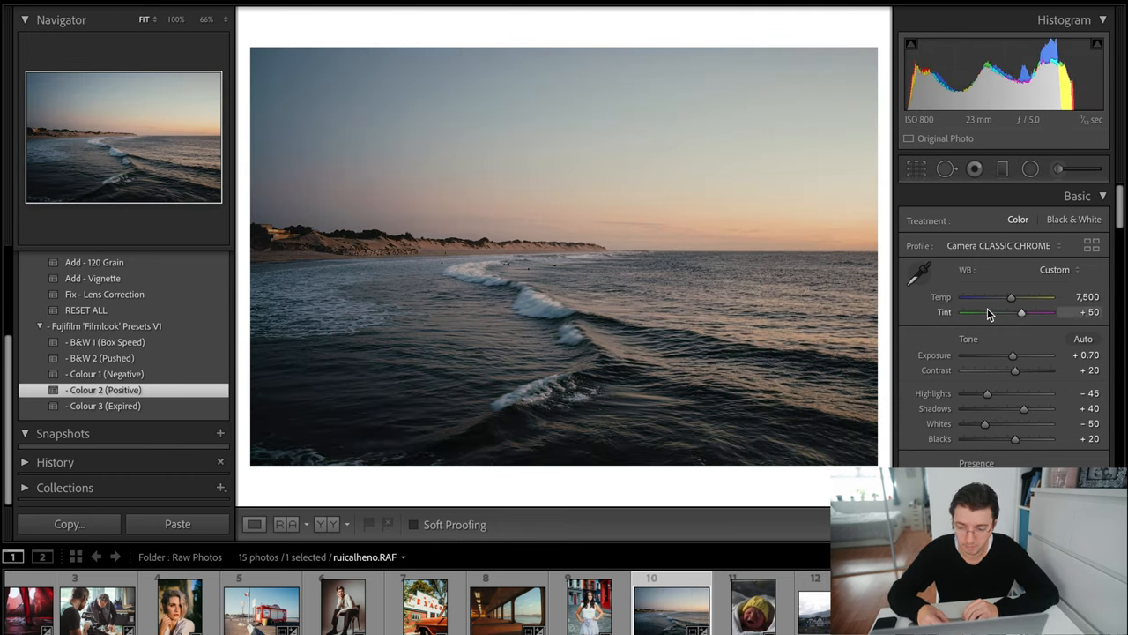
# Step: Warm Temp to about 8,771, set Exposure +0.90 and add lens correction
pyautogui.moveTo(1012, 354); pyautogui.dragTo(1016, 355)
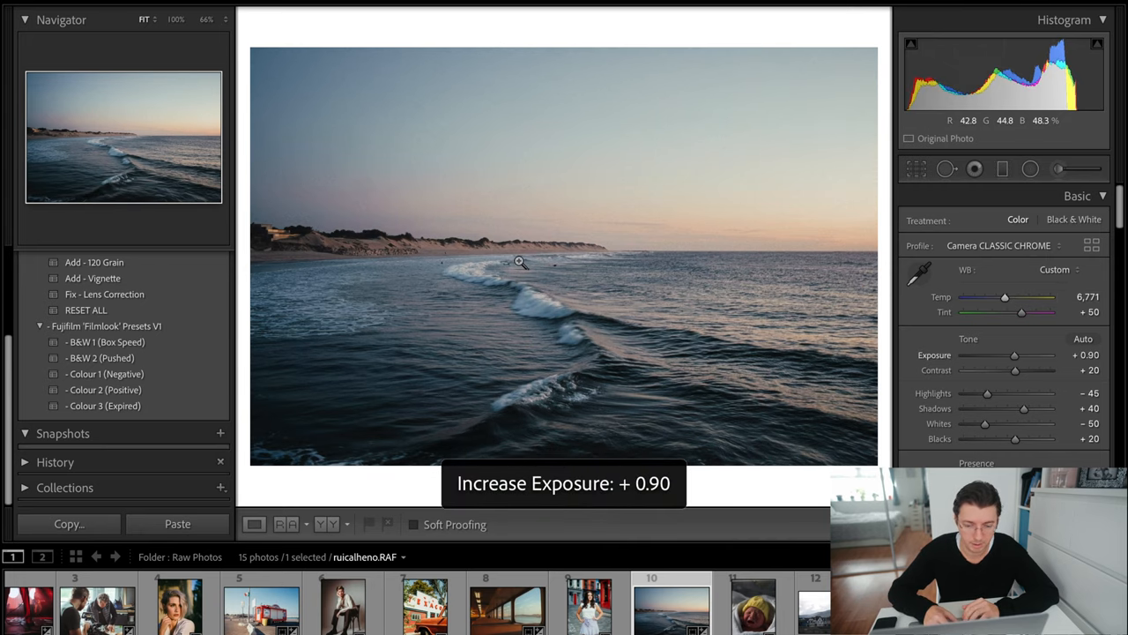
pyautogui.click(104, 293)
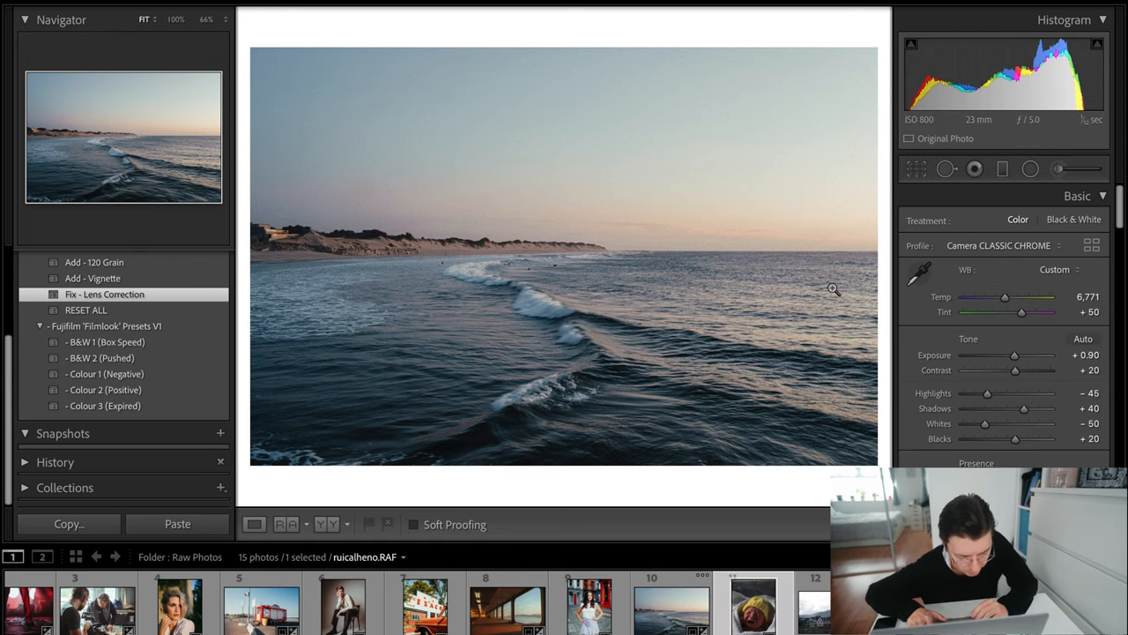
pyautogui.click(85, 311)
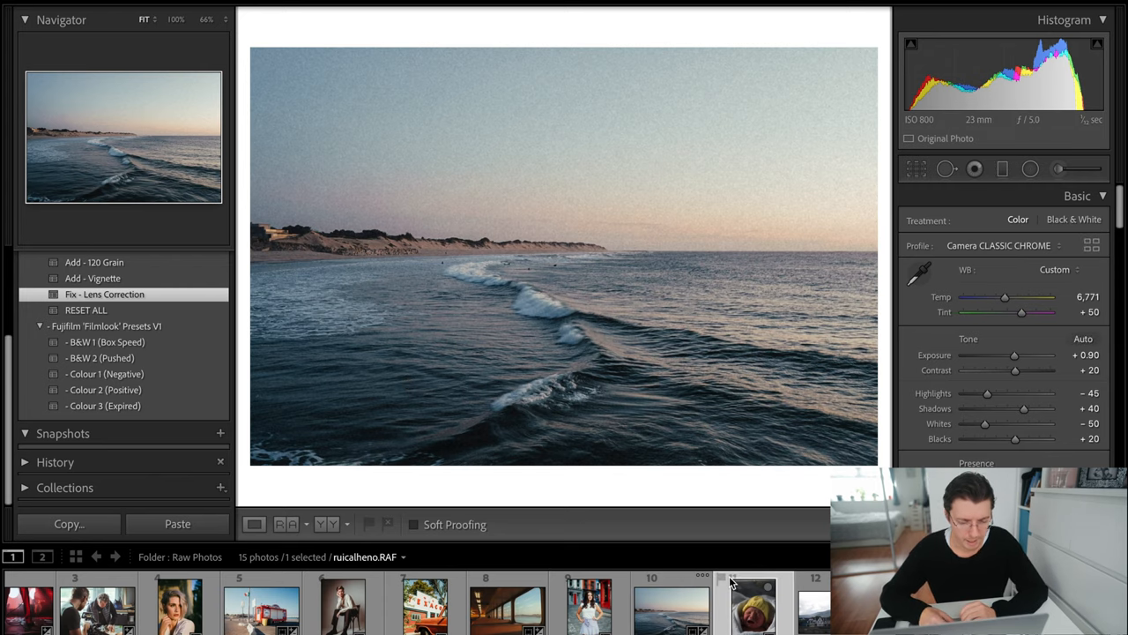
# Step: Move to the crying baby photo, give it a B&W Filmlook preset and Exposure +1.10
pyautogui.click(755, 606)
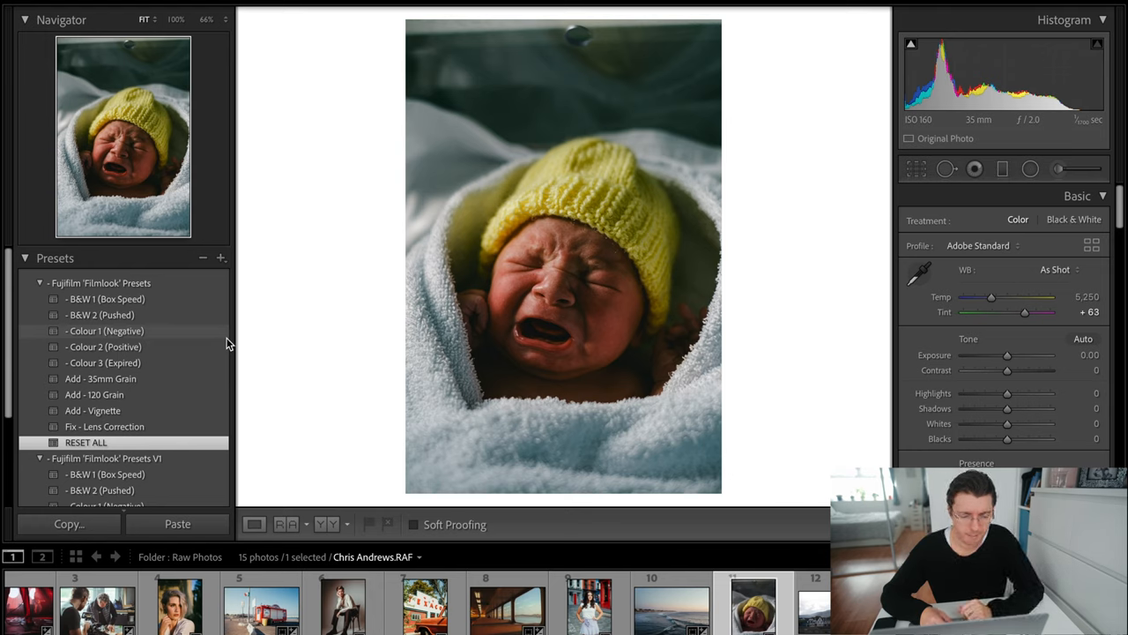
pyautogui.click(102, 363)
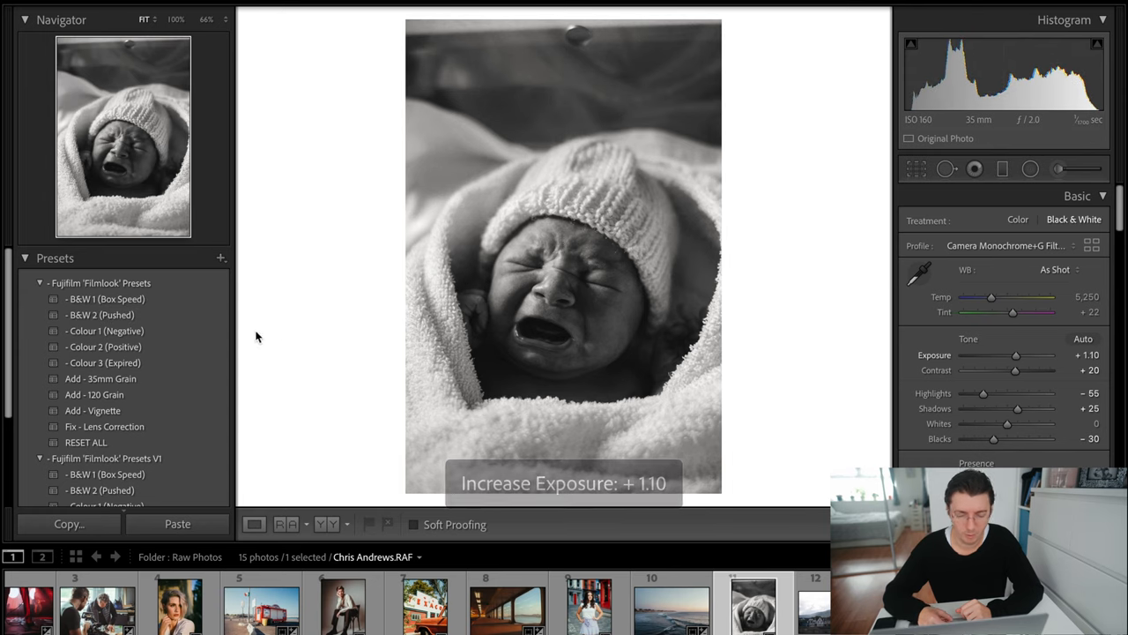
pyautogui.click(104, 331)
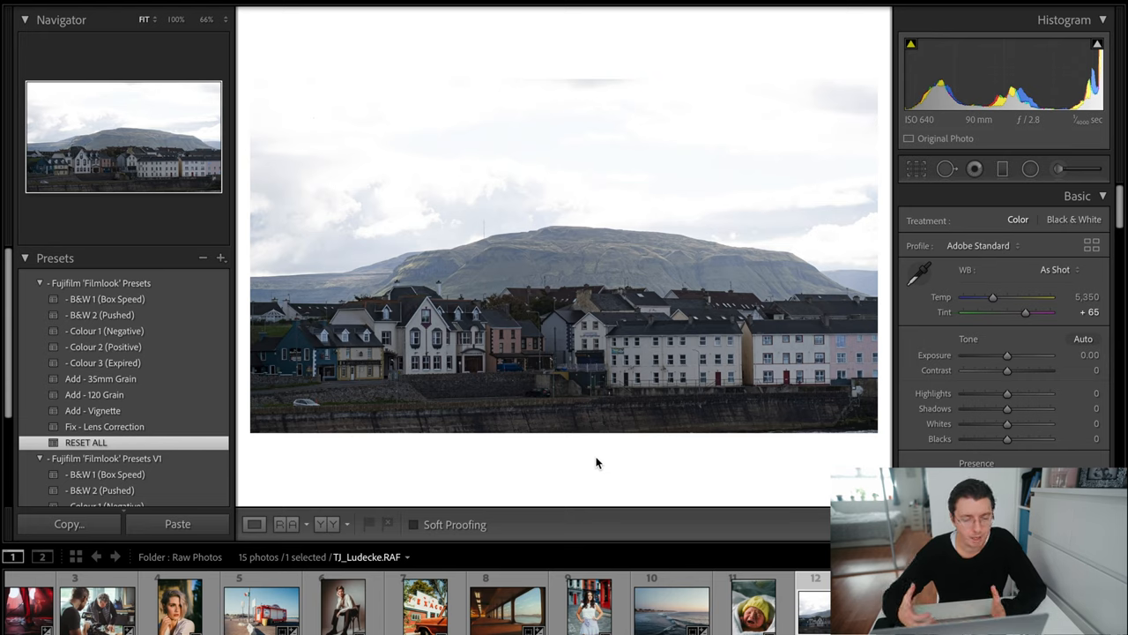
pyautogui.moveTo(574, 466)
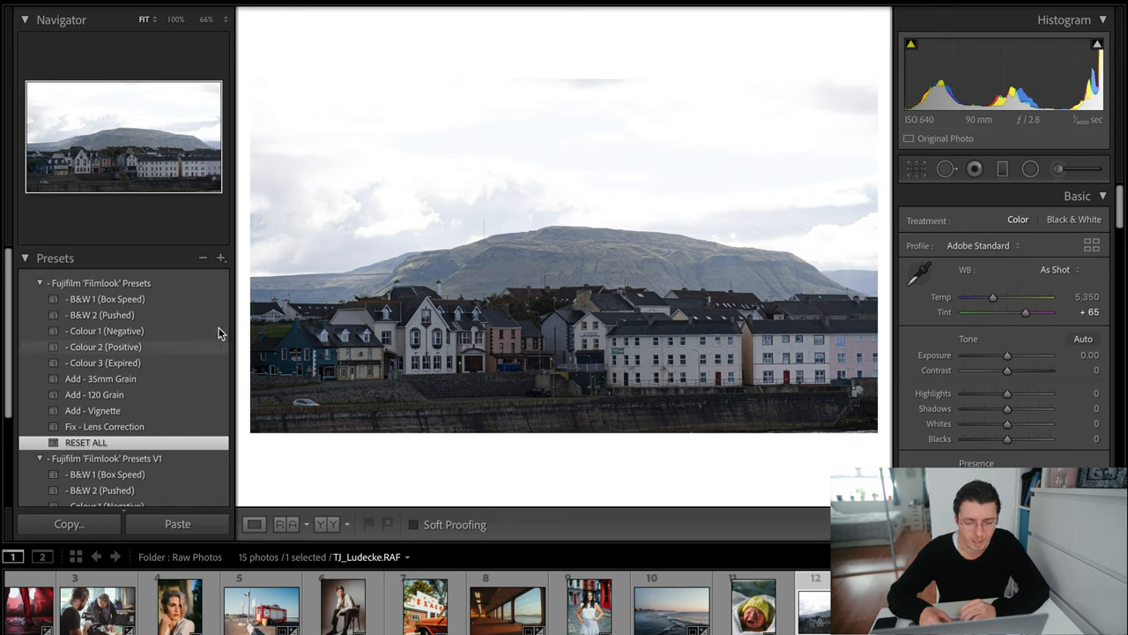
# Step: Give the town photo Colour 2 (Positive), Temp 5,900 / Tint +28, and Highlights -63
pyautogui.click(99, 314)
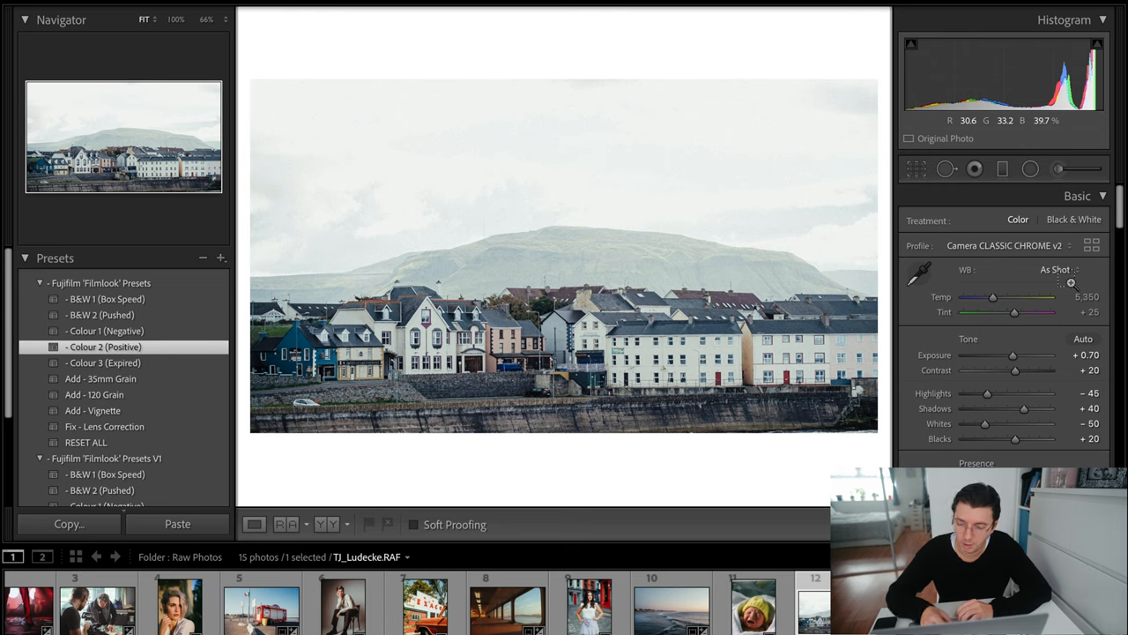
pyautogui.moveTo(991, 296); pyautogui.dragTo(998, 296)
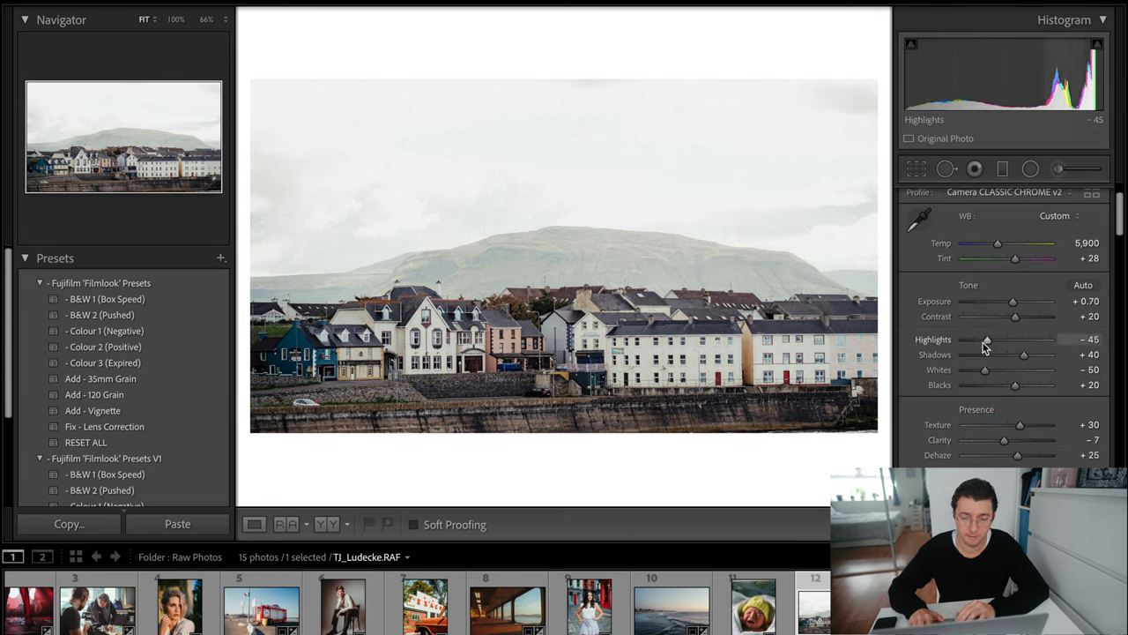
pyautogui.moveTo(987, 339); pyautogui.dragTo(977, 338)
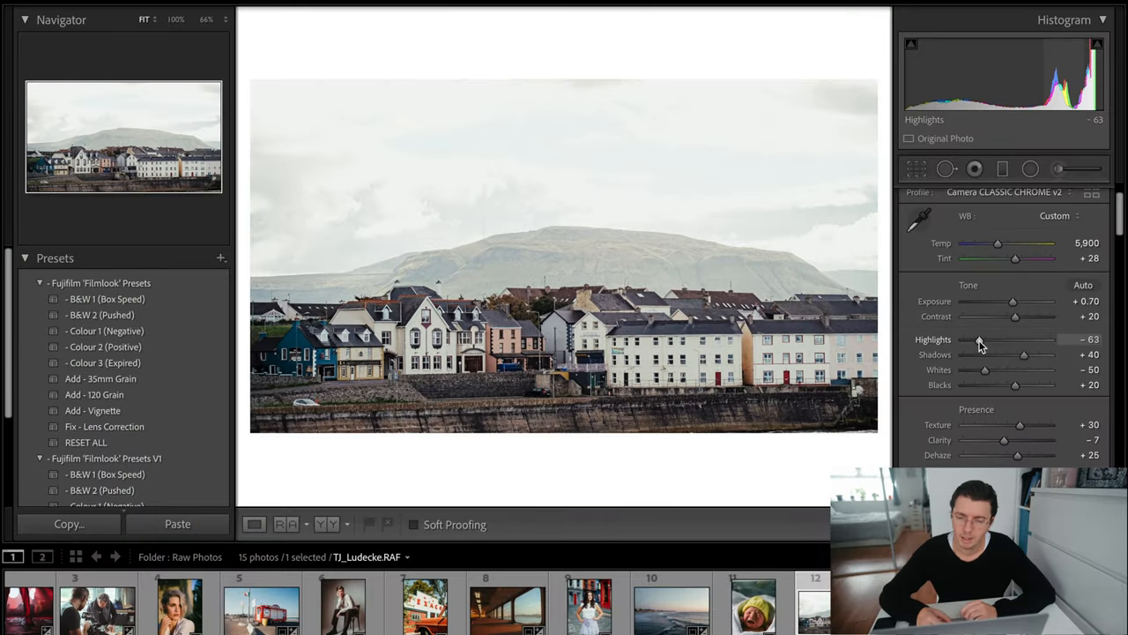
# Step: Try Colour 1 (Negative) on the wedding photo, then settle on Colour 2 (Positive)
pyautogui.click(85, 441)
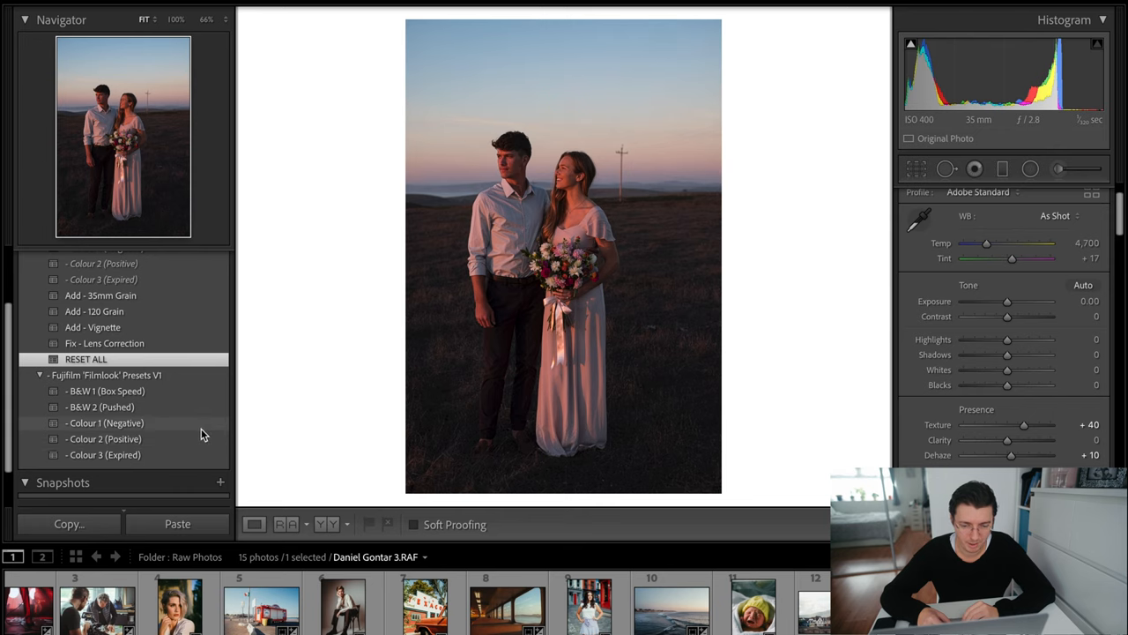
pyautogui.click(105, 423)
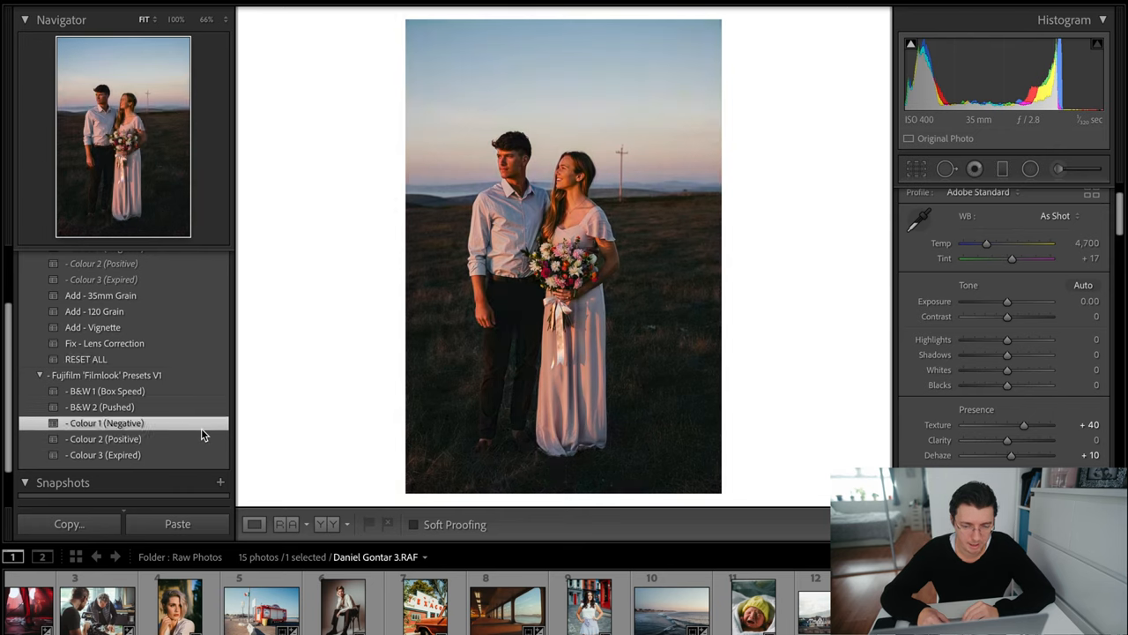
pyautogui.click(106, 423)
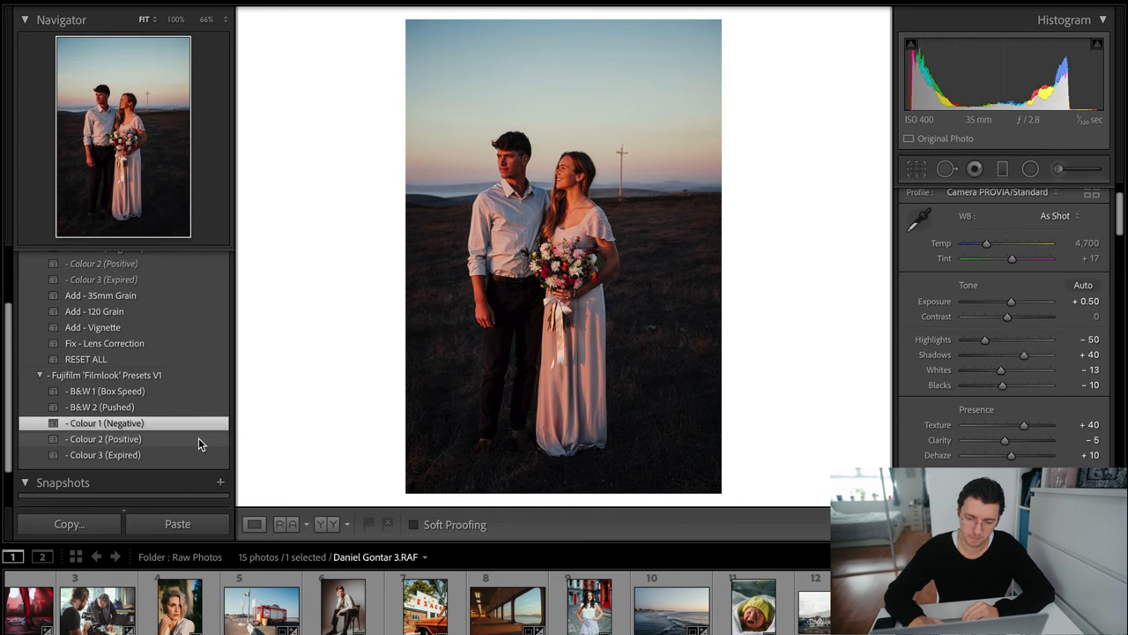
pyautogui.click(104, 437)
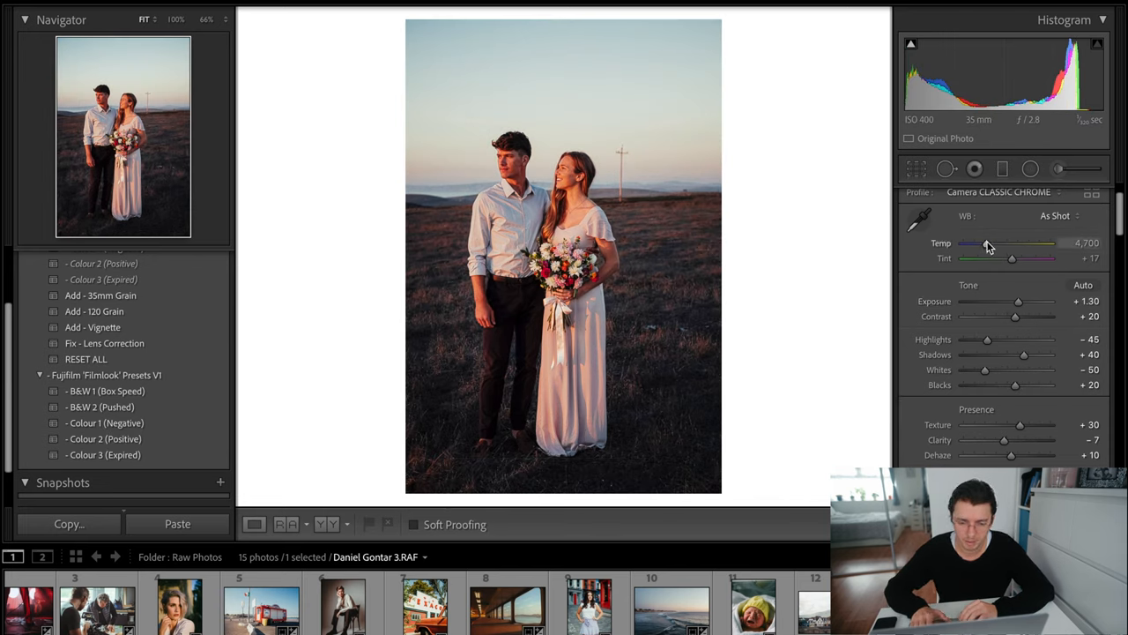
# Step: Cool the wedding photo's white balance to Temp 4,750, Tint +12
pyautogui.moveTo(998, 243); pyautogui.dragTo(986, 243)
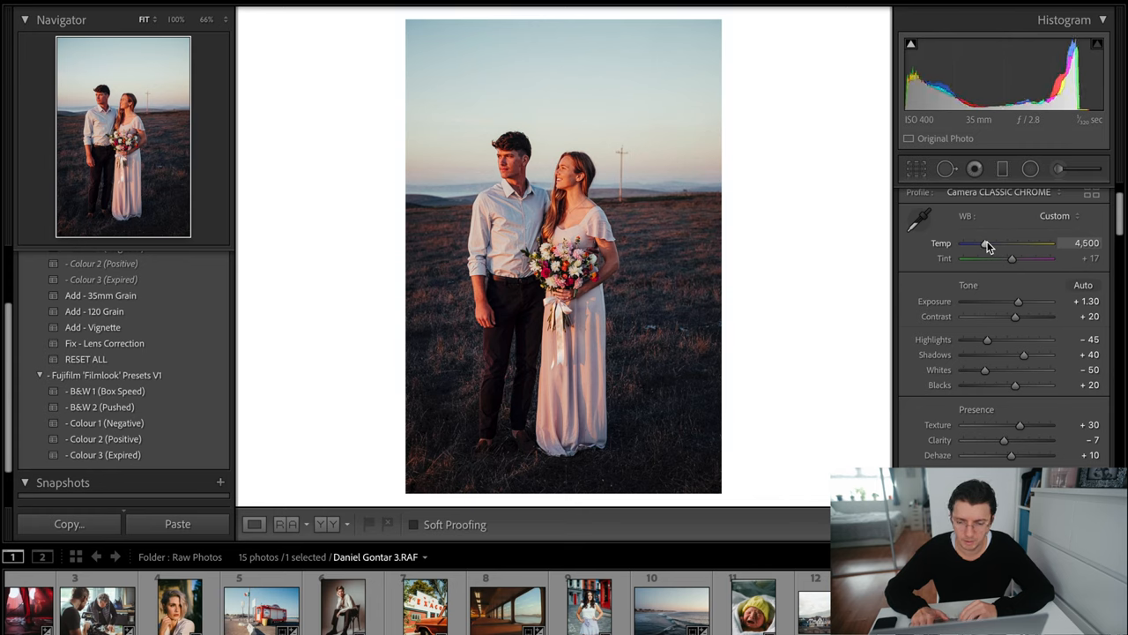
pyautogui.moveTo(1012, 258); pyautogui.dragTo(1012, 257)
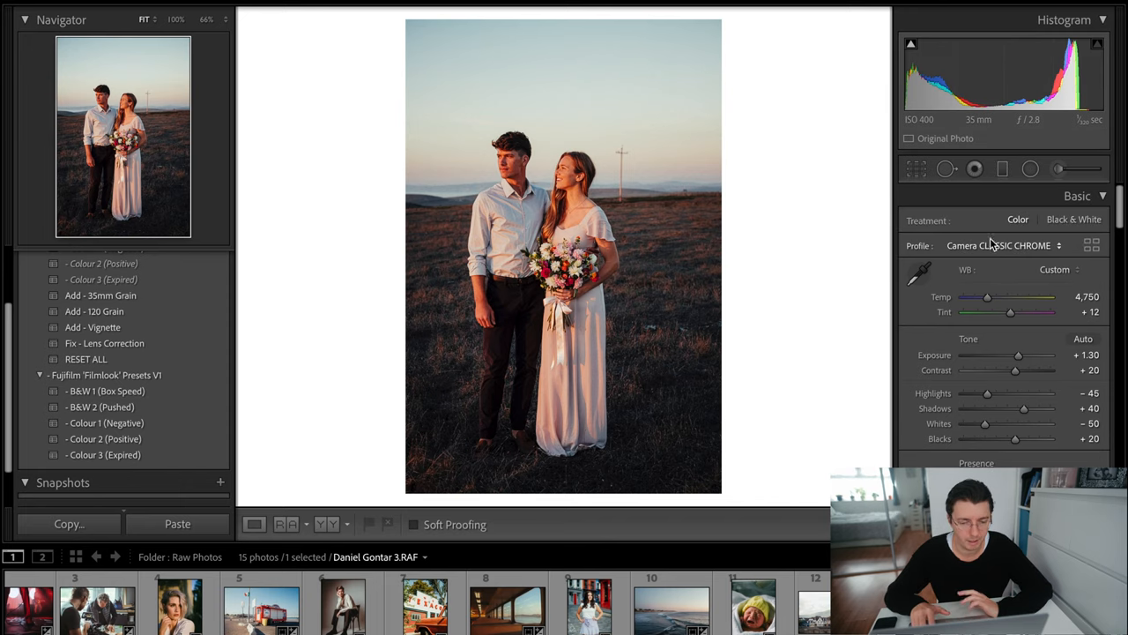
pyautogui.moveTo(828, 282)
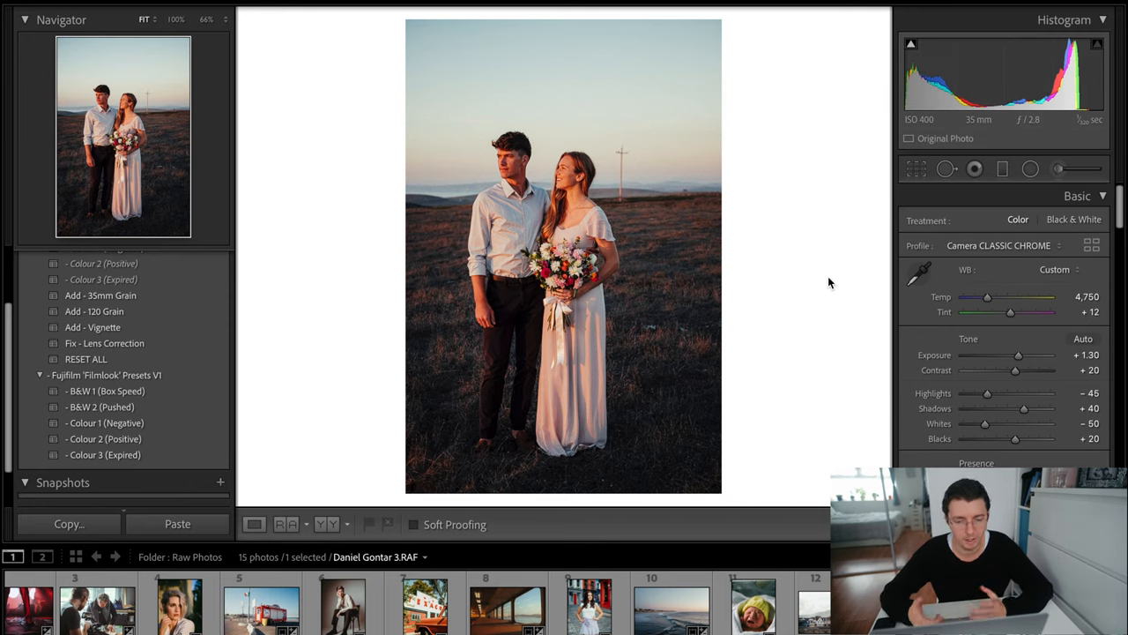
pyautogui.click(84, 360)
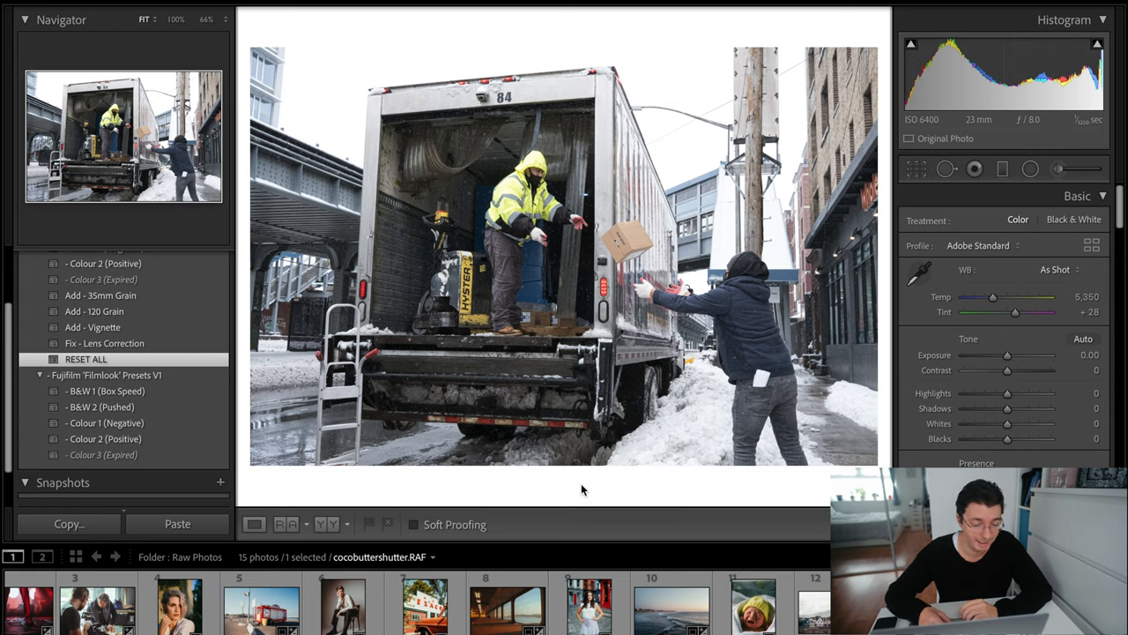
pyautogui.moveTo(219, 395)
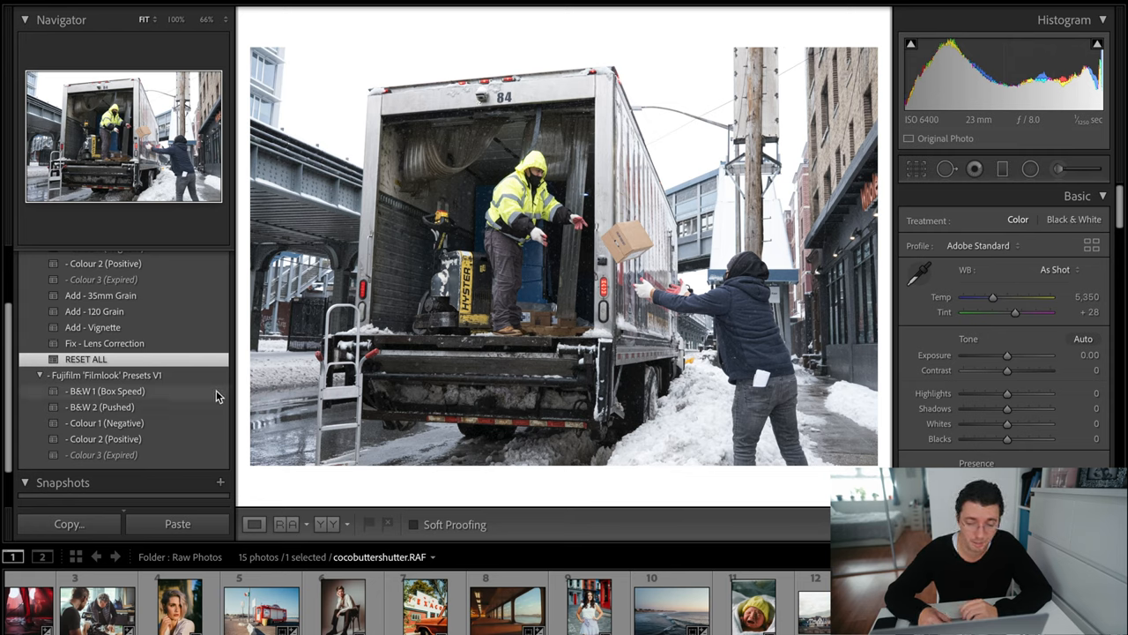
# Step: Give the snowy delivery-truck photo the B&W 2 (Pushed) film look
pyautogui.click(106, 405)
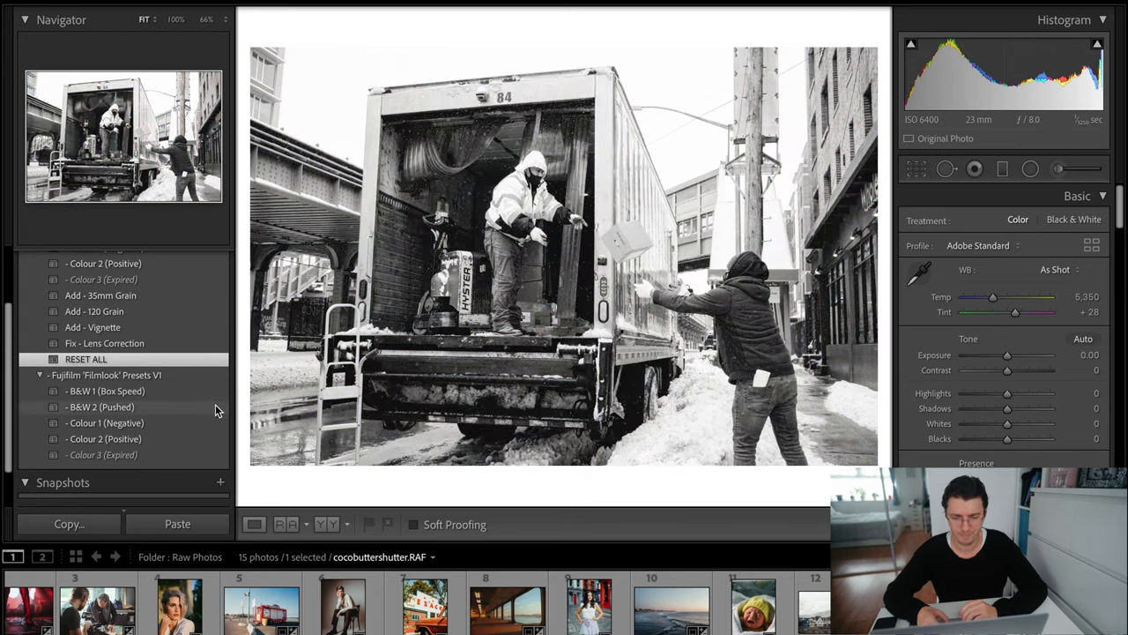
pyautogui.click(100, 405)
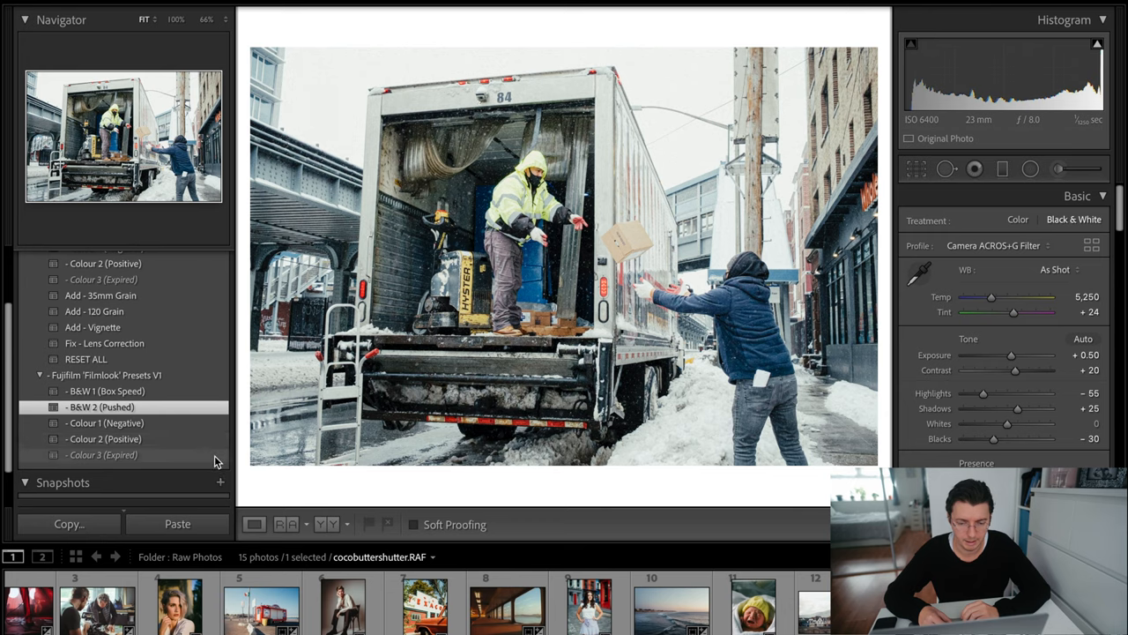
pyautogui.click(98, 405)
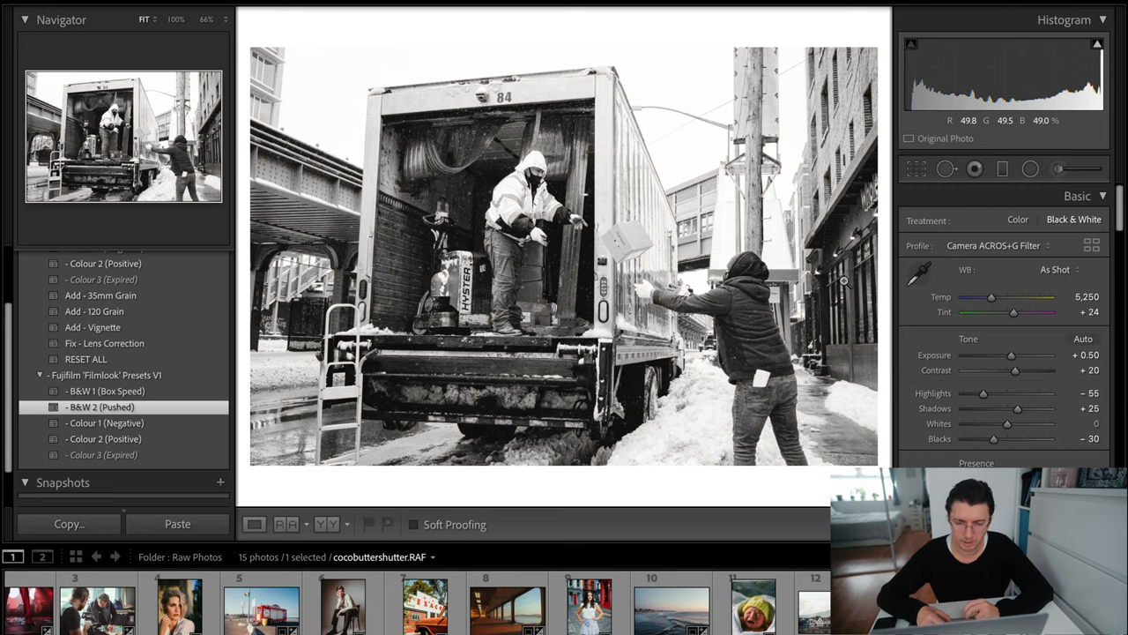
# Step: Give the WHARF portrait a Classic Chrome colour look at Temp 5,150, Tint +21
pyautogui.click(85, 360)
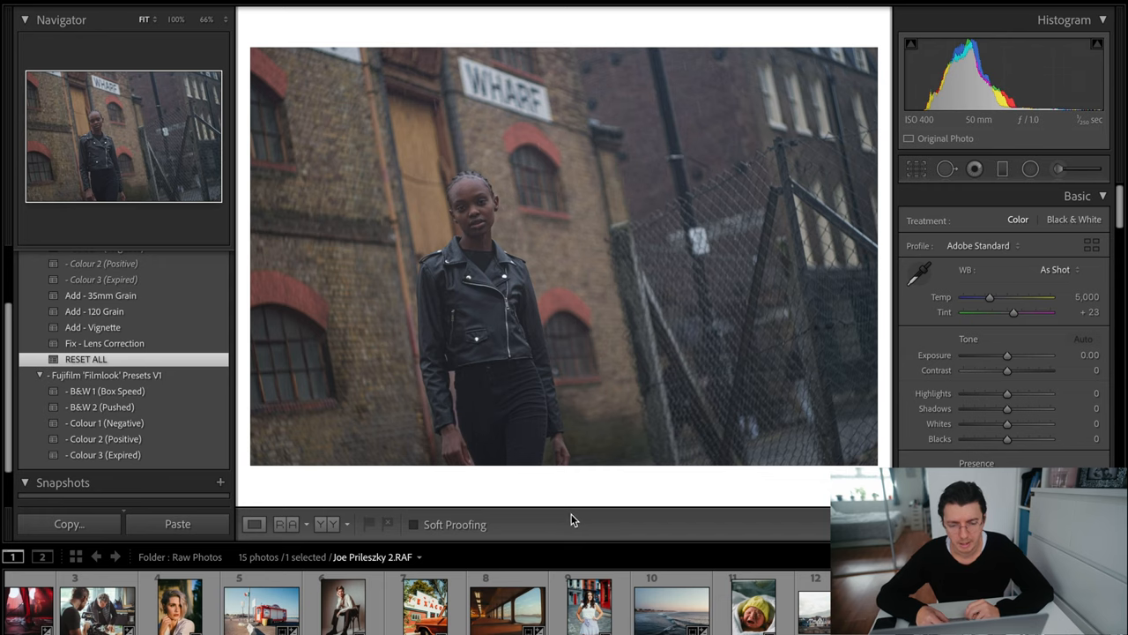
pyautogui.moveTo(624, 343)
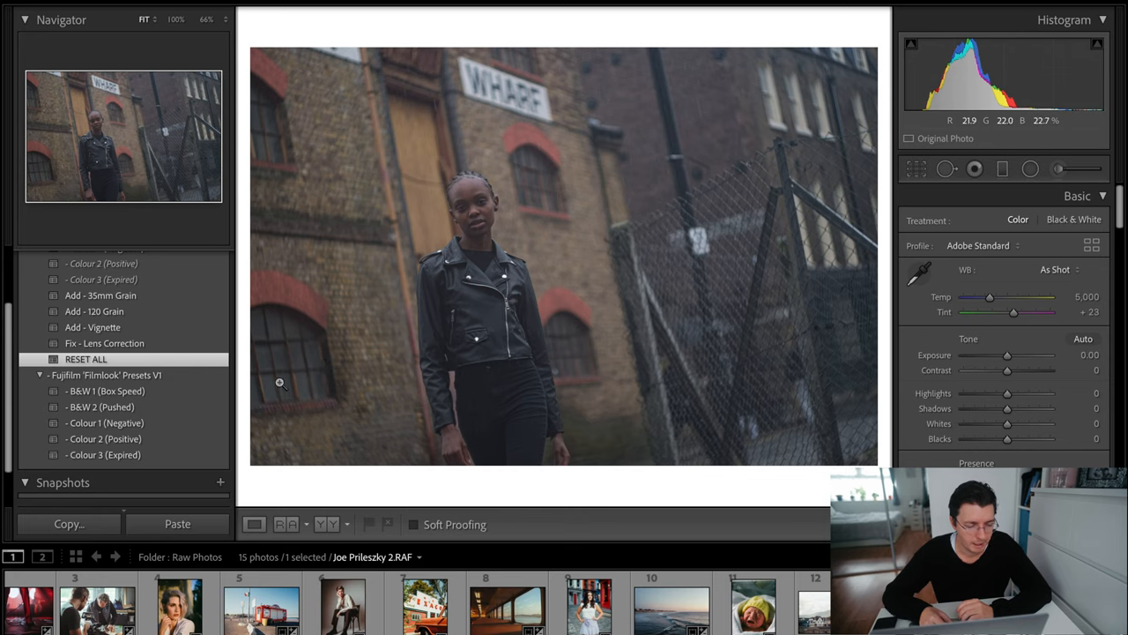
pyautogui.click(106, 391)
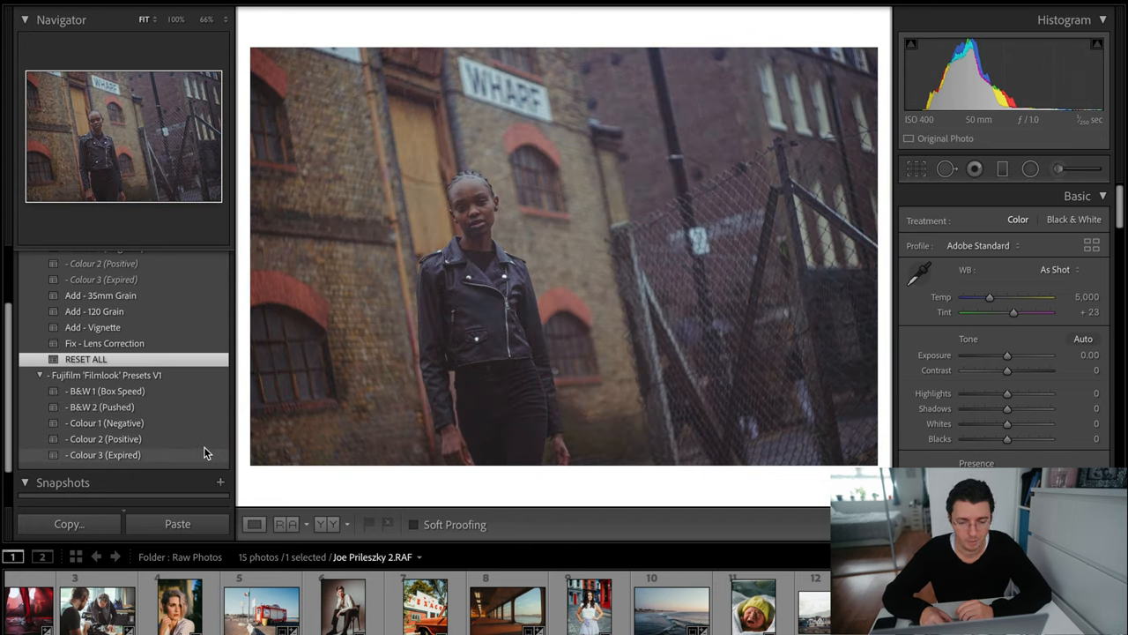
pyautogui.click(104, 438)
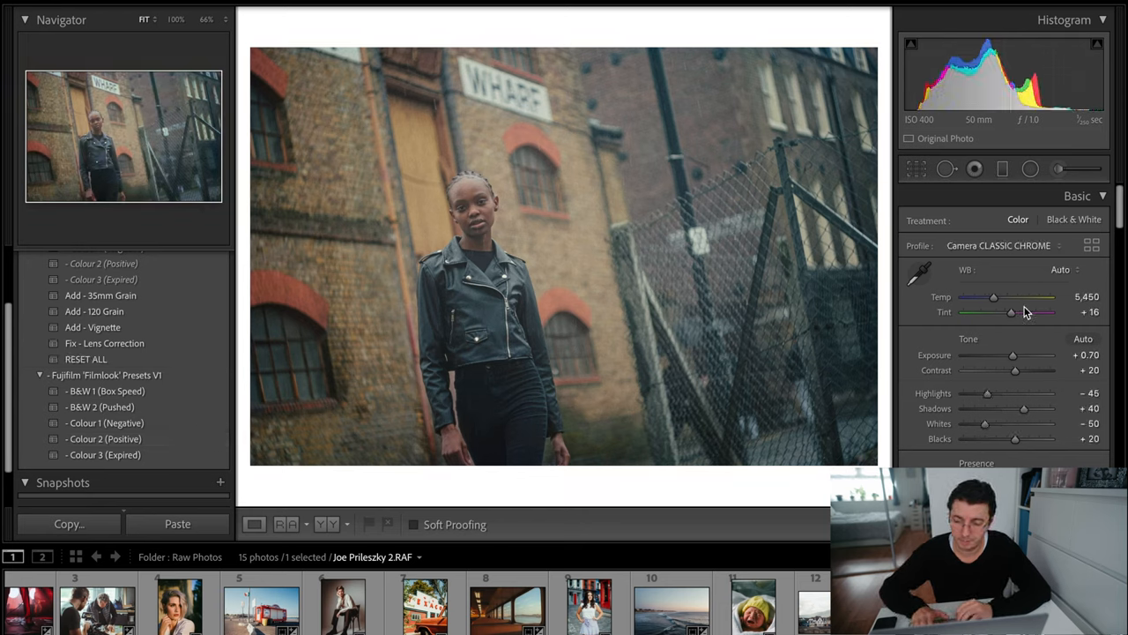
pyautogui.moveTo(994, 296); pyautogui.dragTo(991, 296)
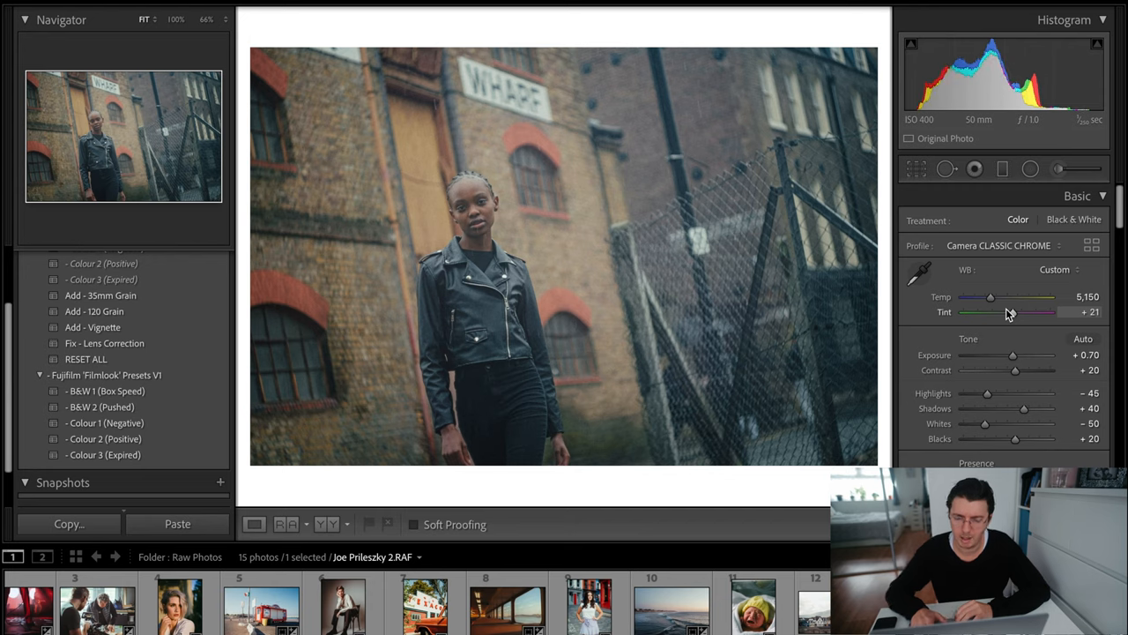